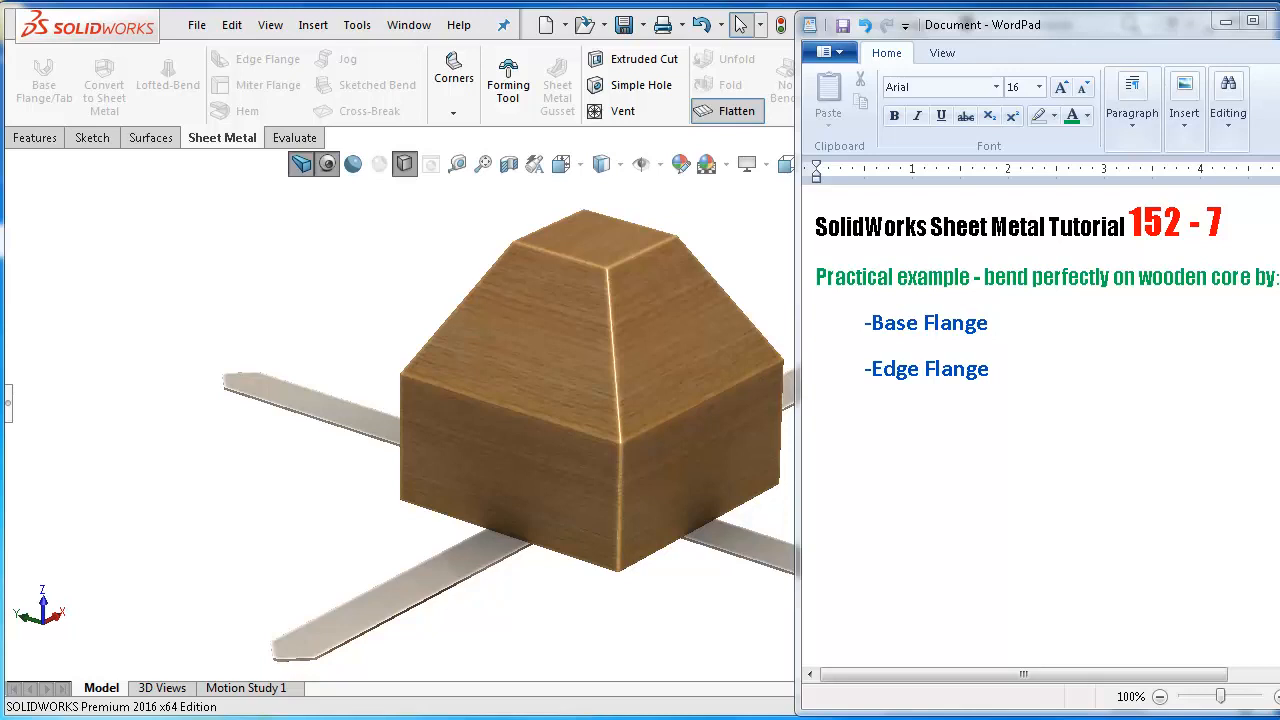
mouse_move(1160, 695)
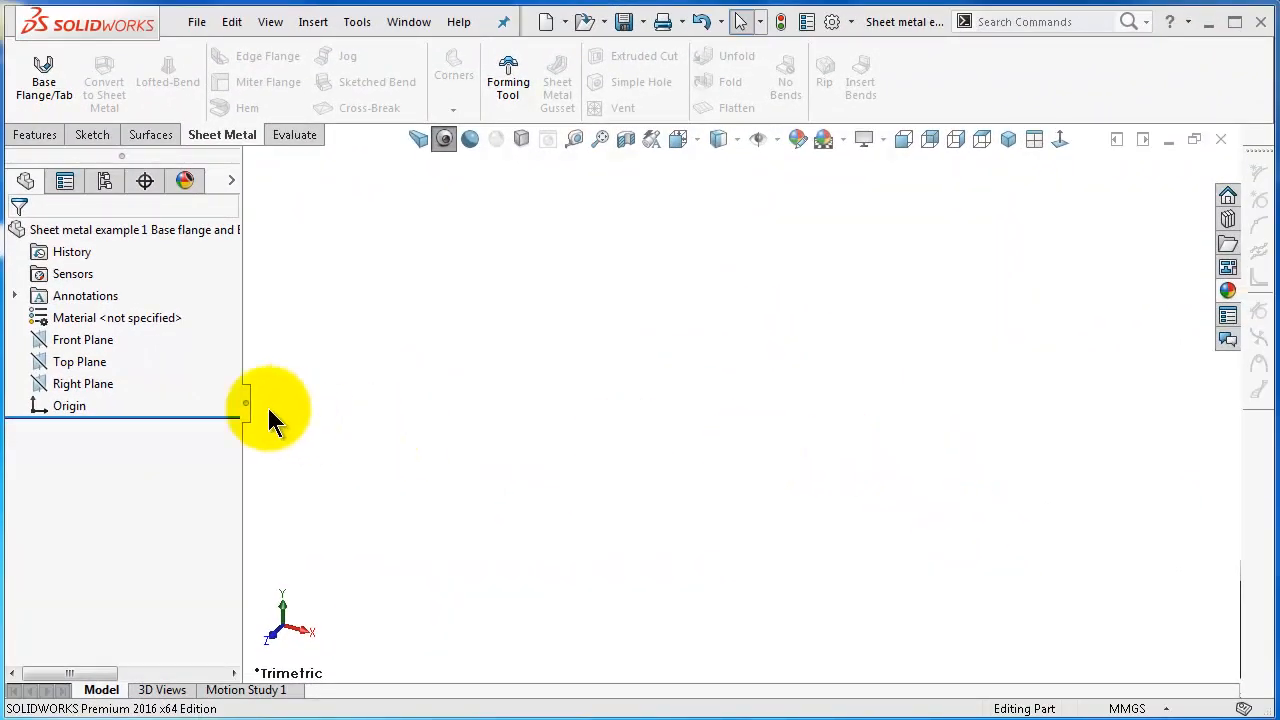
Step: On the Front Plane, sketch a center rectangle with a 100 mm side and two equal sides
click(83, 339)
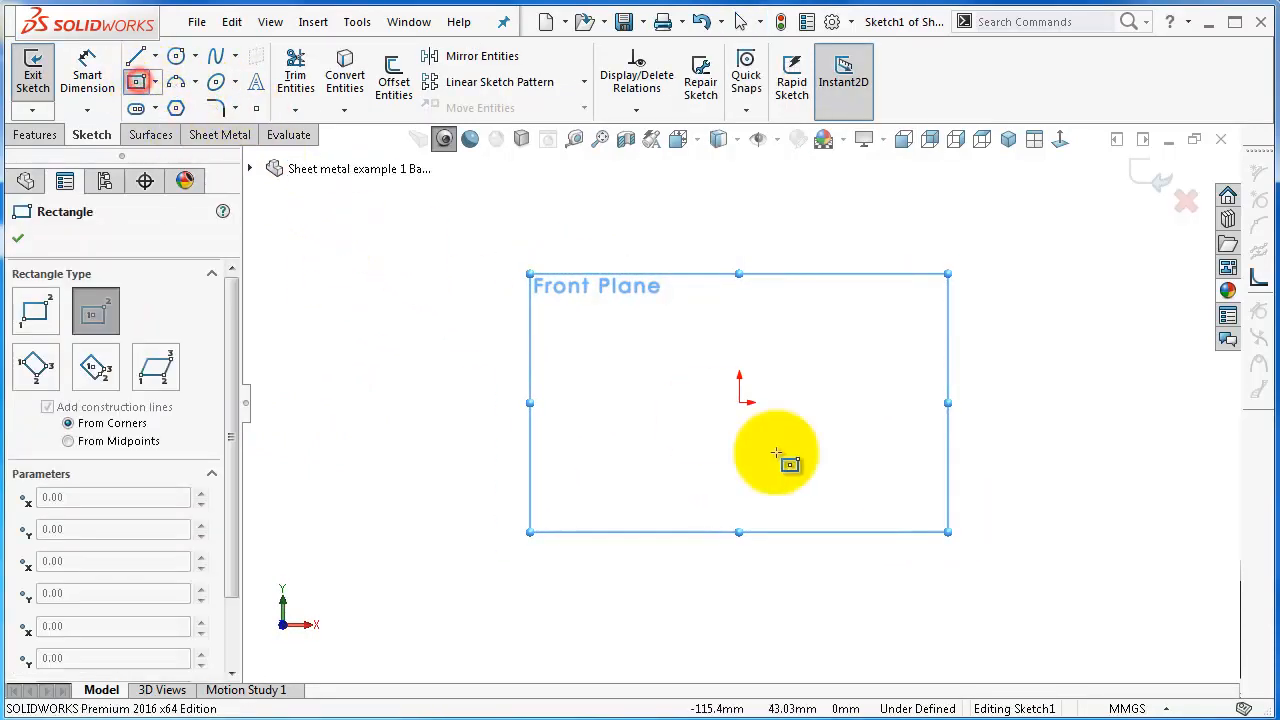
click(573, 275)
text(100)
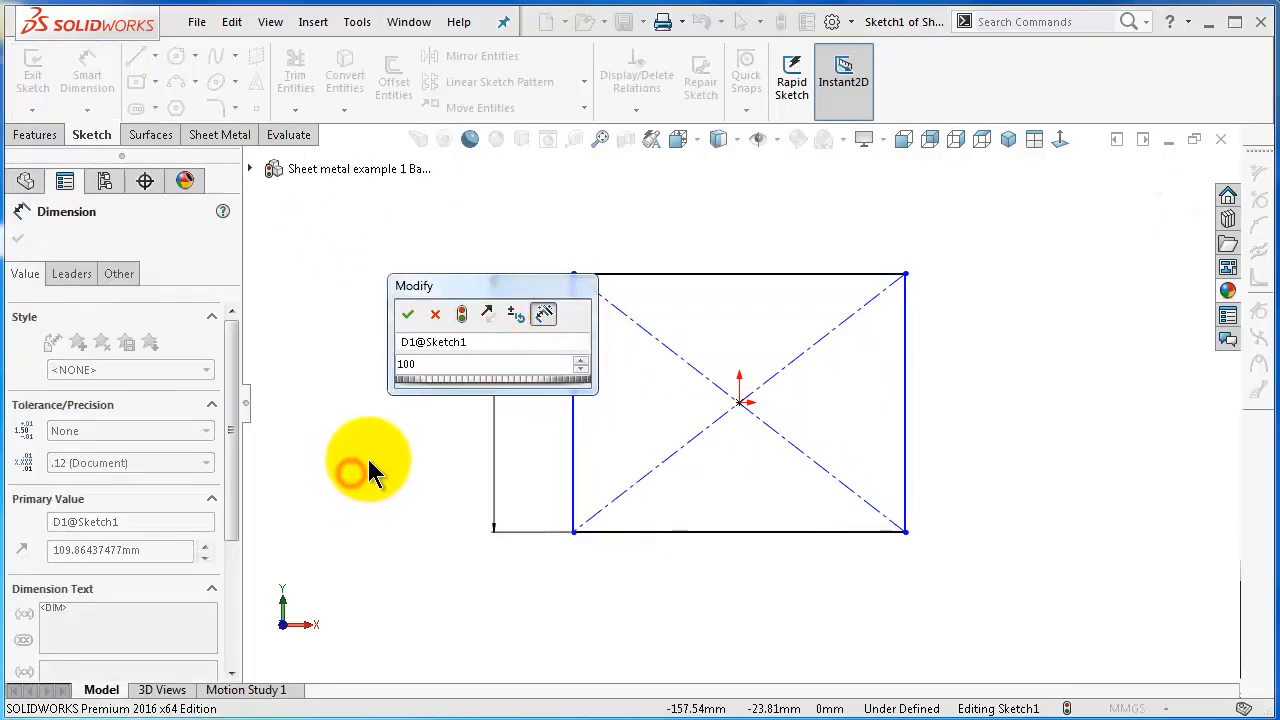
click(407, 314)
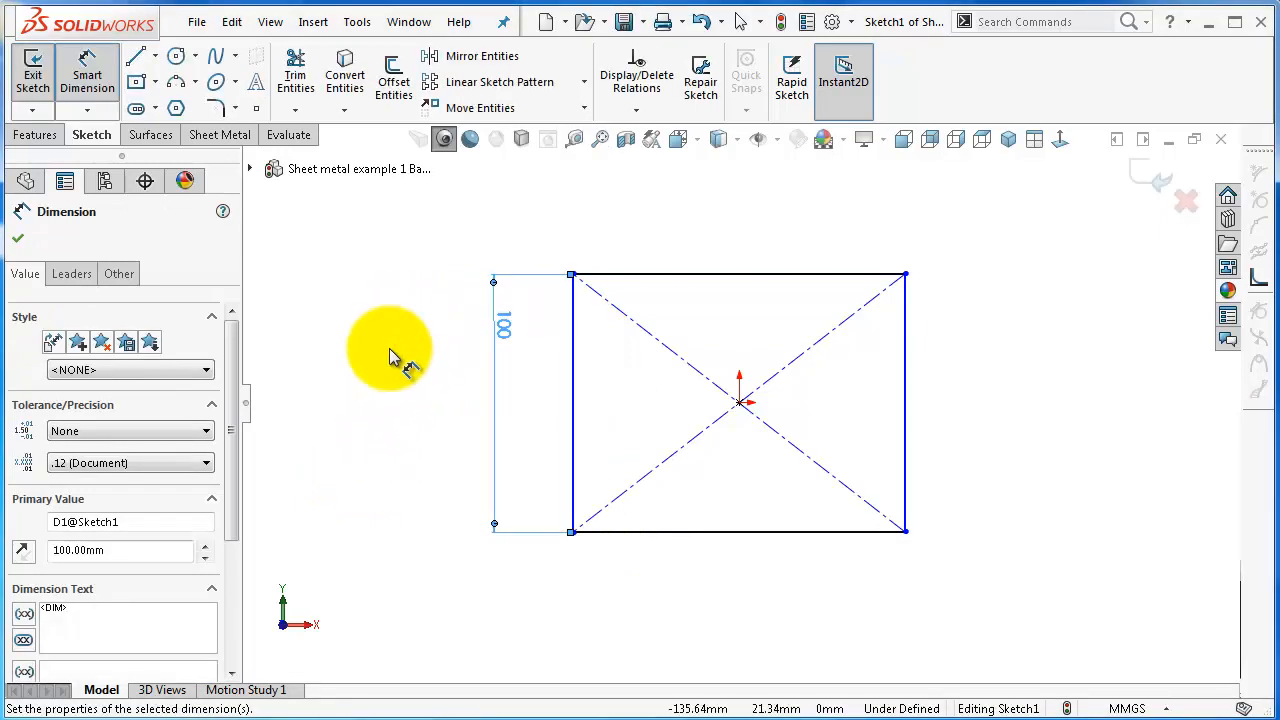
click(767, 272)
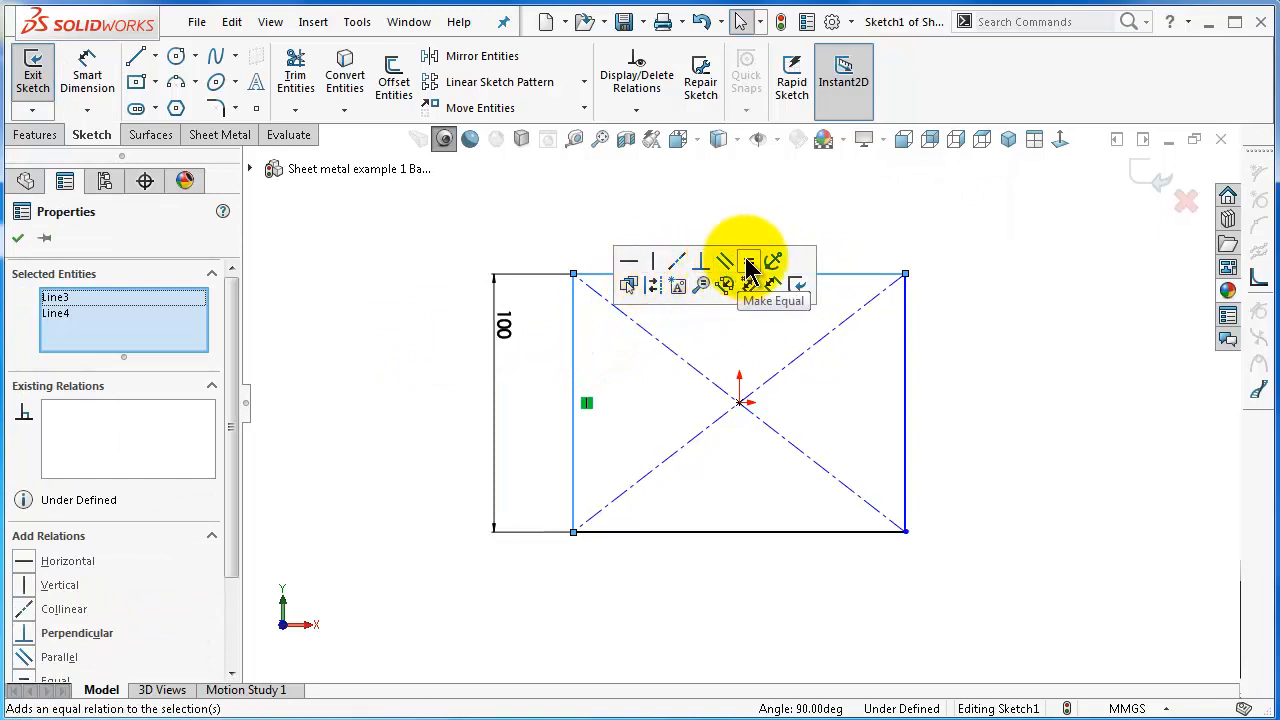
click(748, 261)
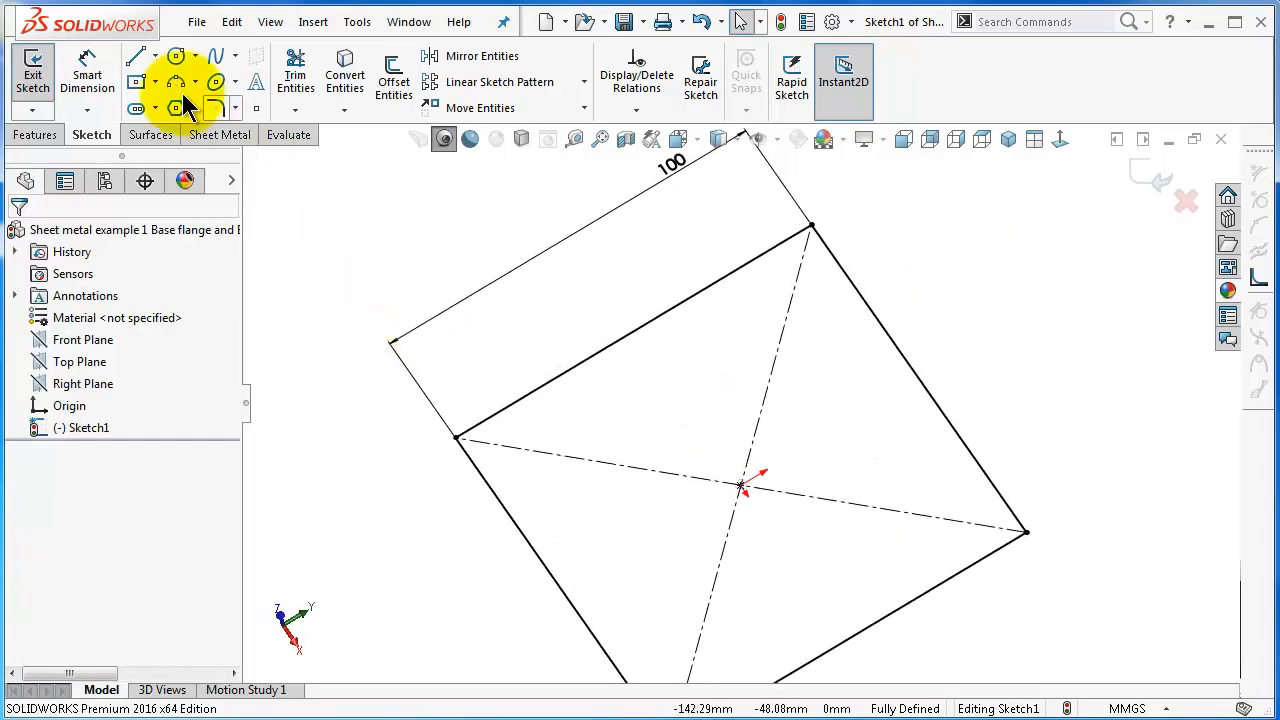
Step: Extrude the square sketch 50 mm into Boss-Extrude1
click(36, 134)
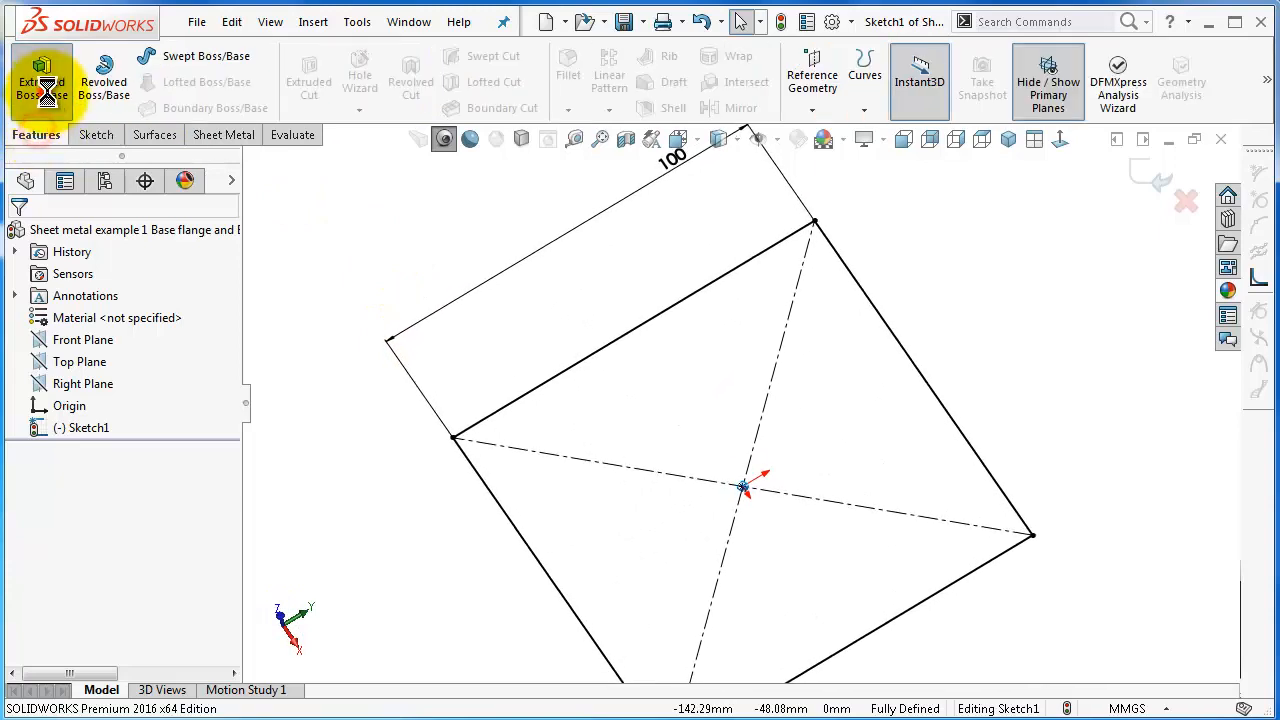
click(42, 75)
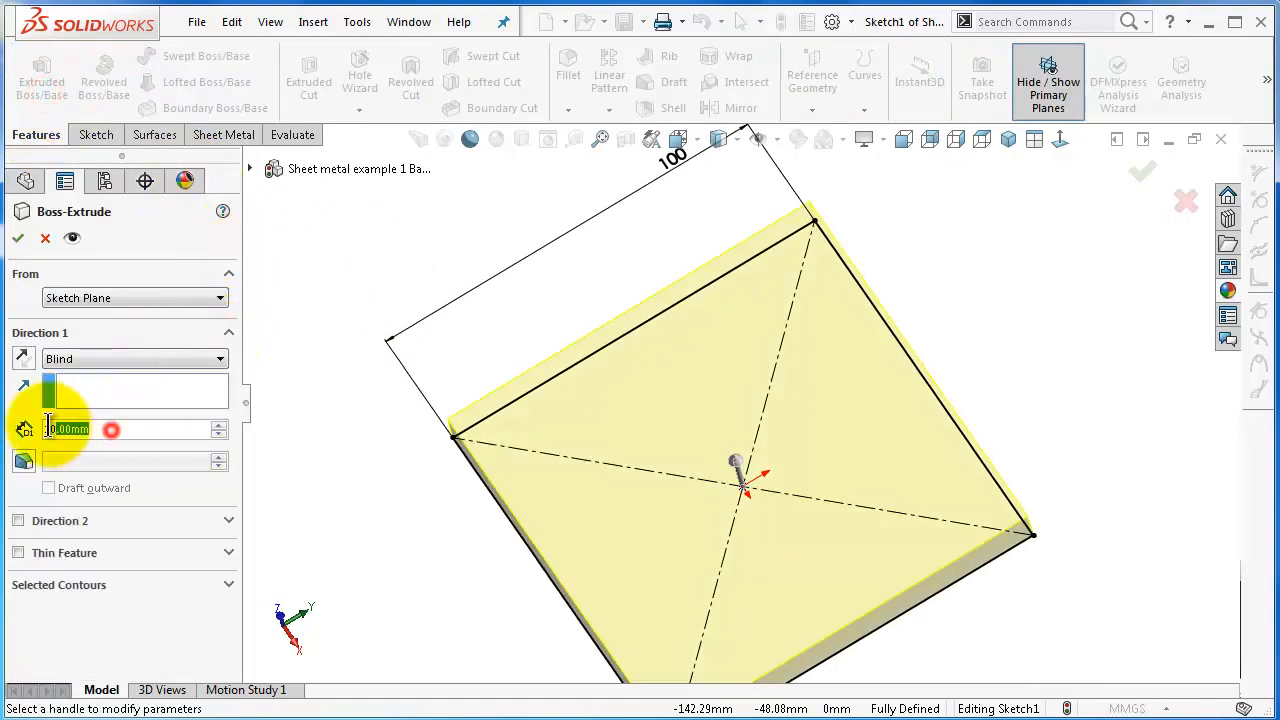
text(50)
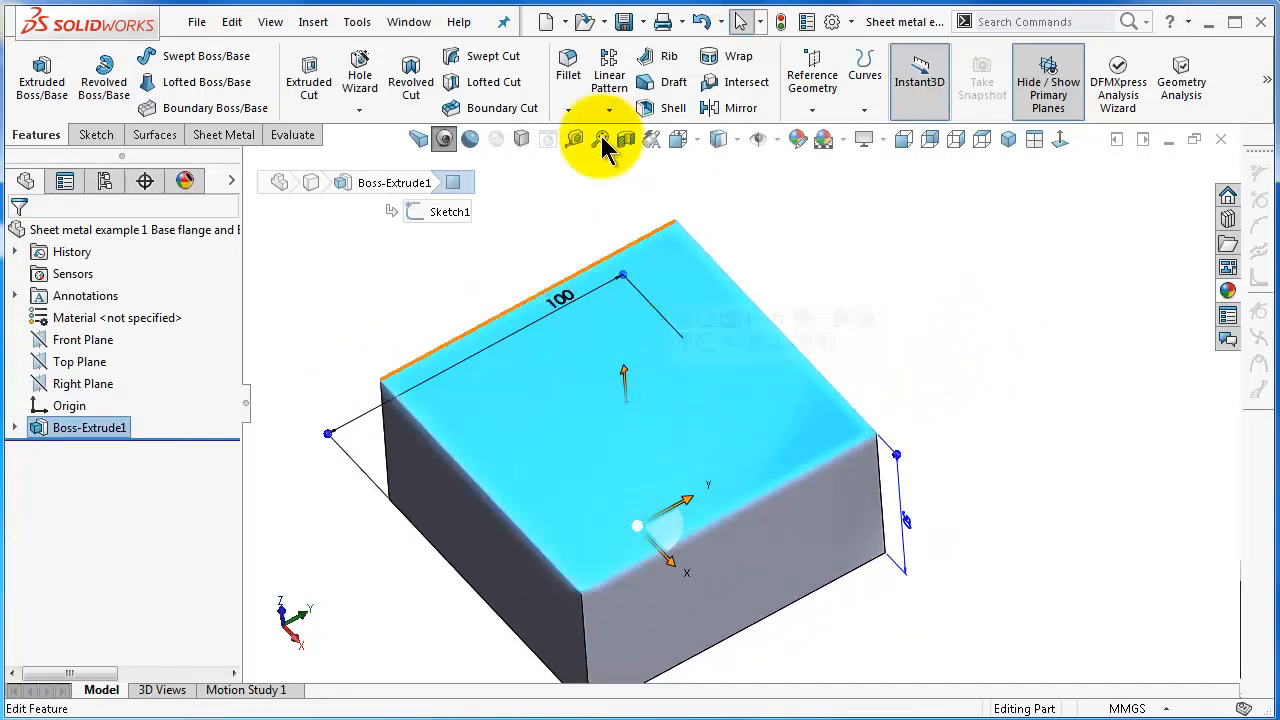
mouse_move(568, 70)
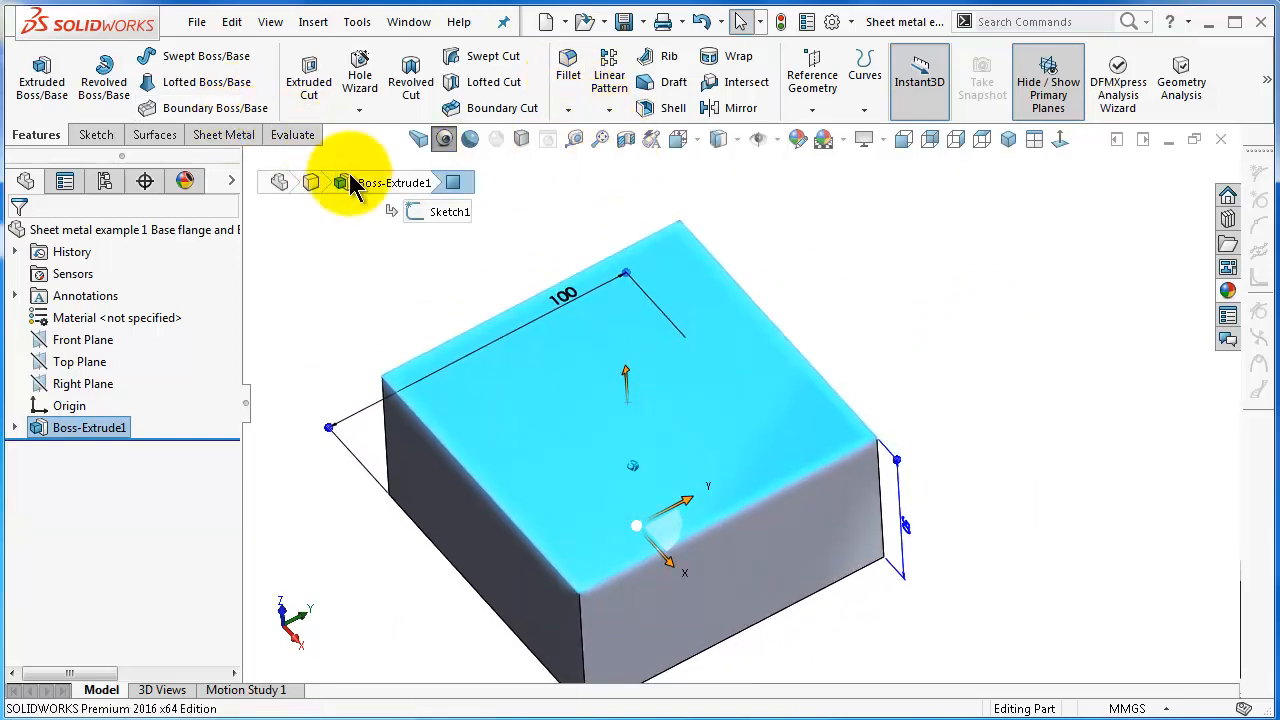
Step: Convert the top face outline and extrude it 50 mm with a 30° draft
click(615, 390)
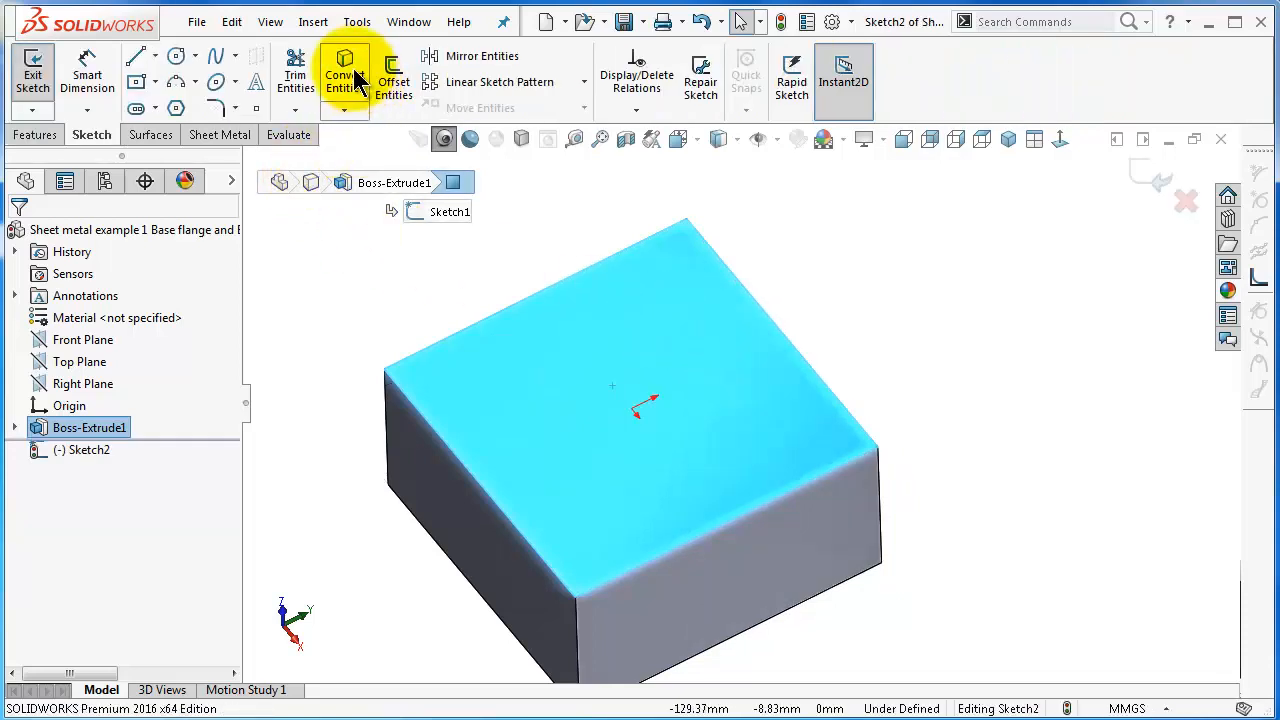
click(35, 134)
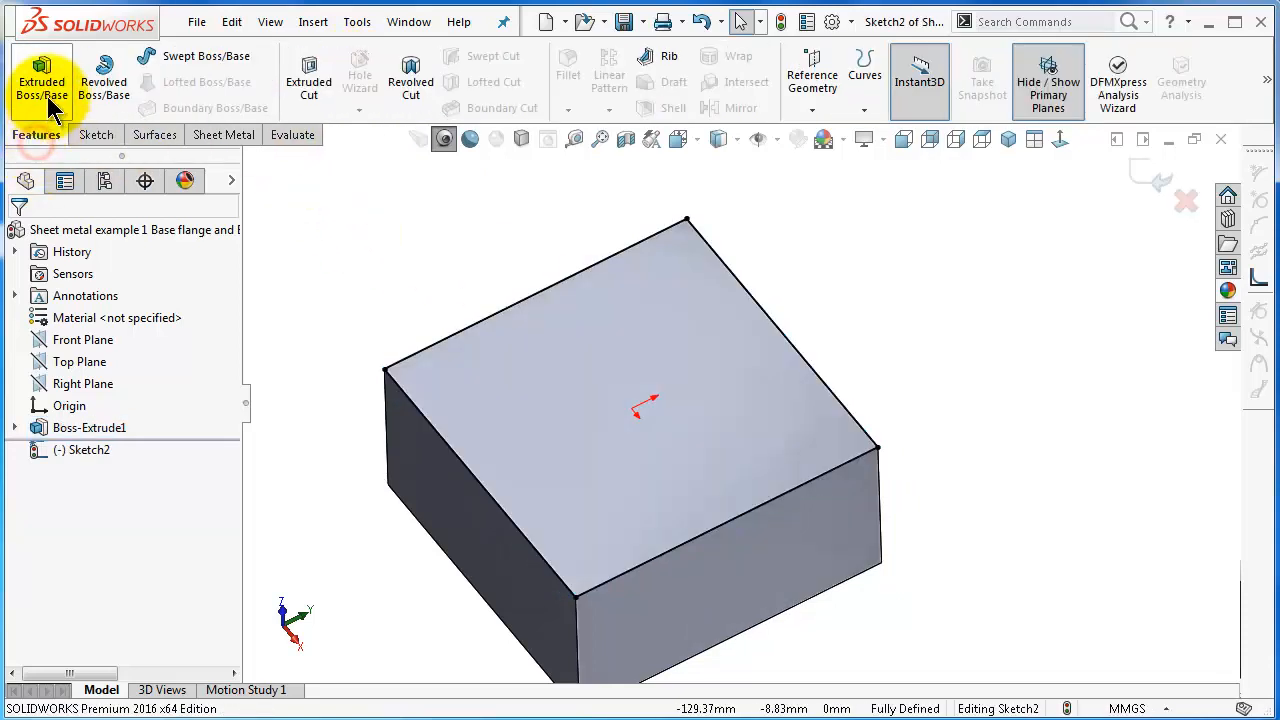
click(42, 75)
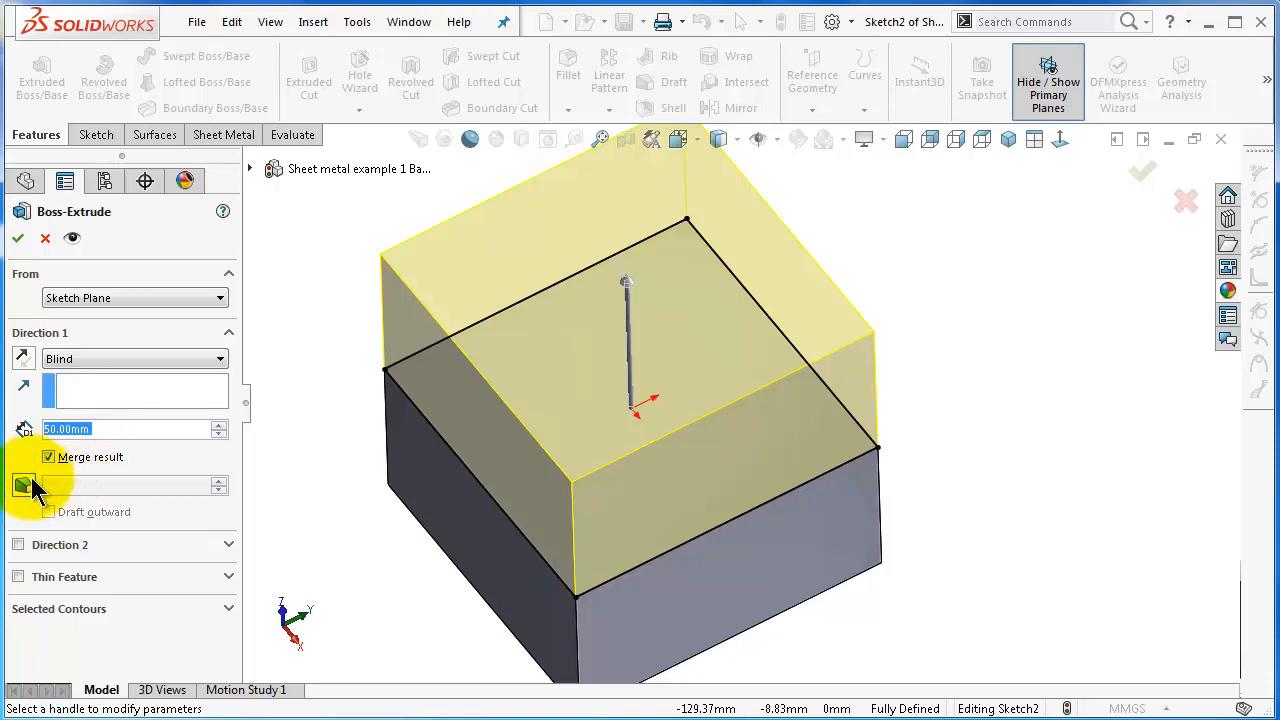
click(23, 485)
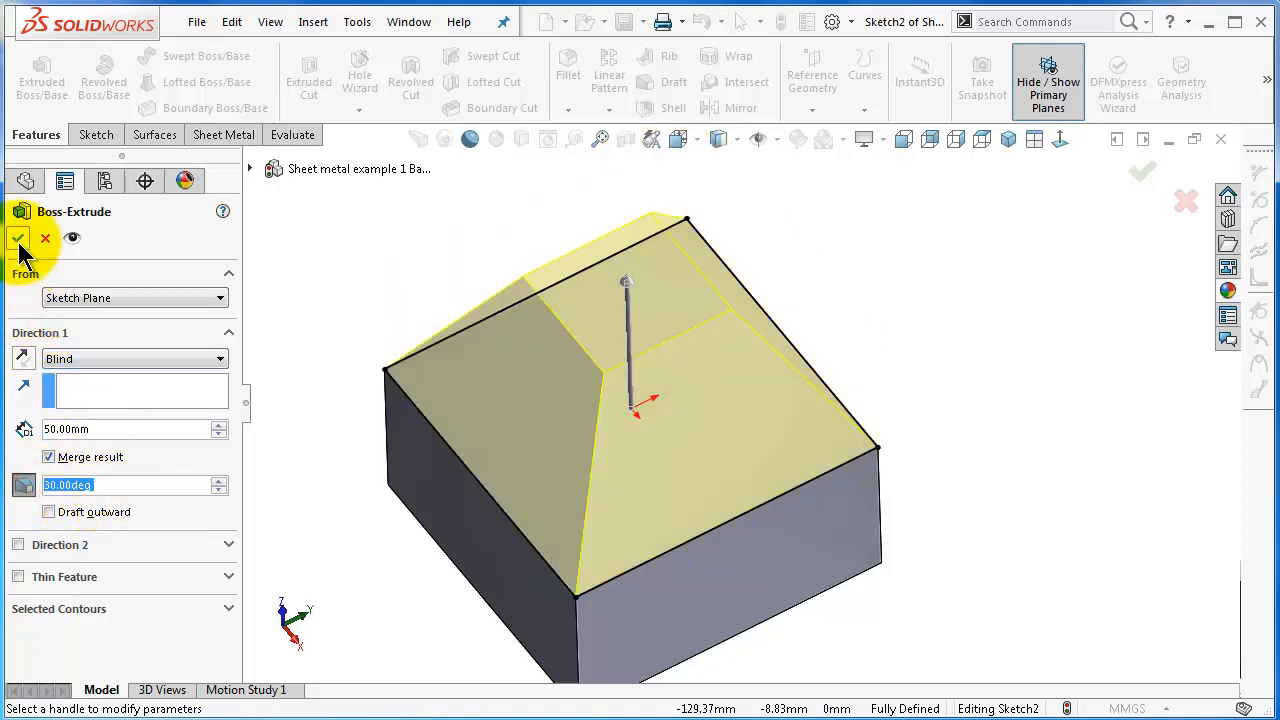
click(17, 238)
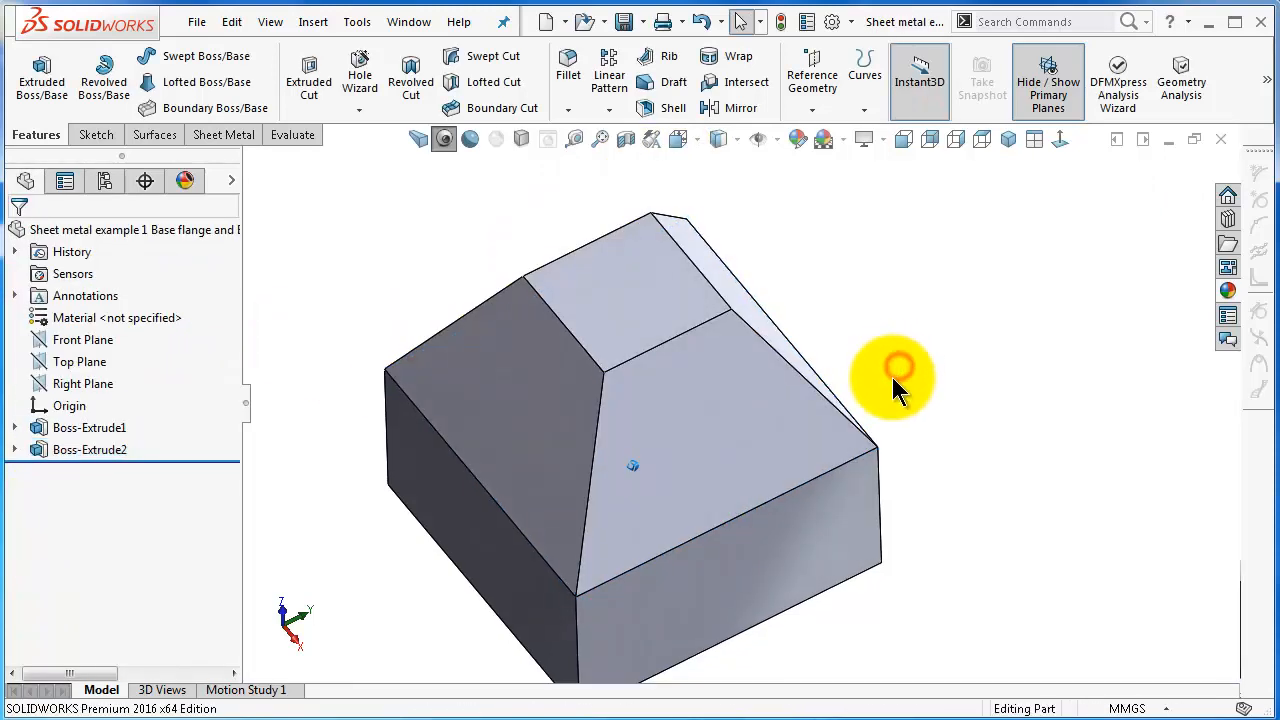
drag(895, 385, 705, 560)
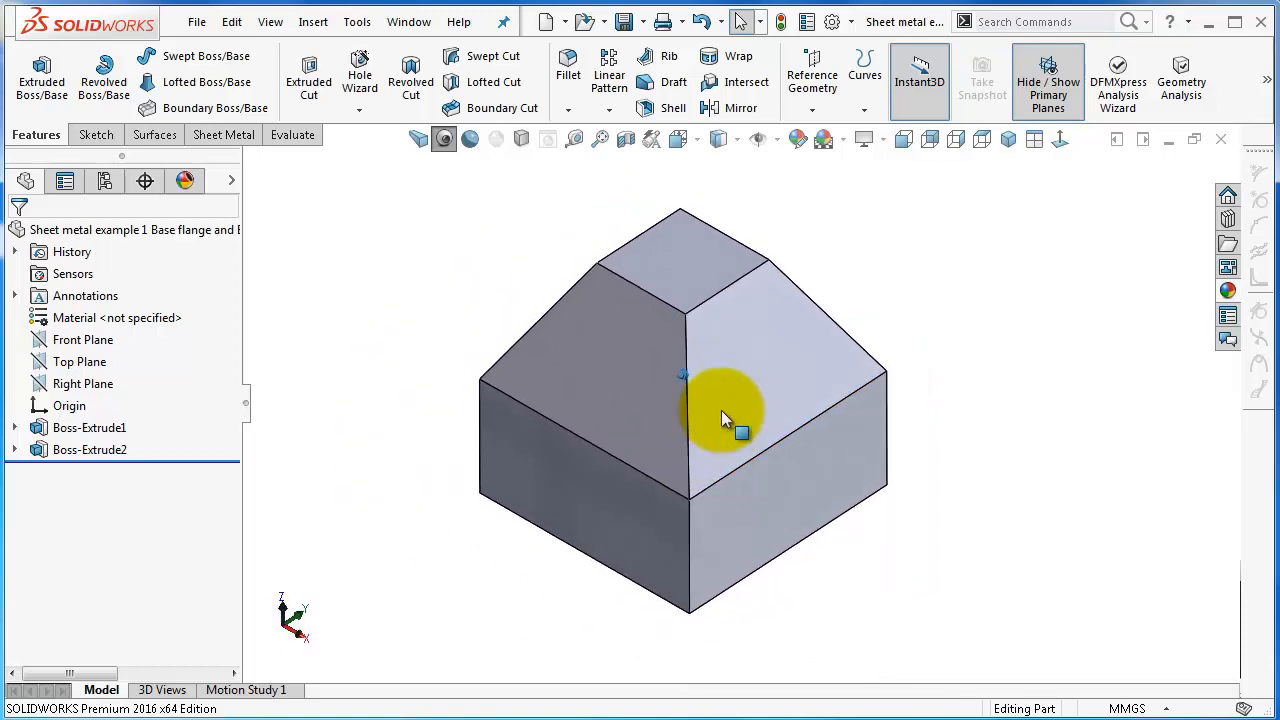
Step: Fillet all connected edges of the block with a 1 mm radius
click(567, 75)
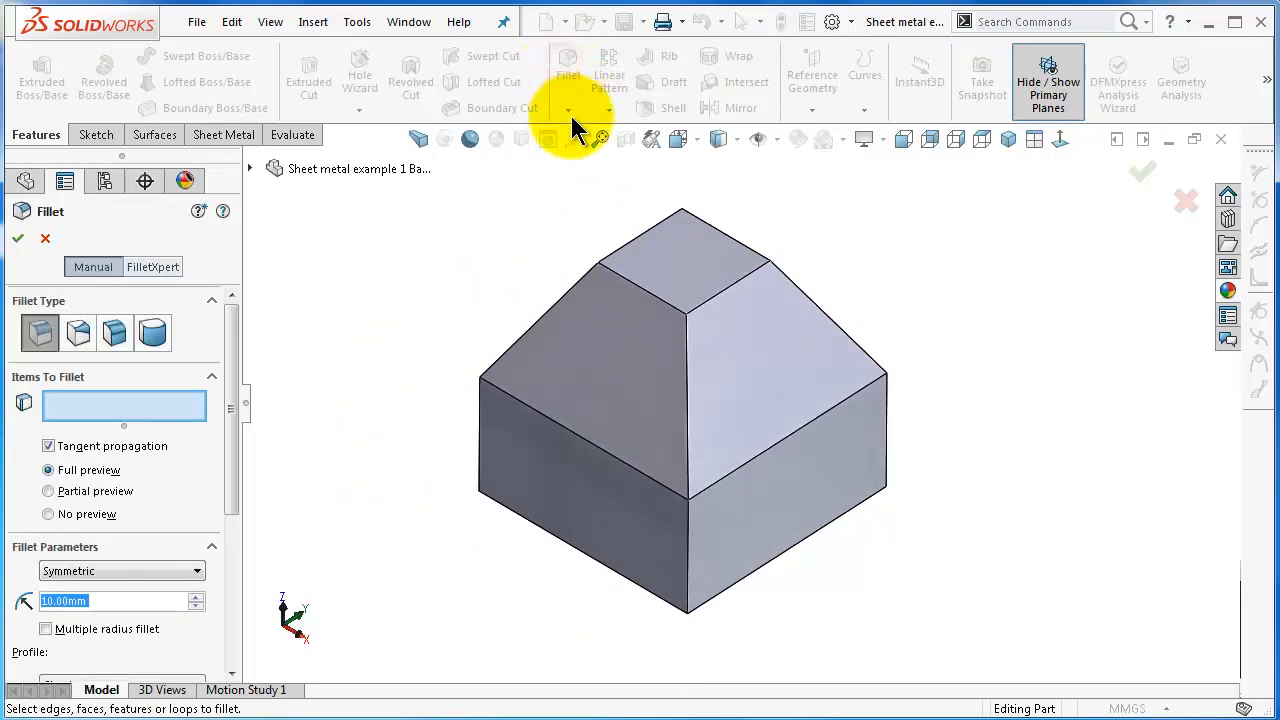
click(685, 550)
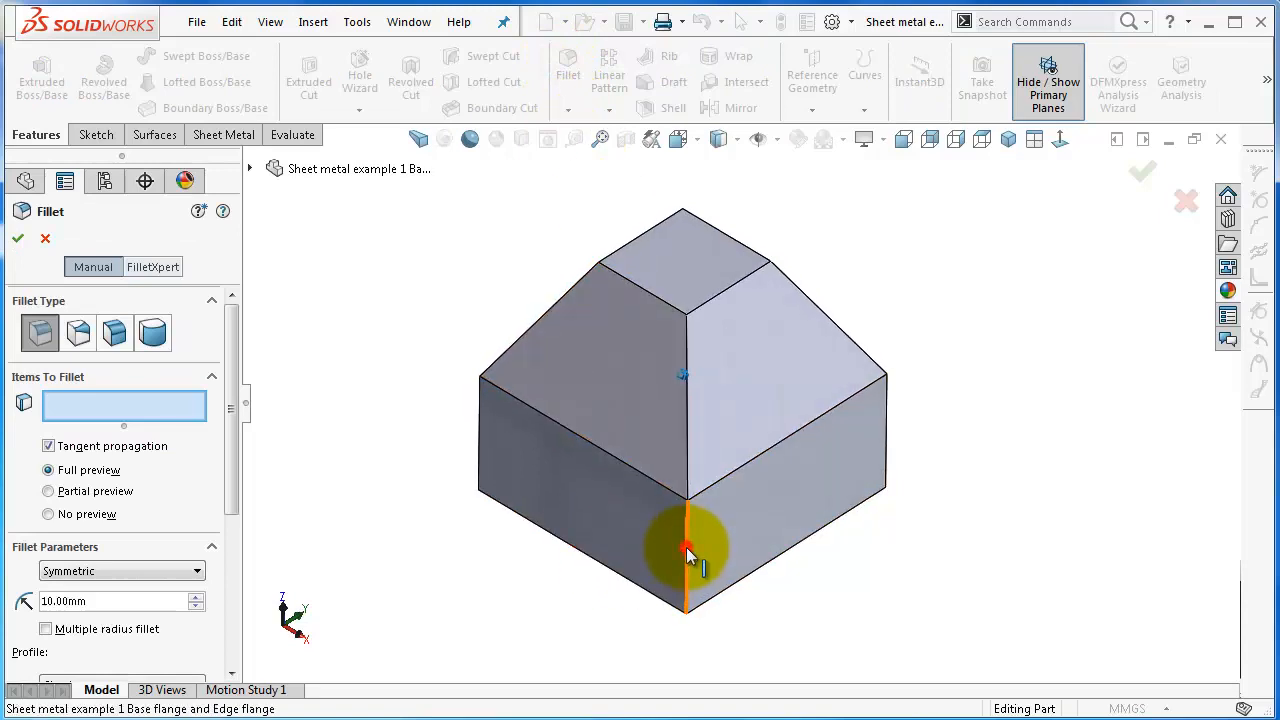
click(687, 555)
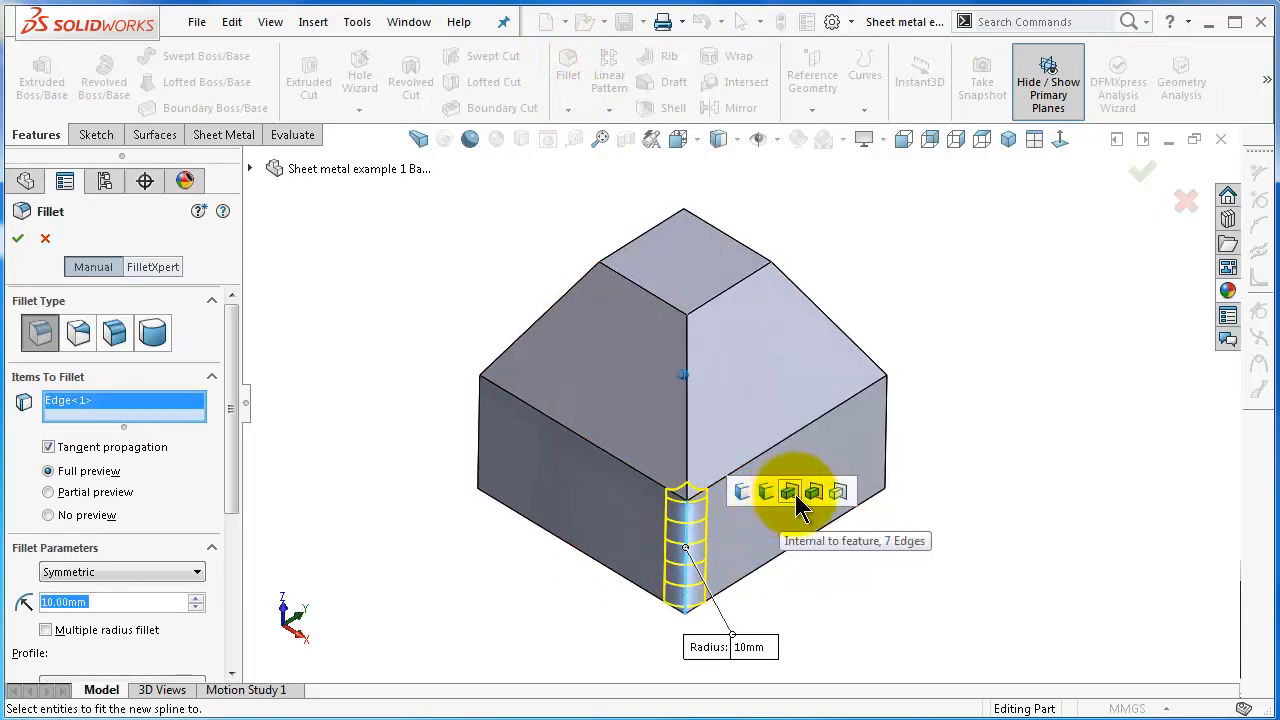
mouse_move(838, 491)
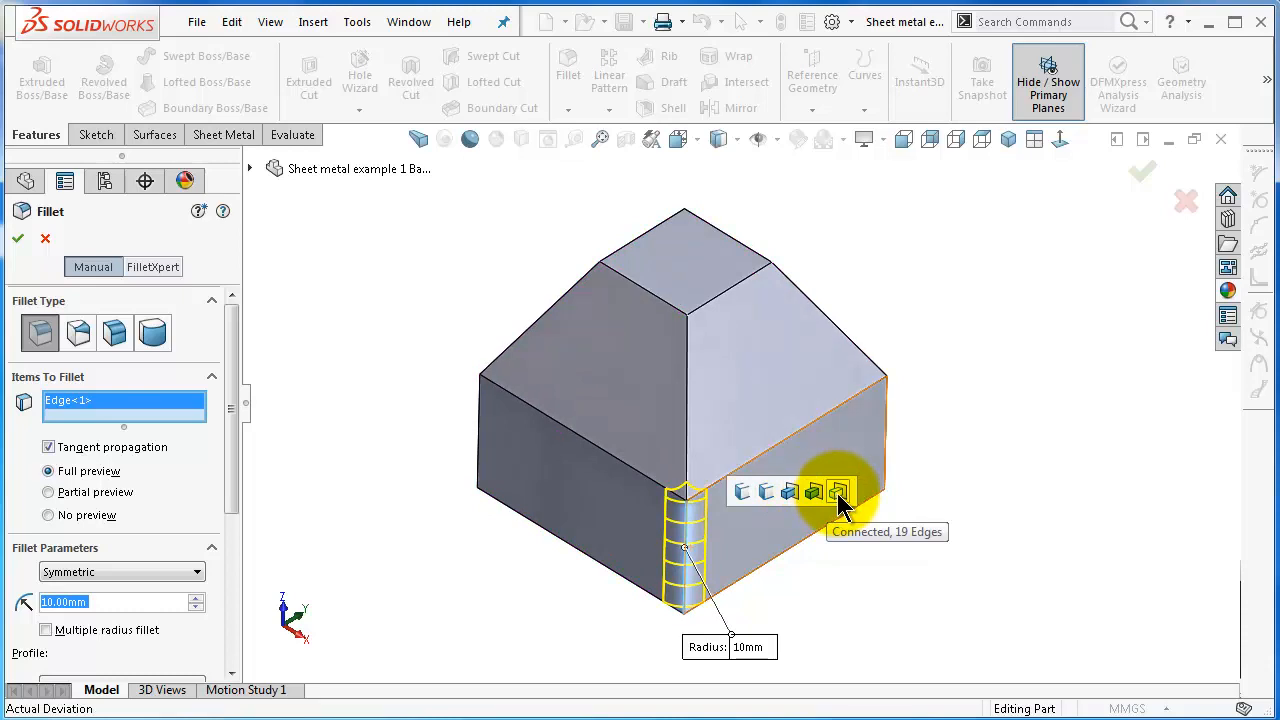
click(838, 491)
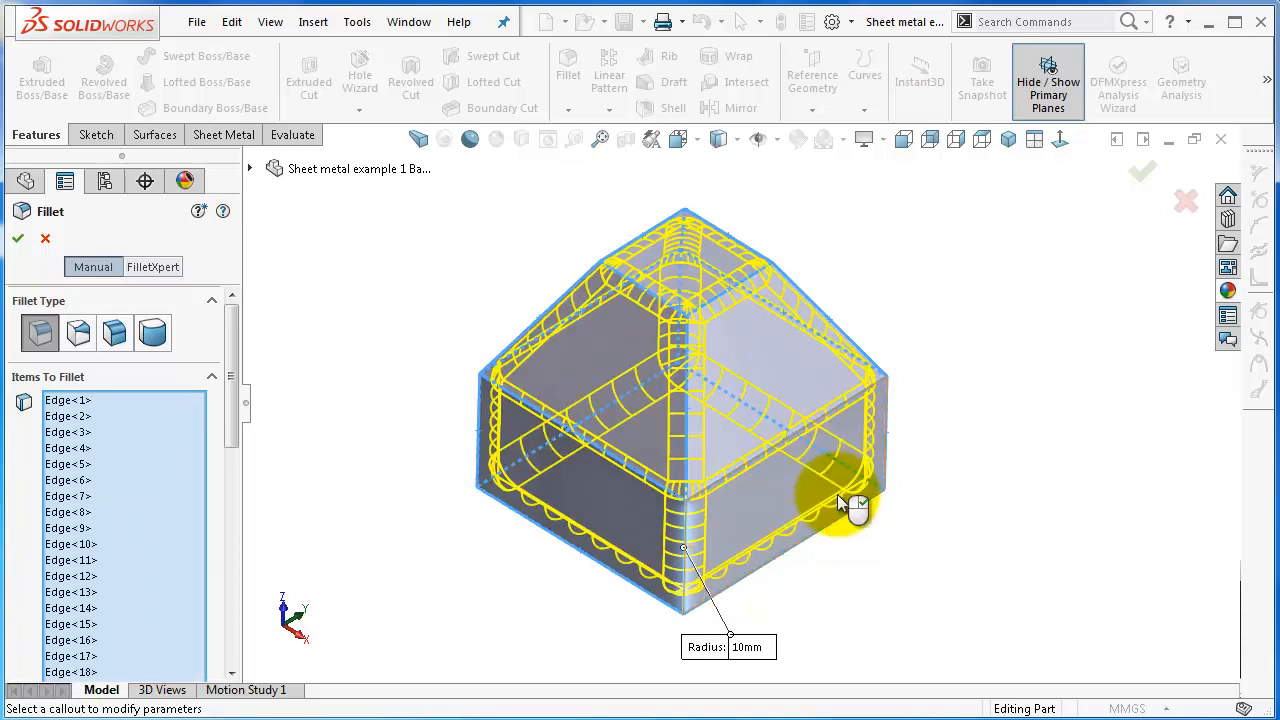
scroll(down, 3)
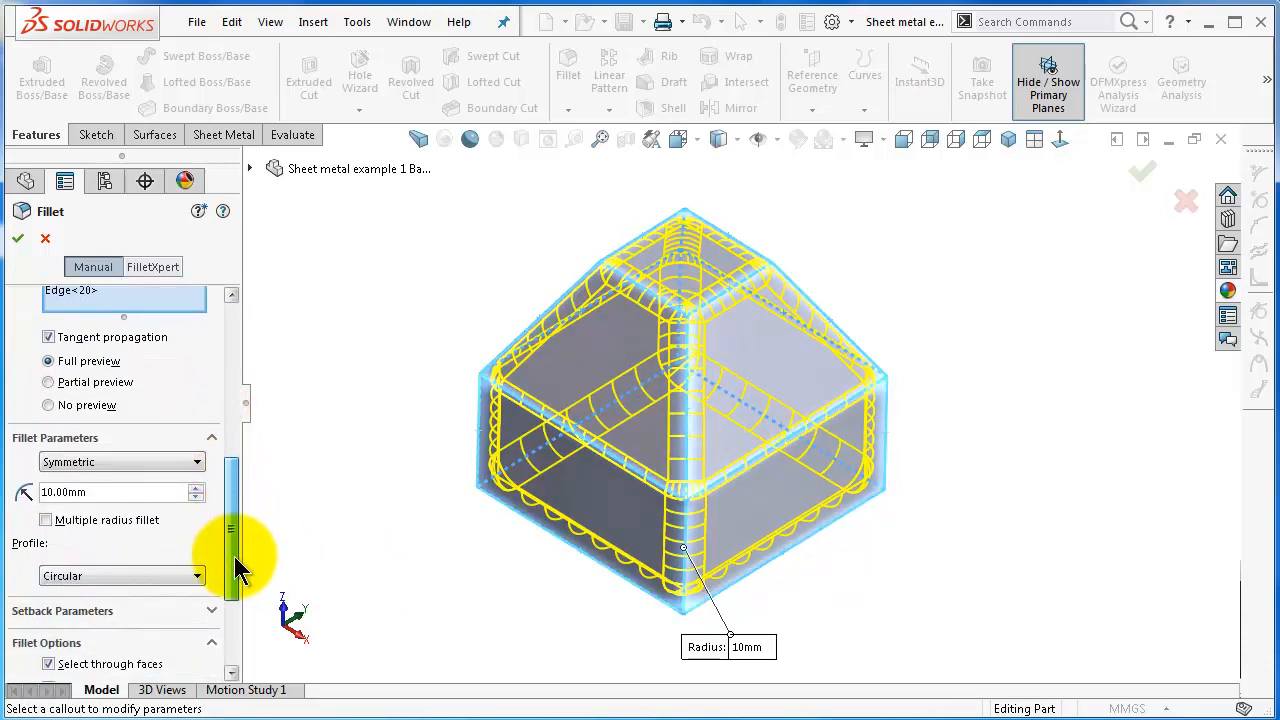
triple_click(110, 491)
text(1)
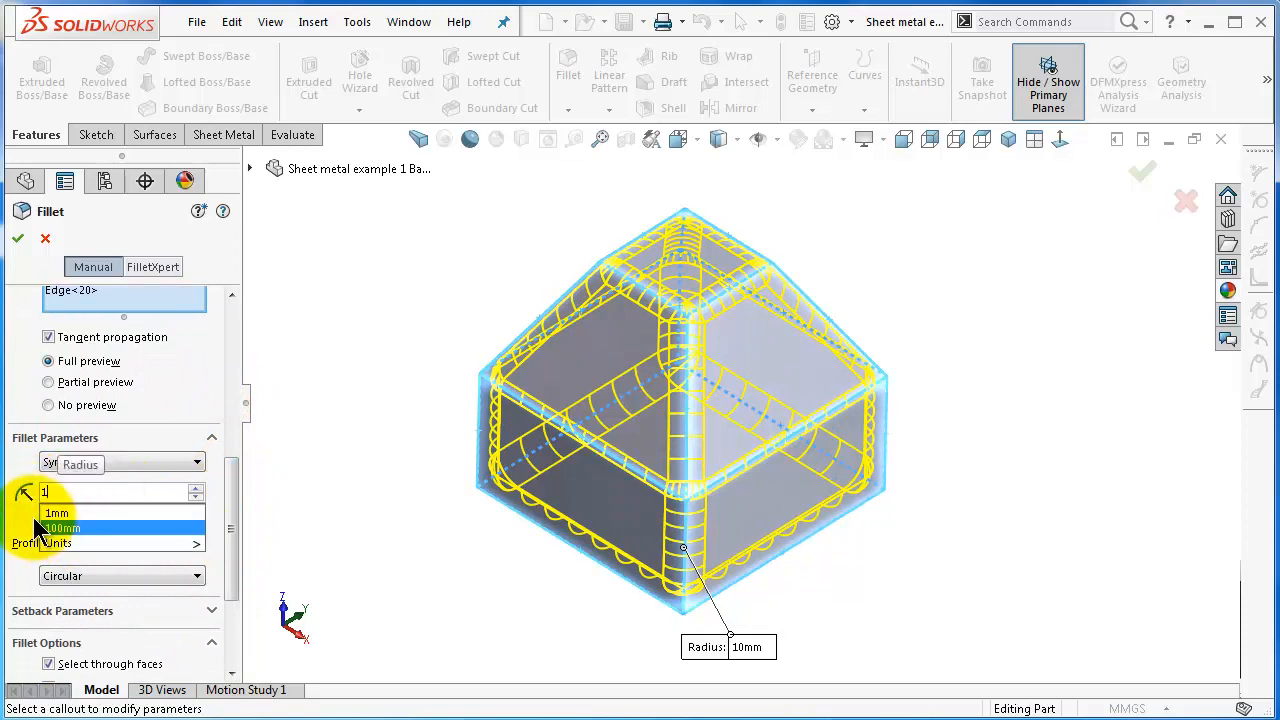
click(56, 512)
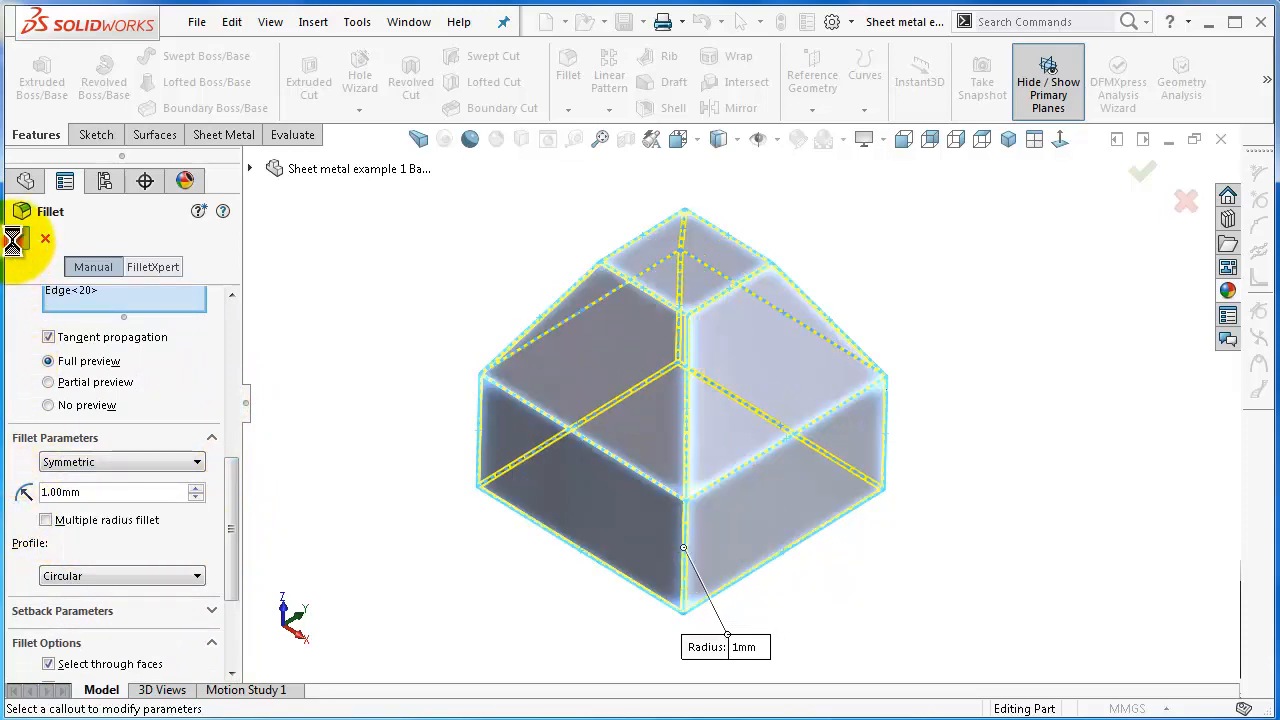
click(1143, 170)
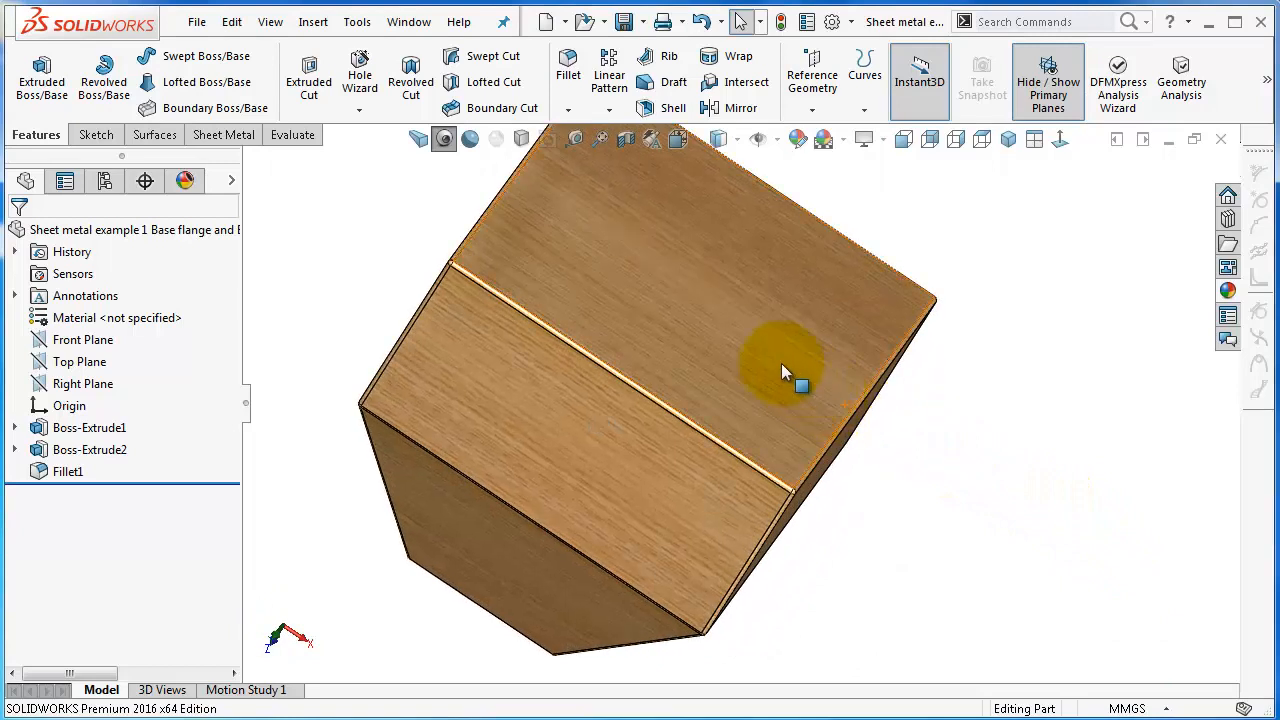
Step: Start a sketch on the block and draw two construction center rectangles
click(785, 370)
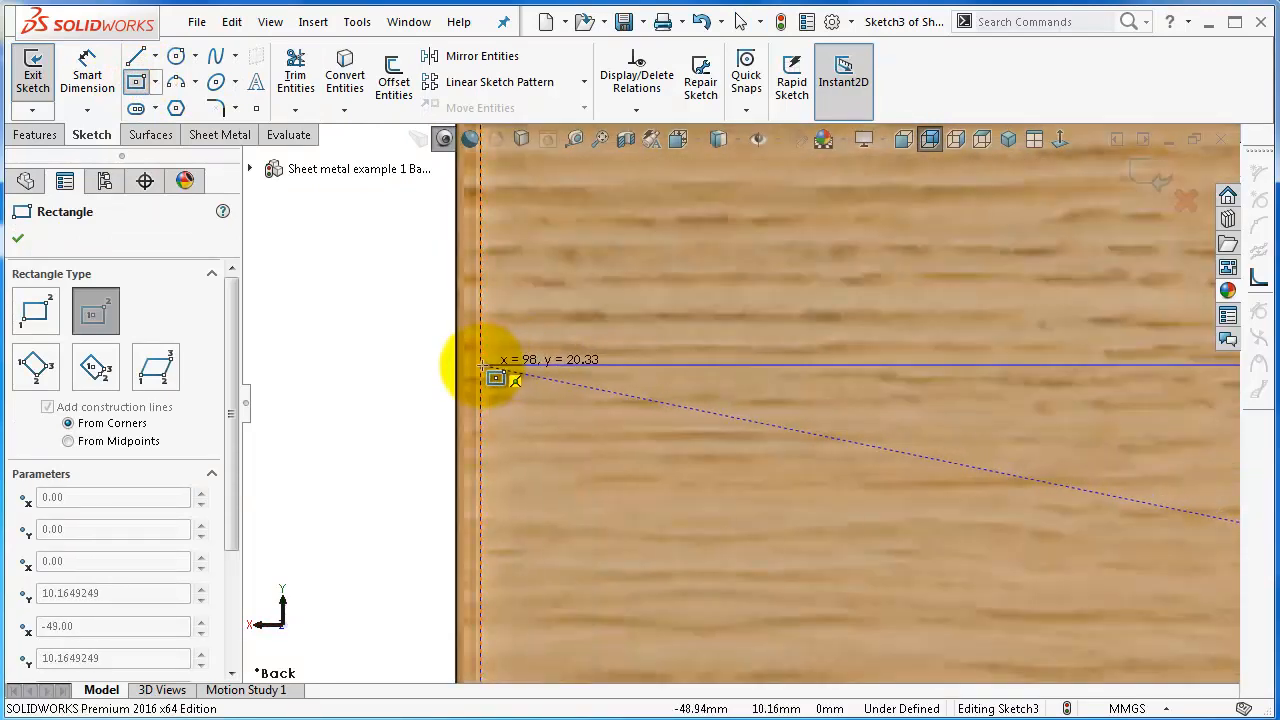
click(482, 374)
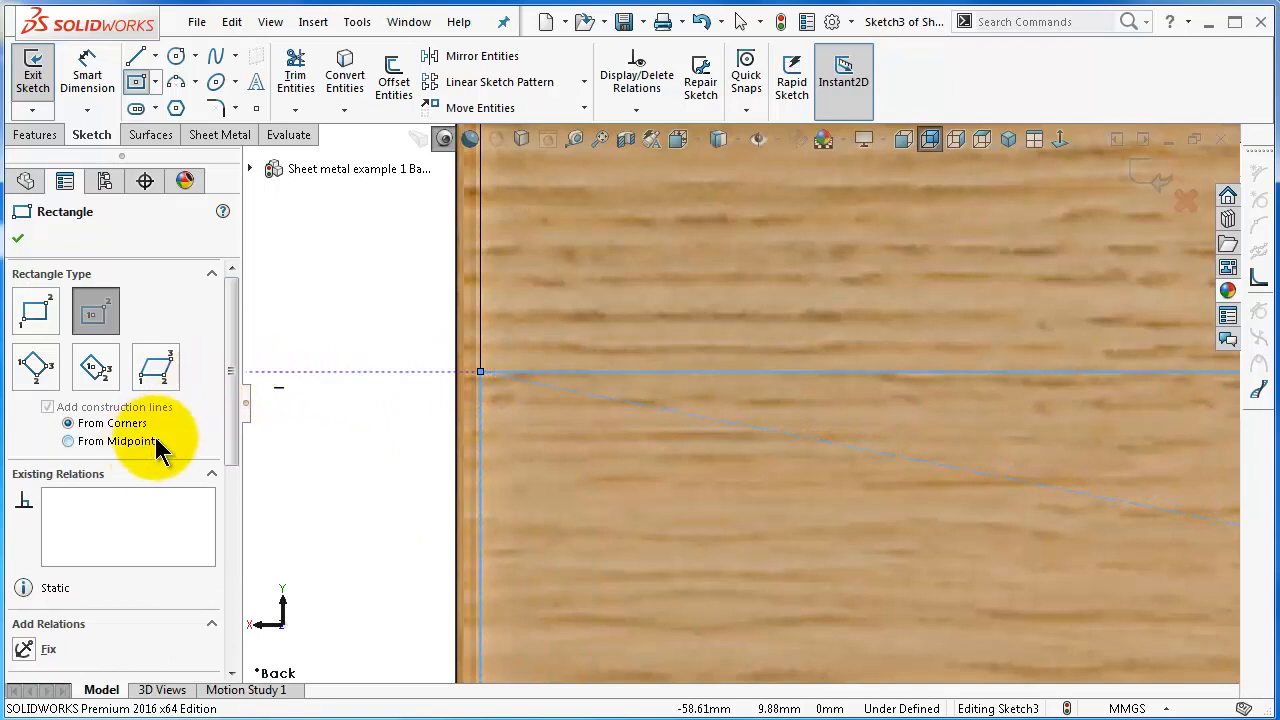
scroll(down, 3)
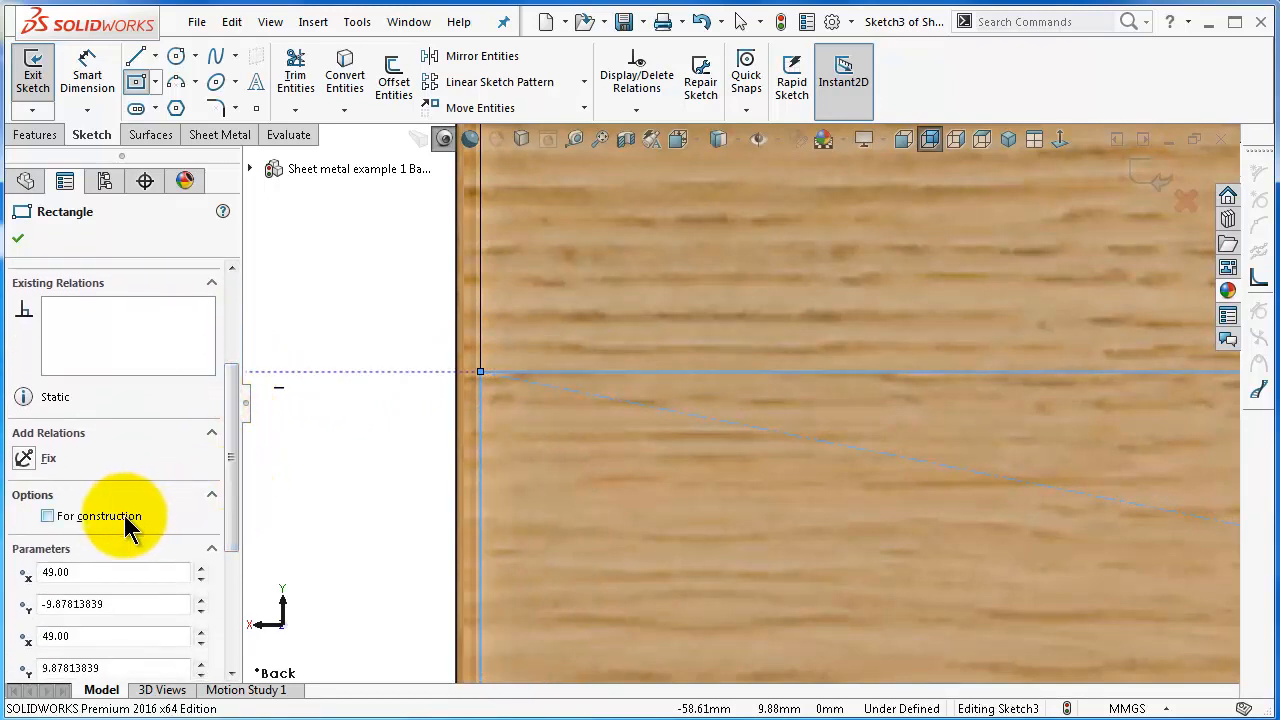
click(17, 238)
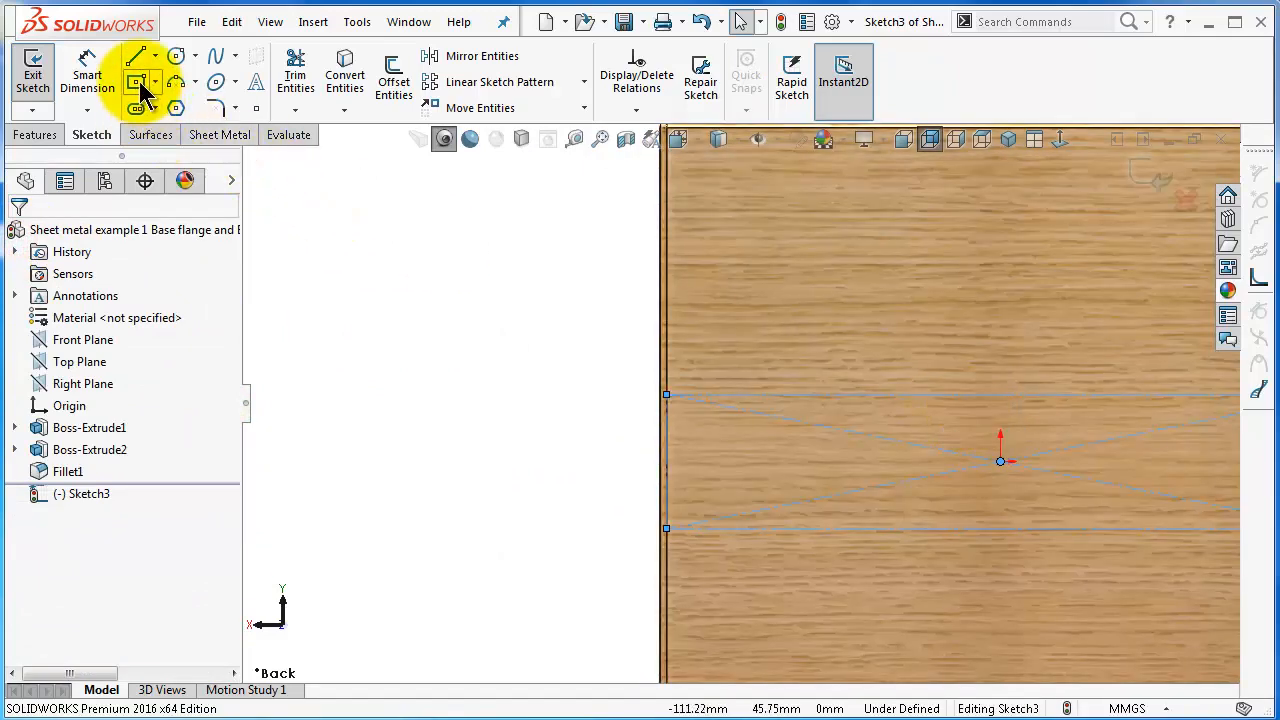
click(138, 56)
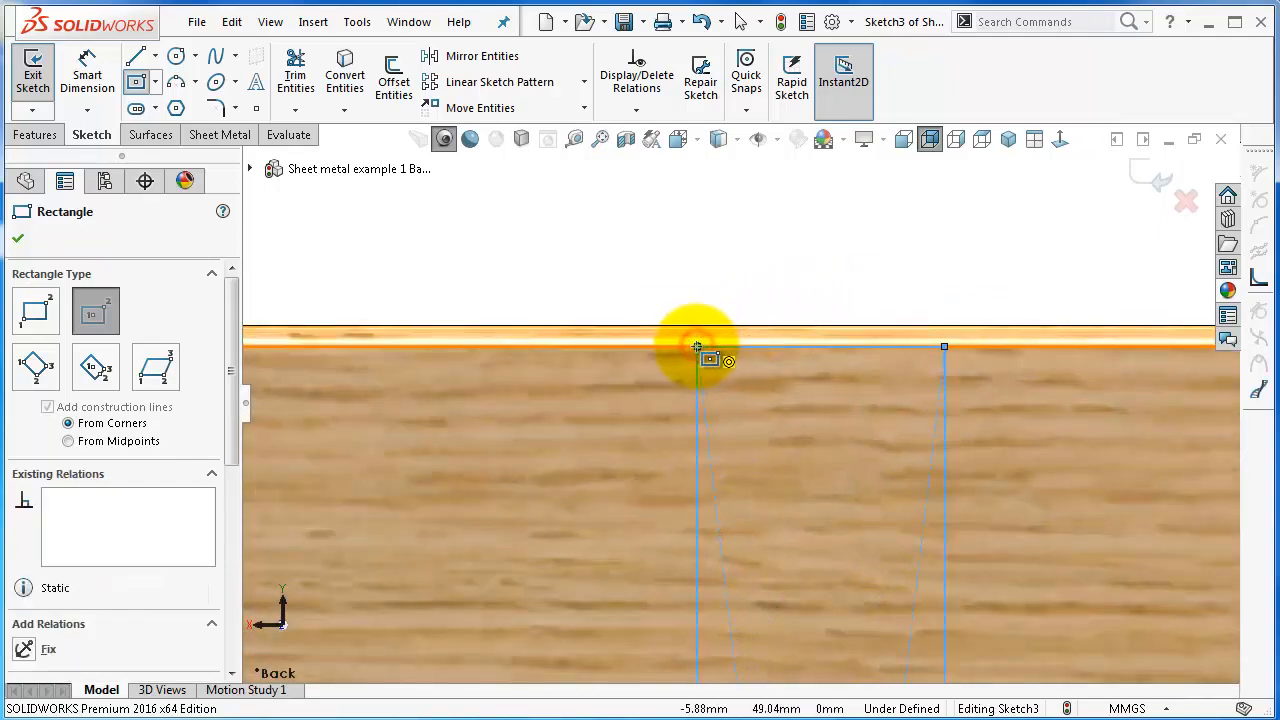
scroll(down, 3)
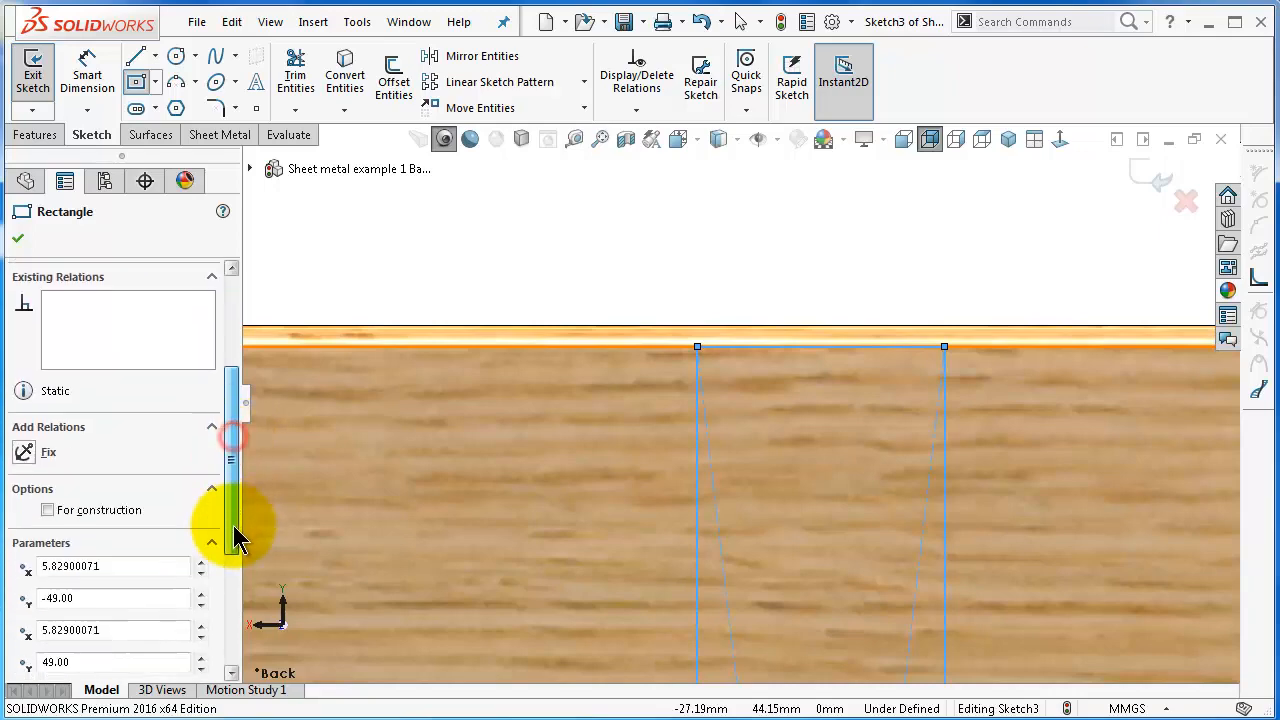
click(47, 509)
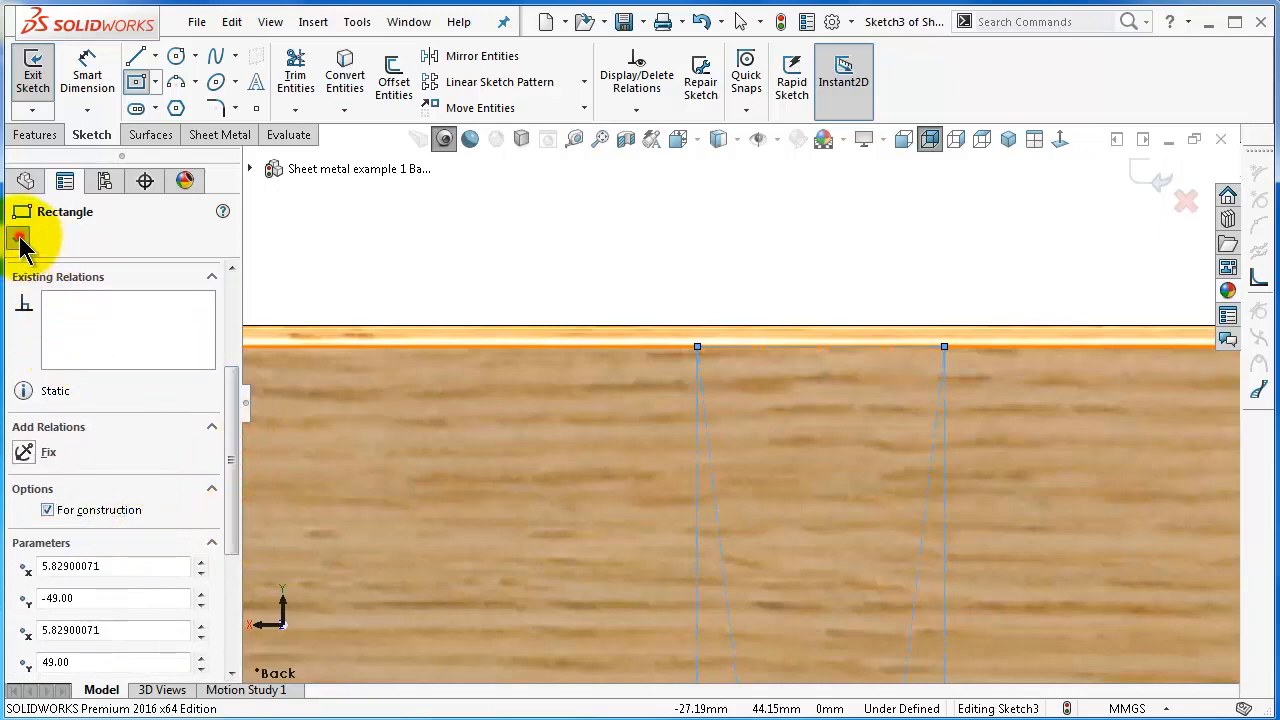
click(20, 240)
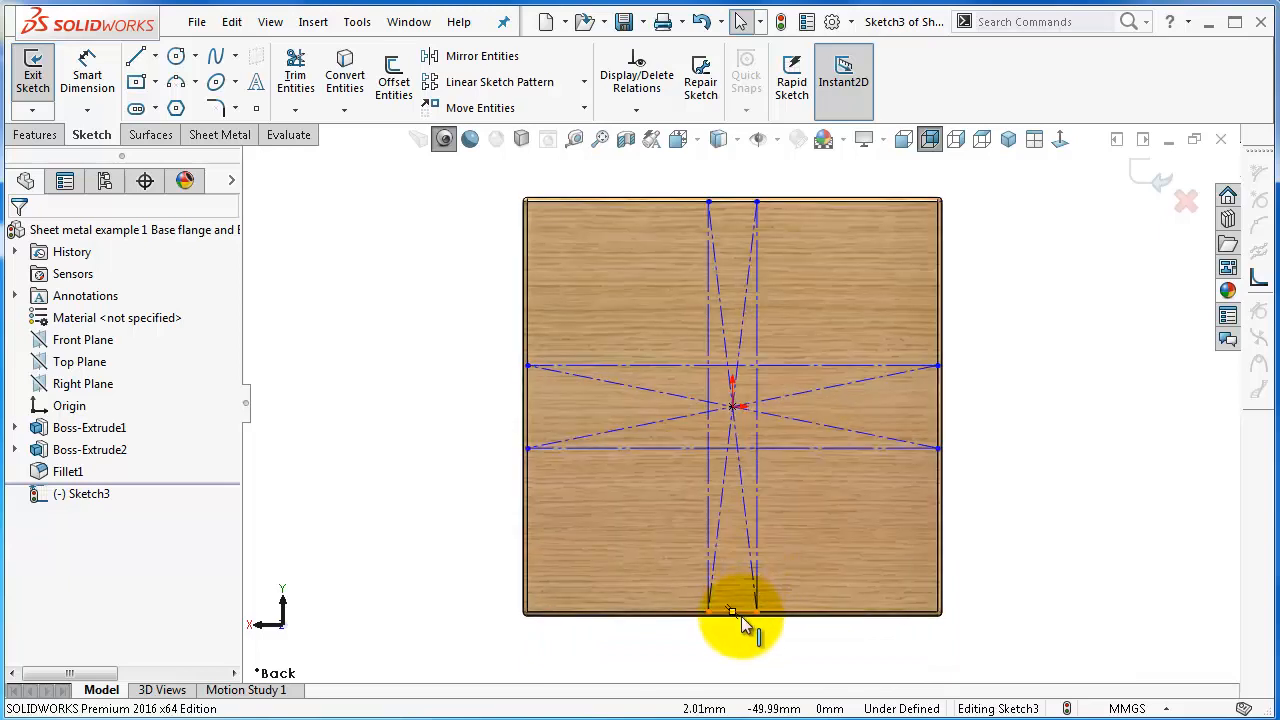
Step: Dimension the vertical strip width to 20 and begin sketching the strip outline lines
click(730, 608)
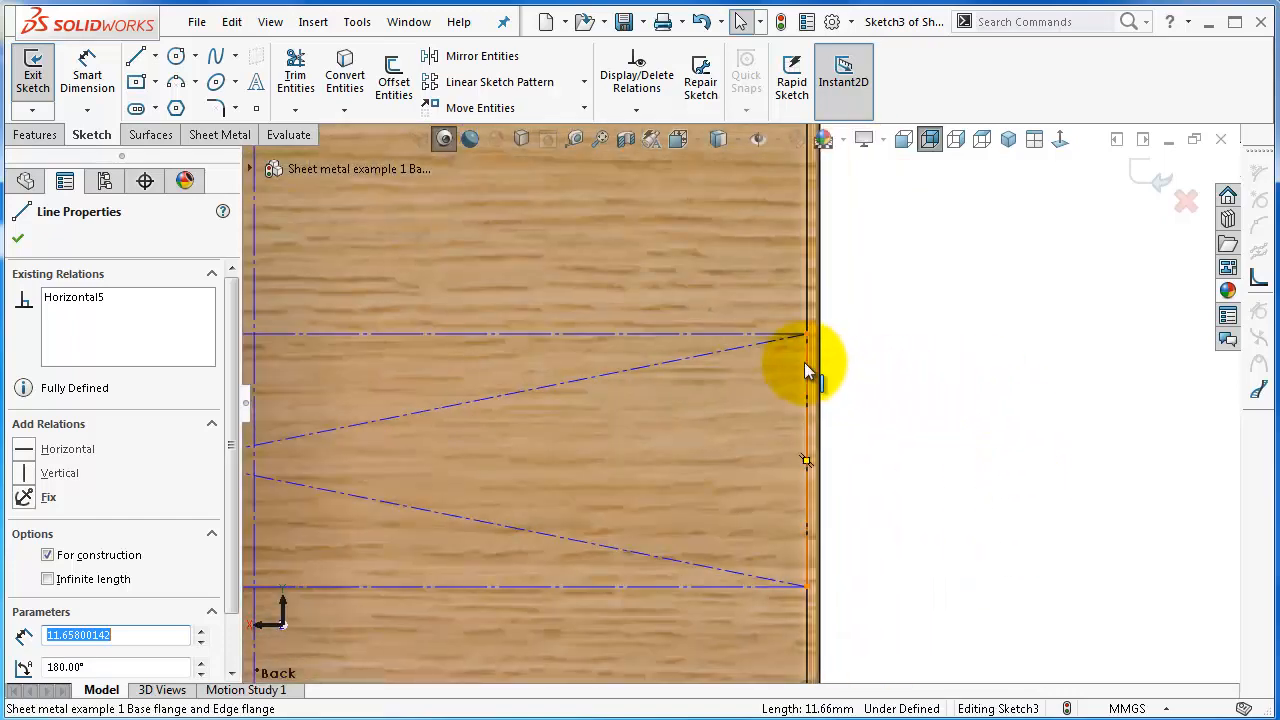
click(981, 278)
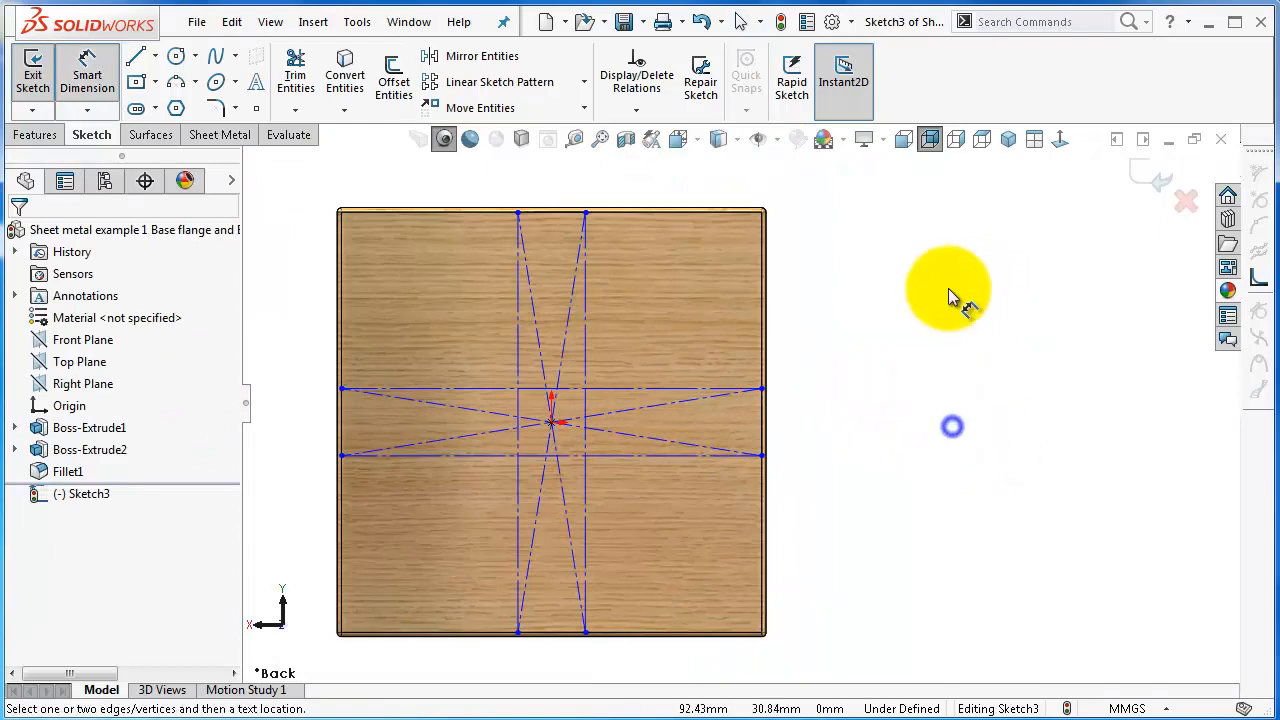
click(560, 200)
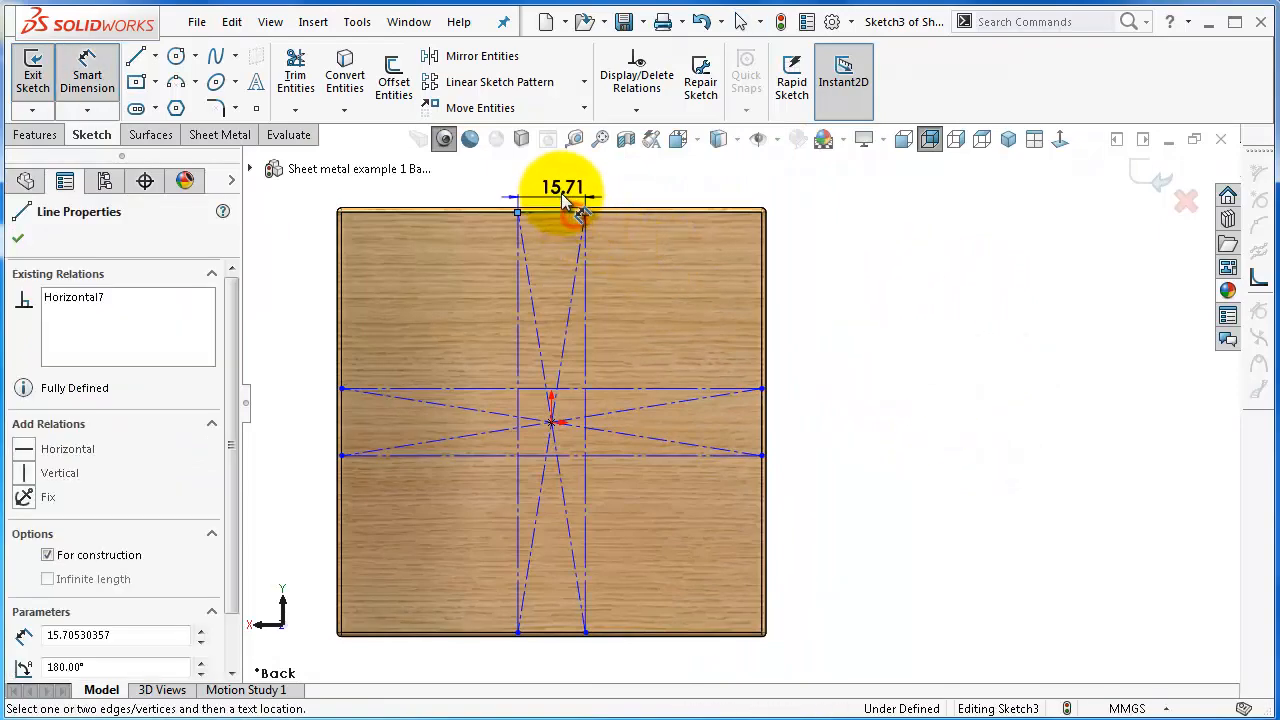
click(580, 215)
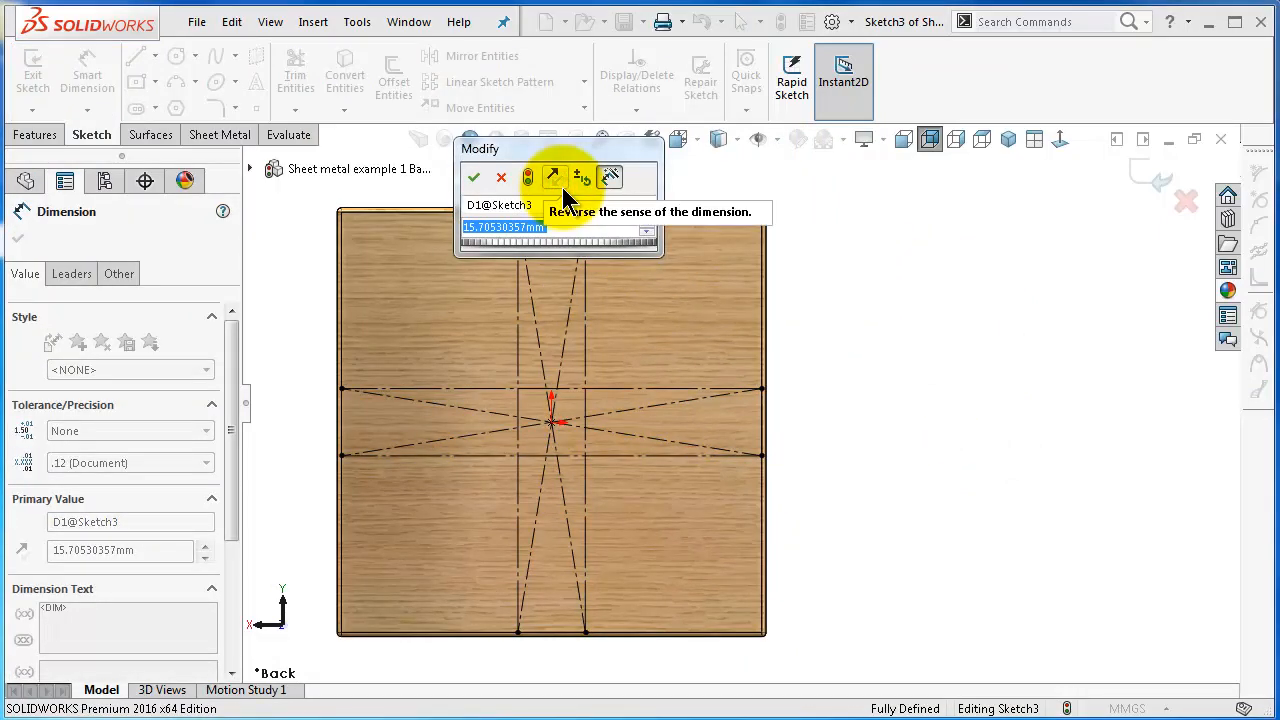
click(473, 177)
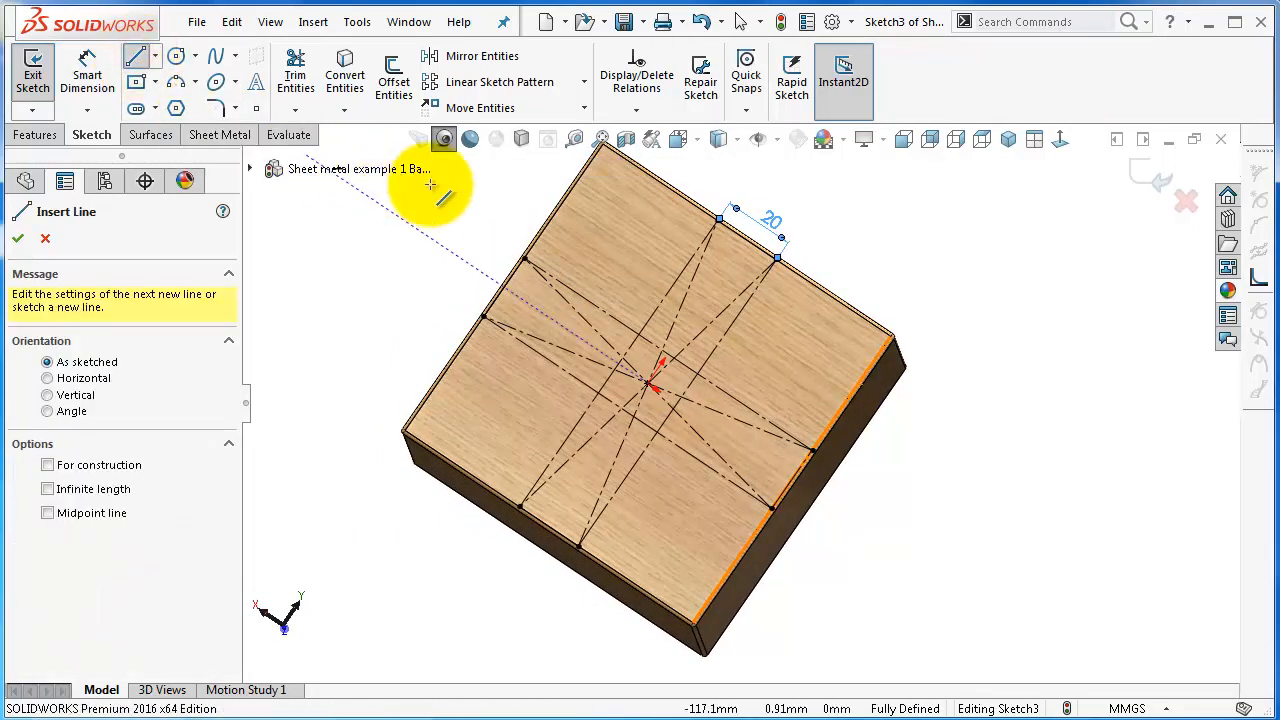
scroll(up, 3)
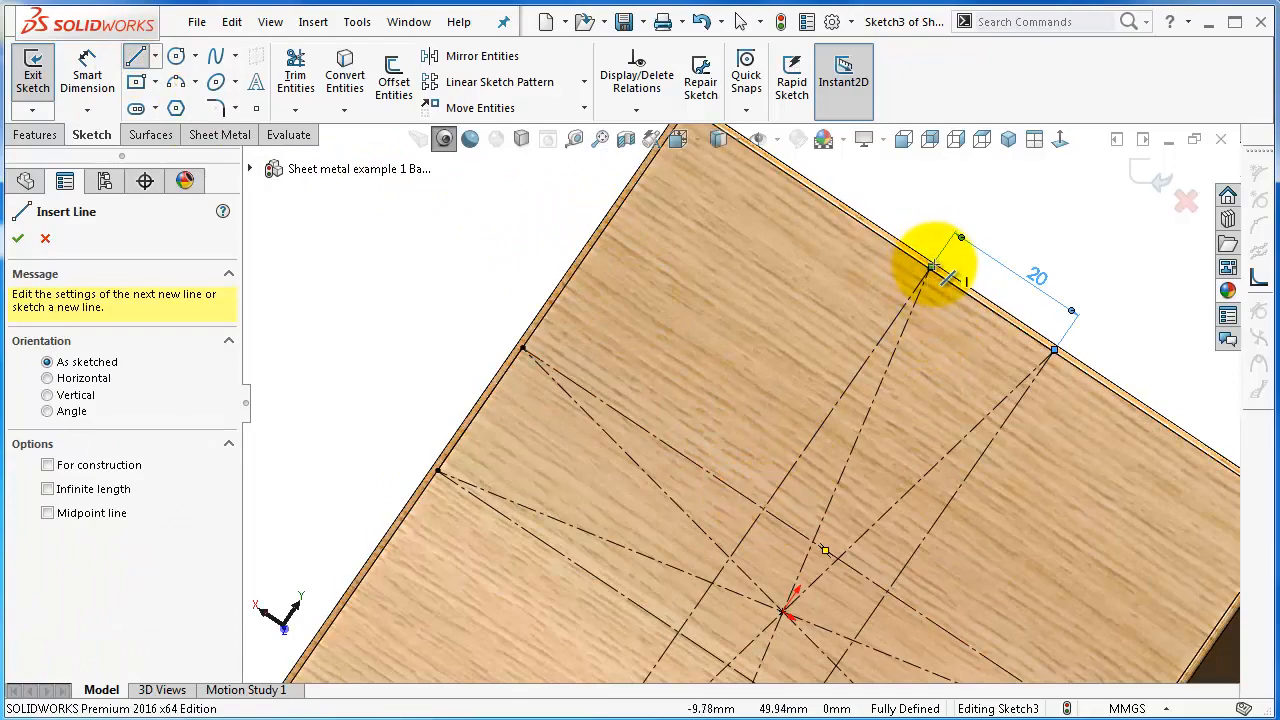
click(1059, 139)
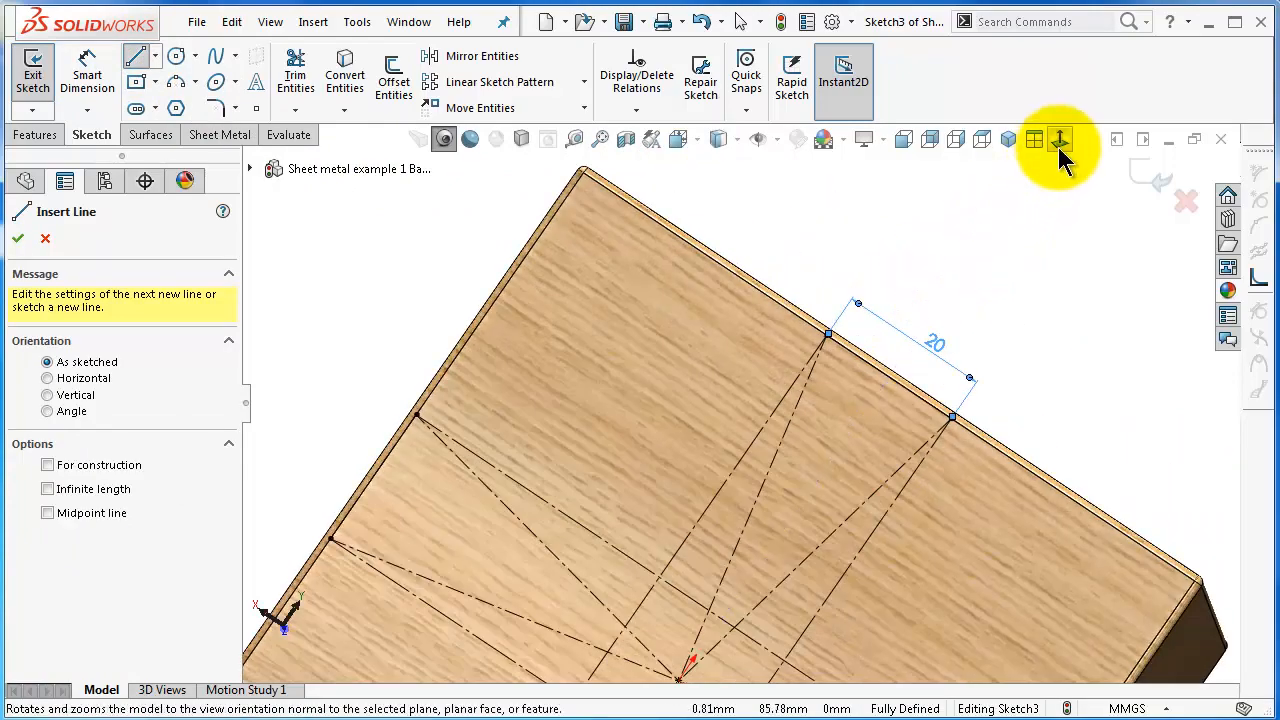
click(1060, 140)
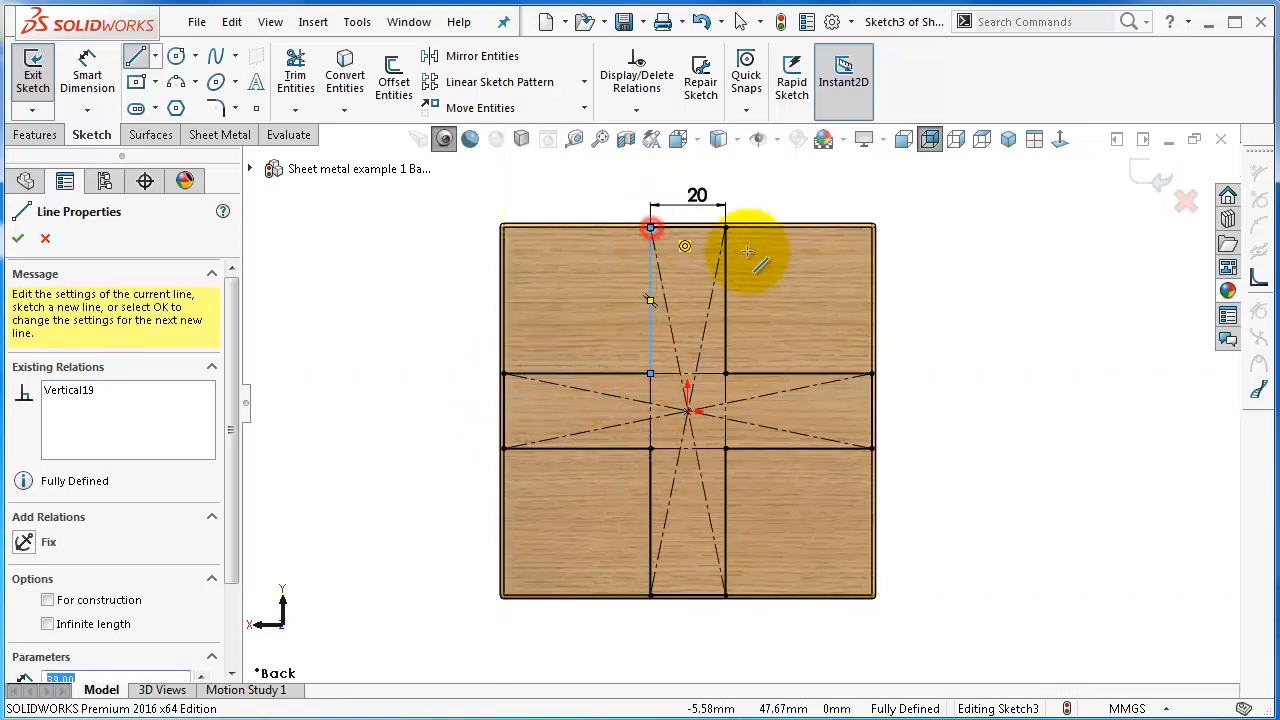
mouse_move(1055, 250)
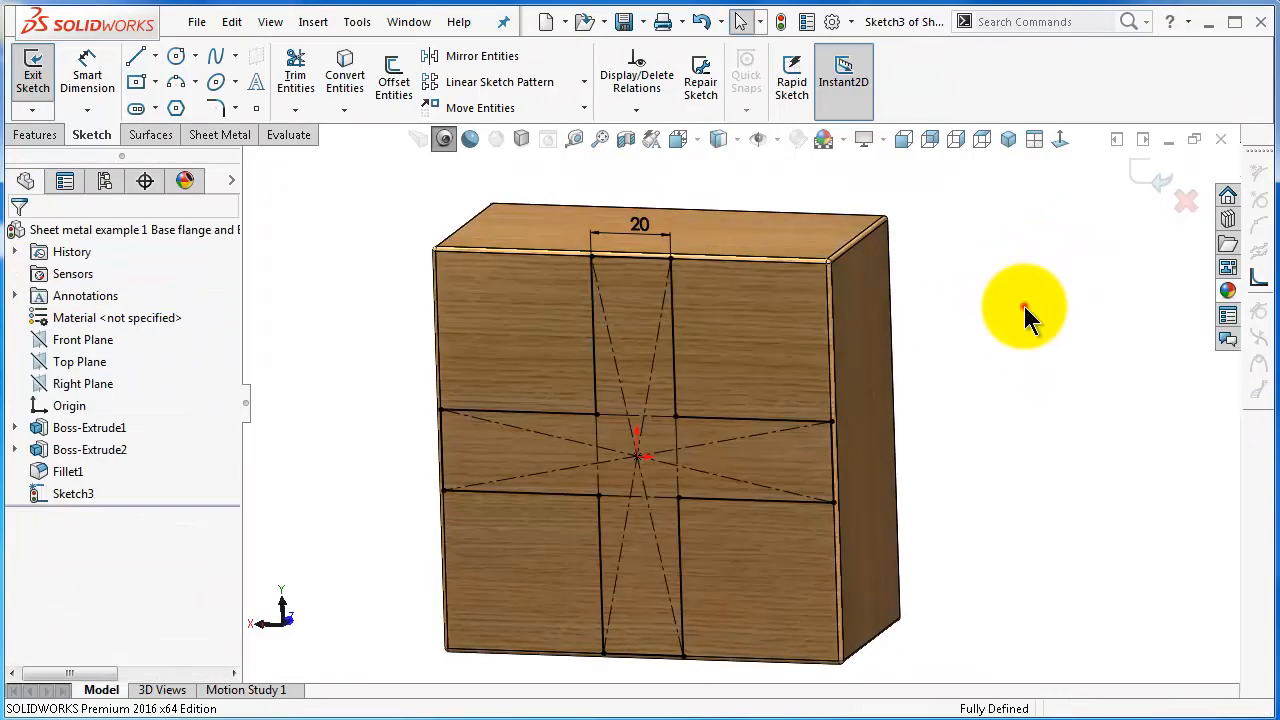
mouse_move(1105, 552)
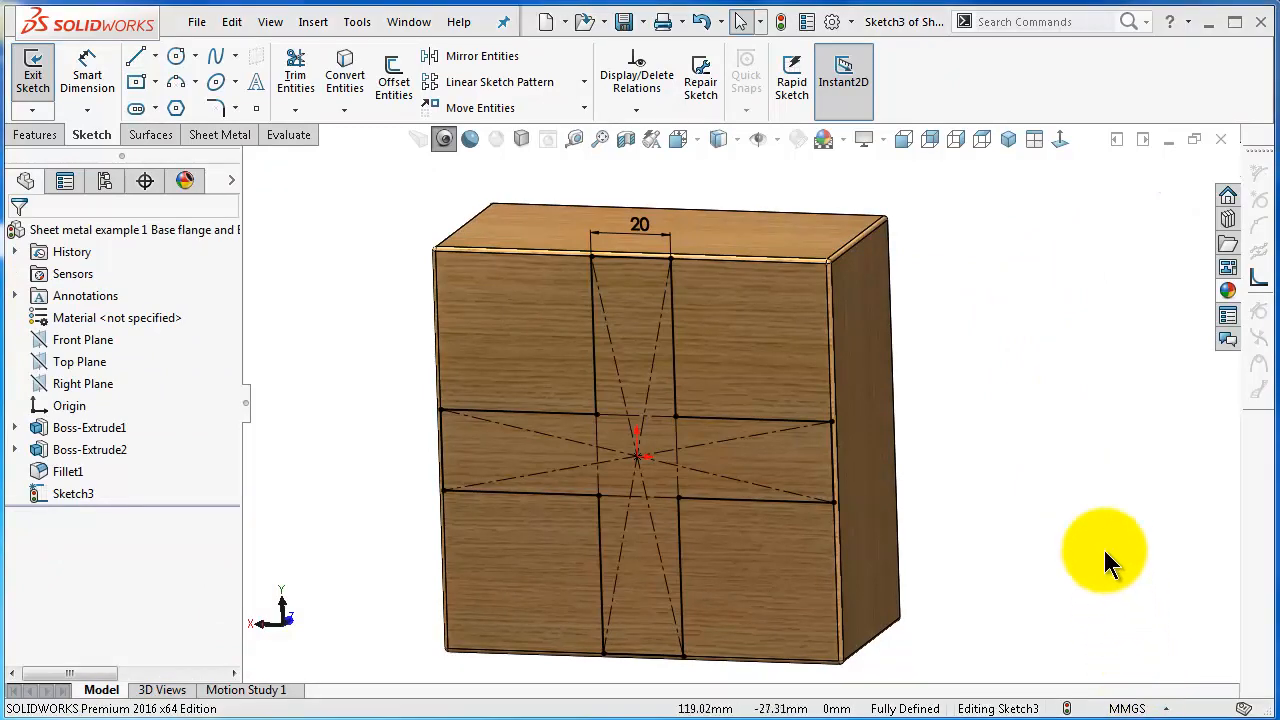
mouse_move(1017, 417)
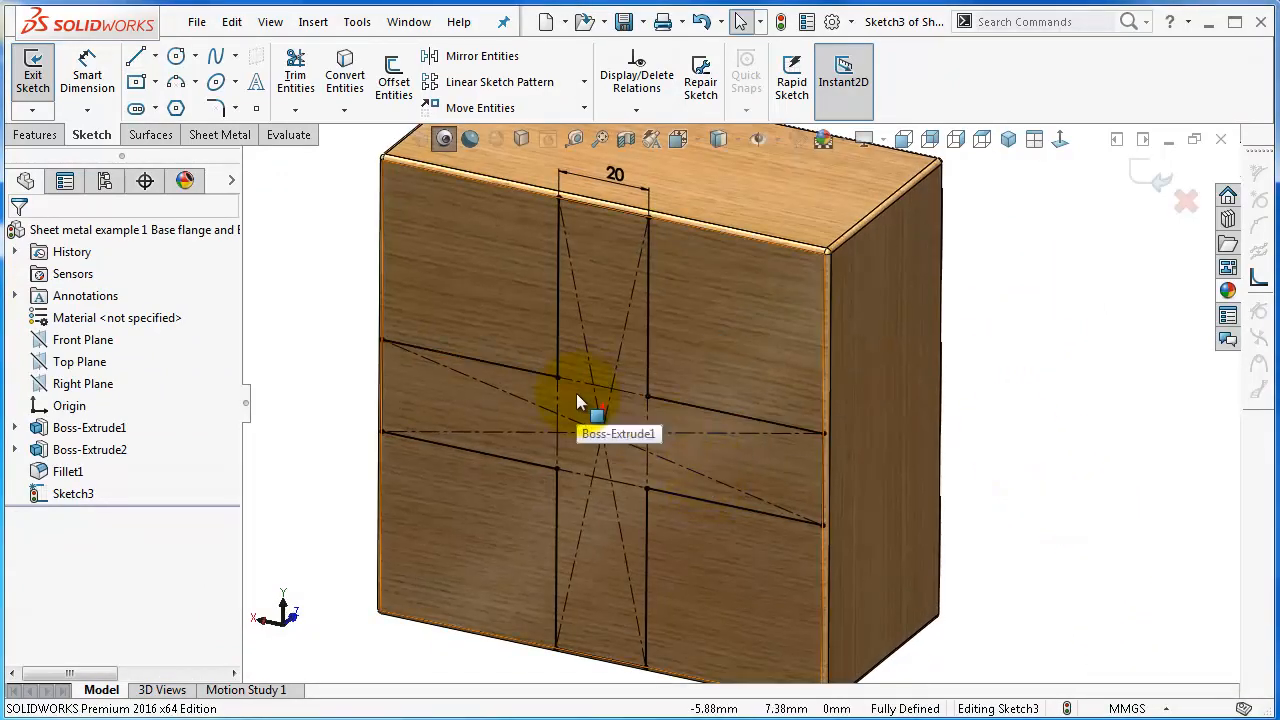
Step: Create a 1 mm Base Flange from the cross sketch with reversed direction
click(222, 134)
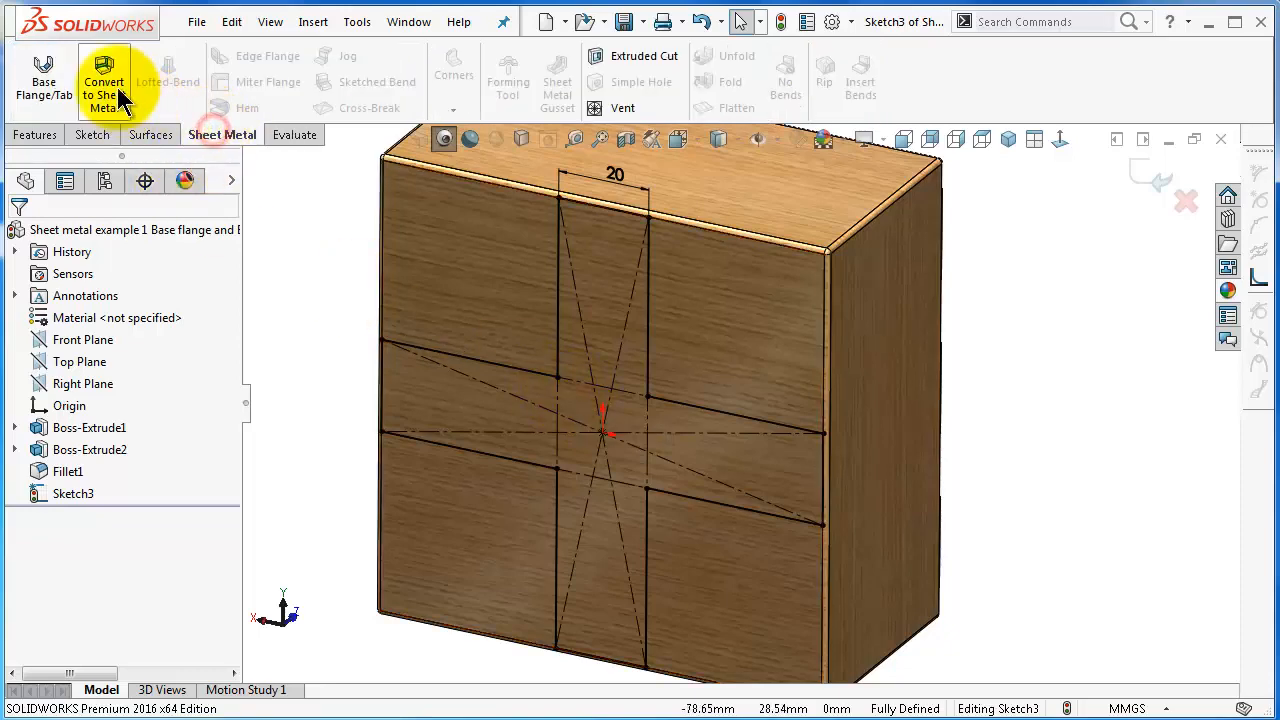
click(43, 80)
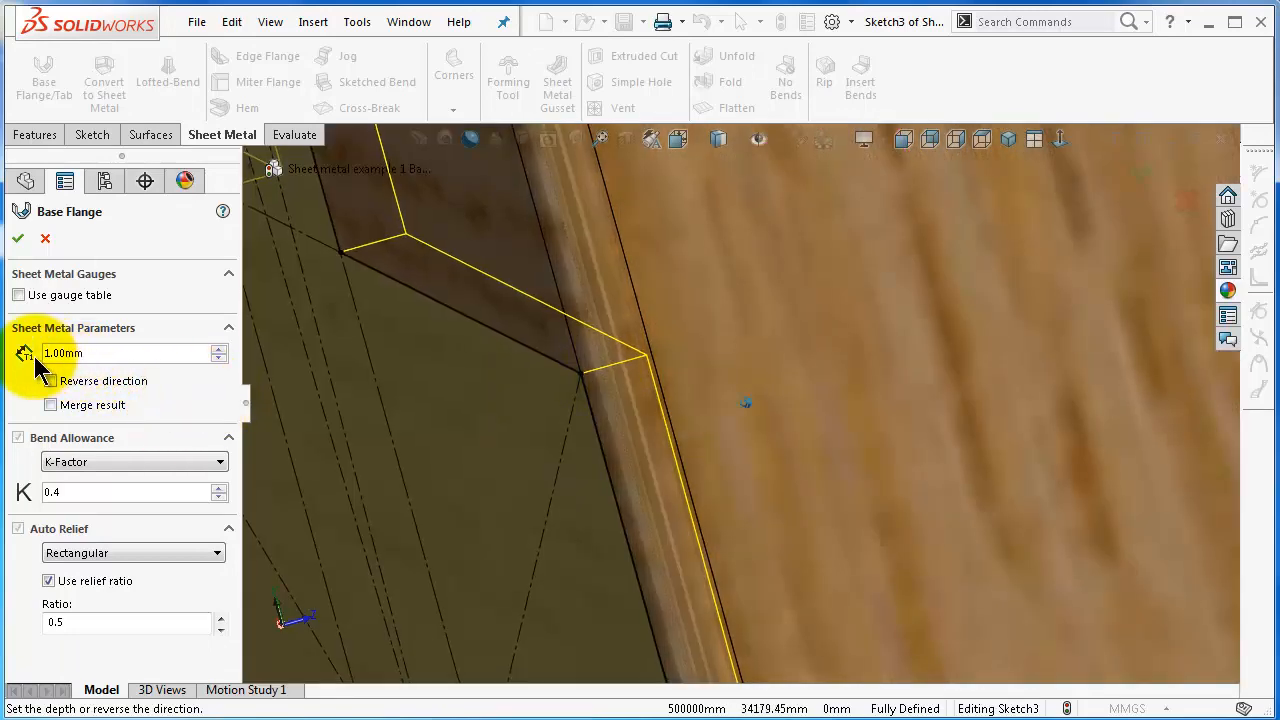
click(50, 381)
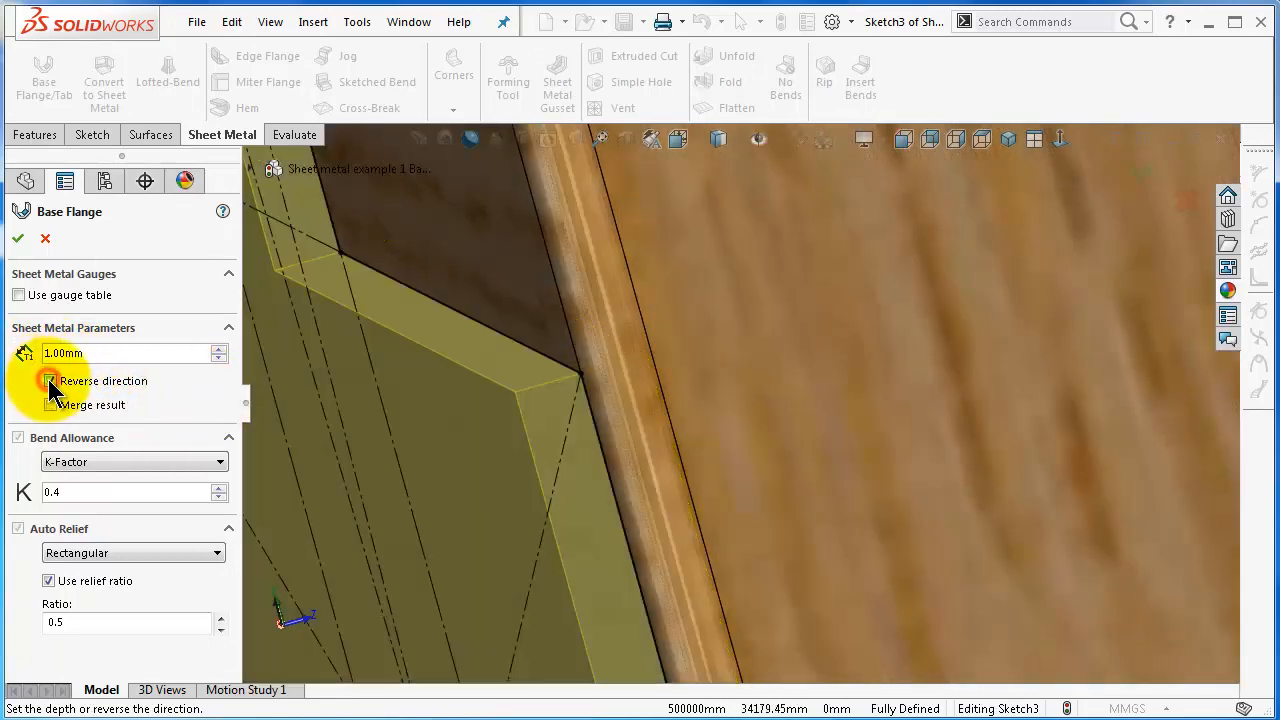
click(49, 381)
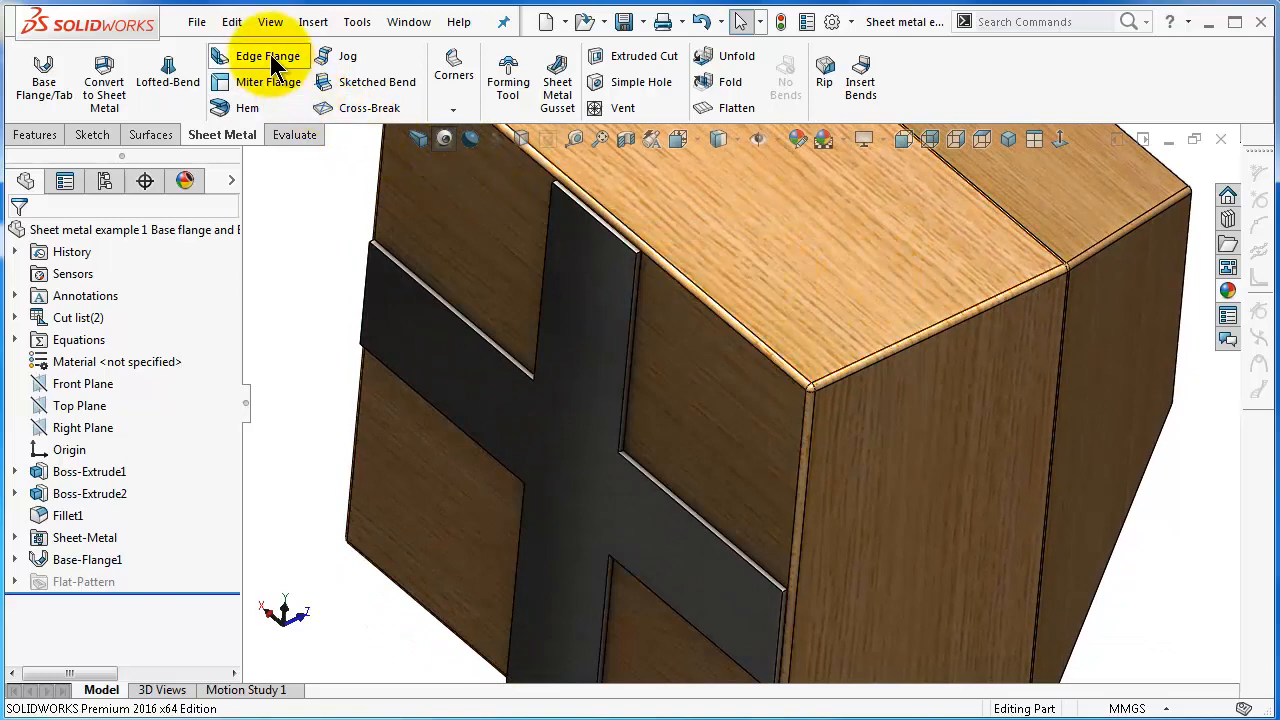
Step: Start an Edge Flange and select the cross strip's arm end edges
click(267, 55)
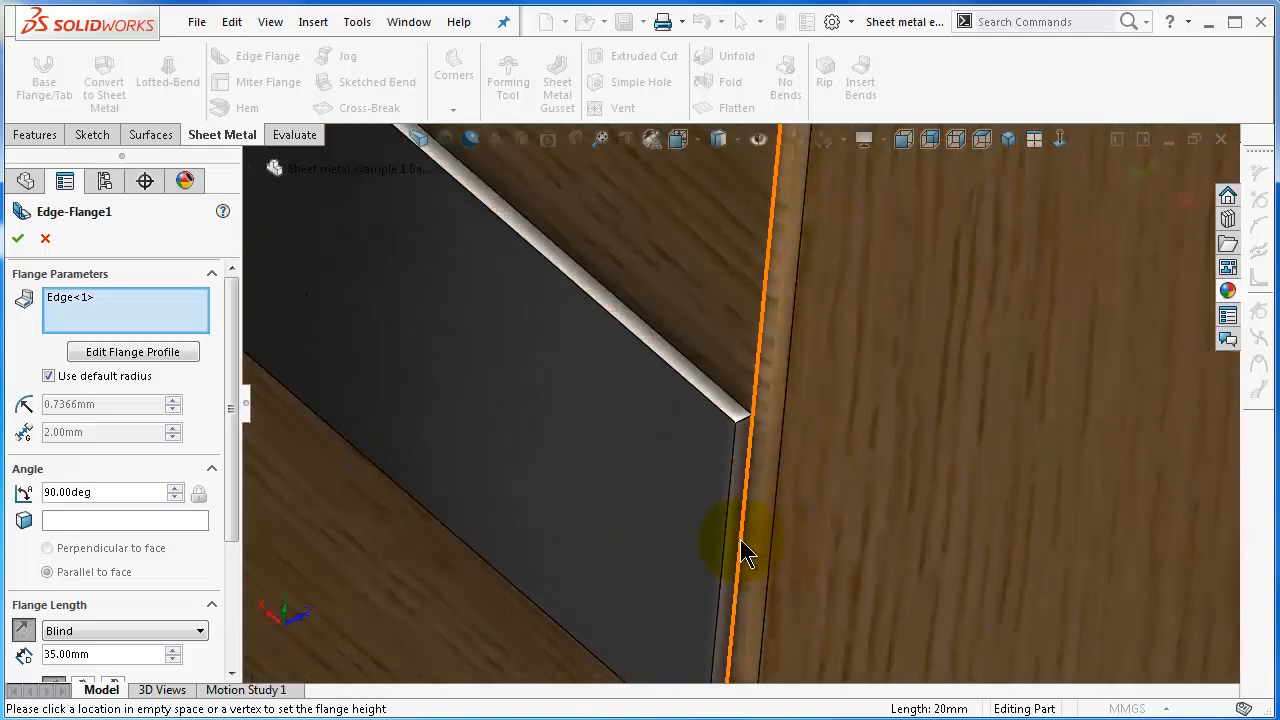
click(728, 538)
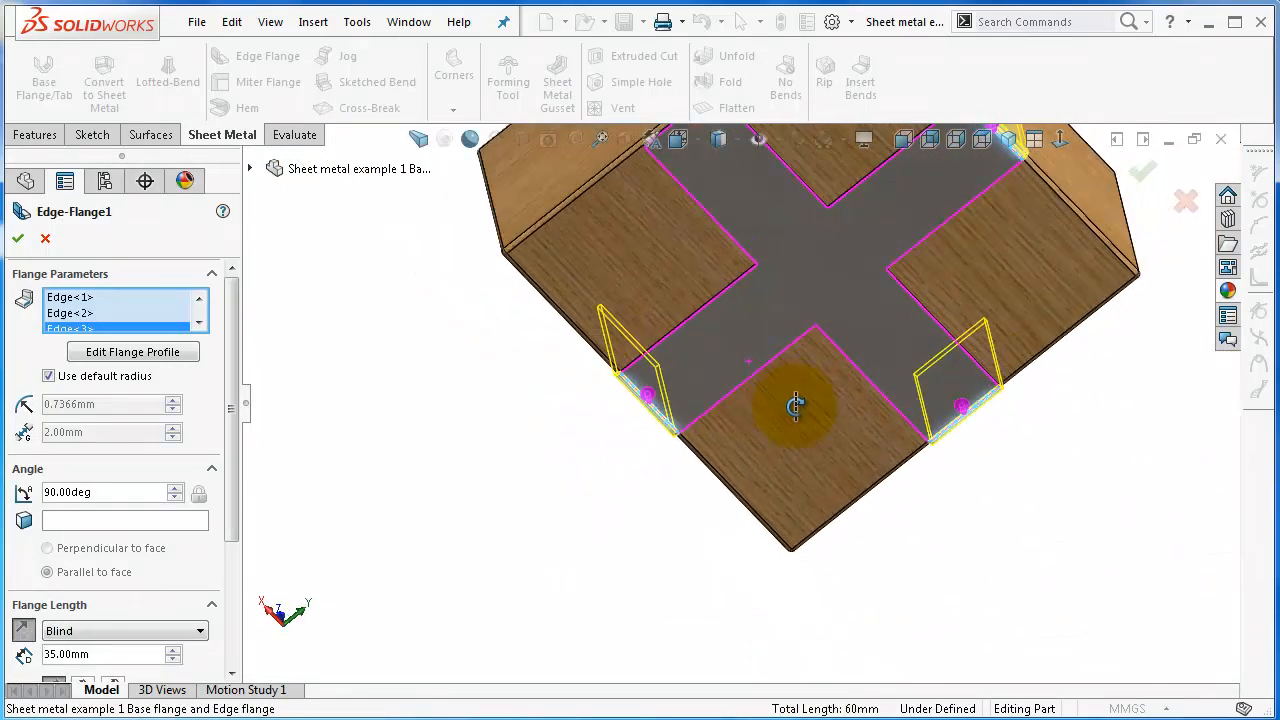
drag(795, 405, 650, 440)
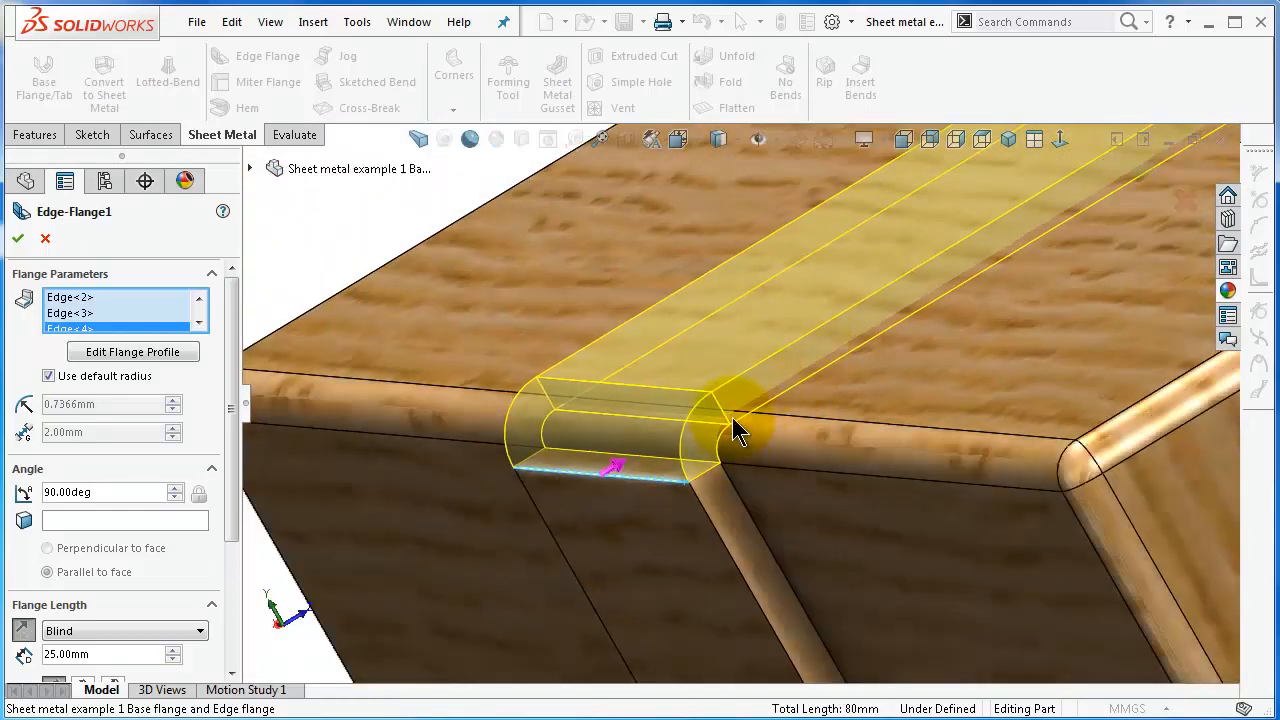
mouse_move(815, 425)
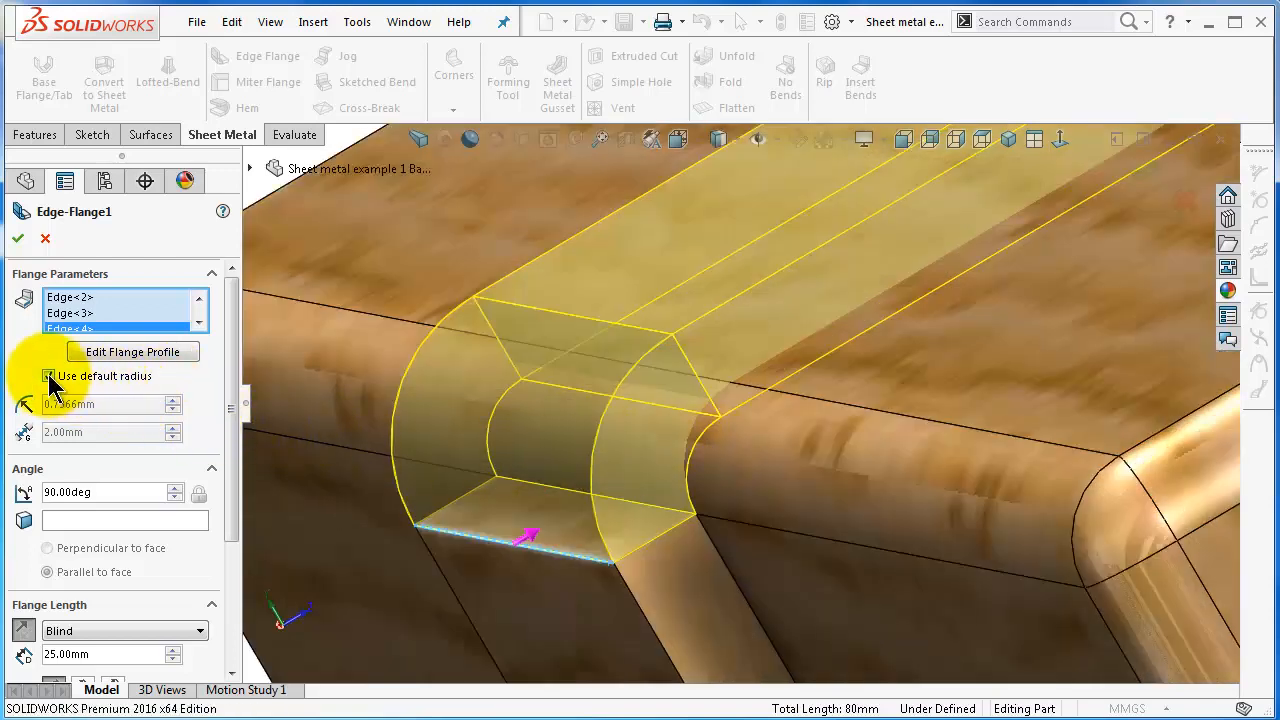
Step: Give the pending edge flange a custom 1.00 mm bend radius and inspect from below
click(49, 375)
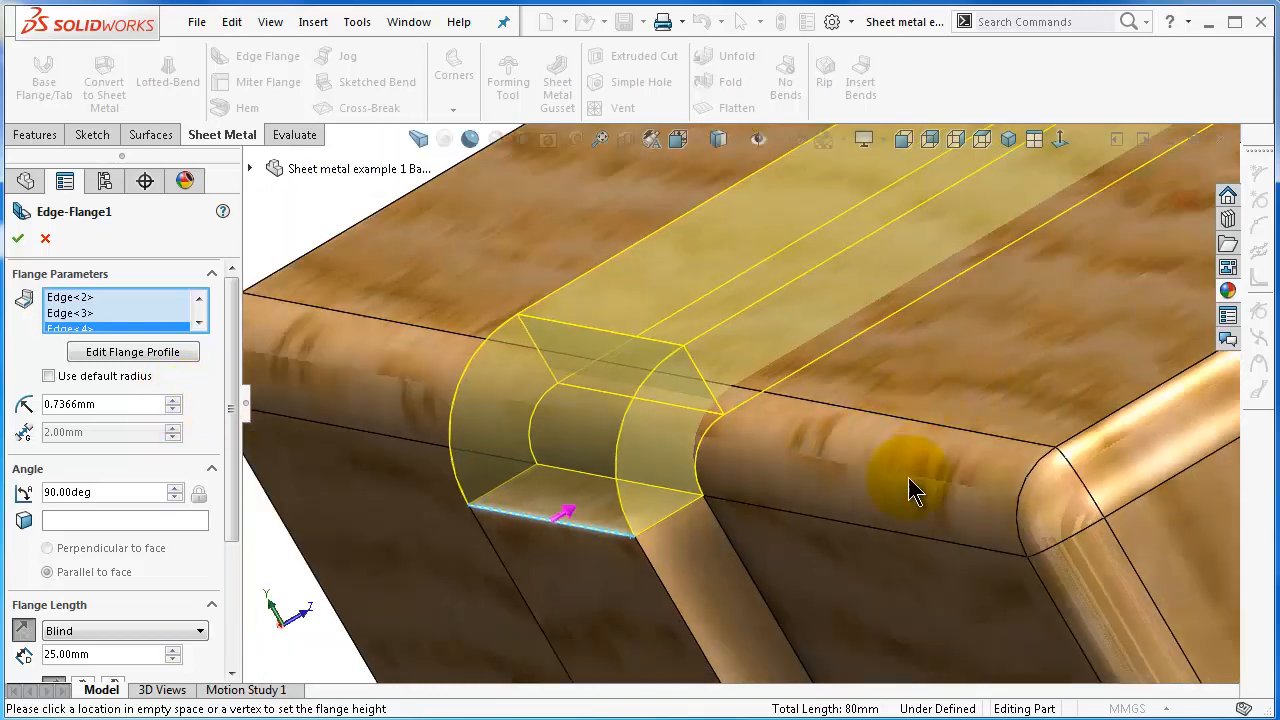
mouse_move(990, 475)
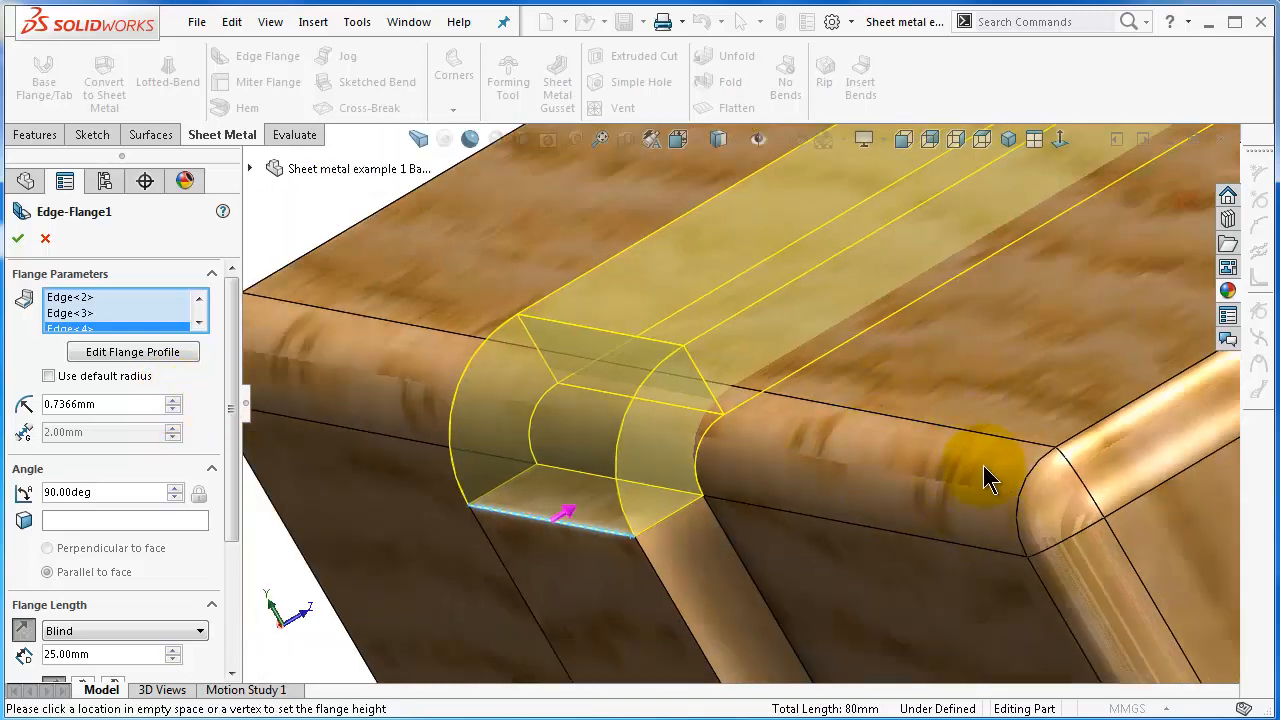
mouse_move(960, 510)
text(1)
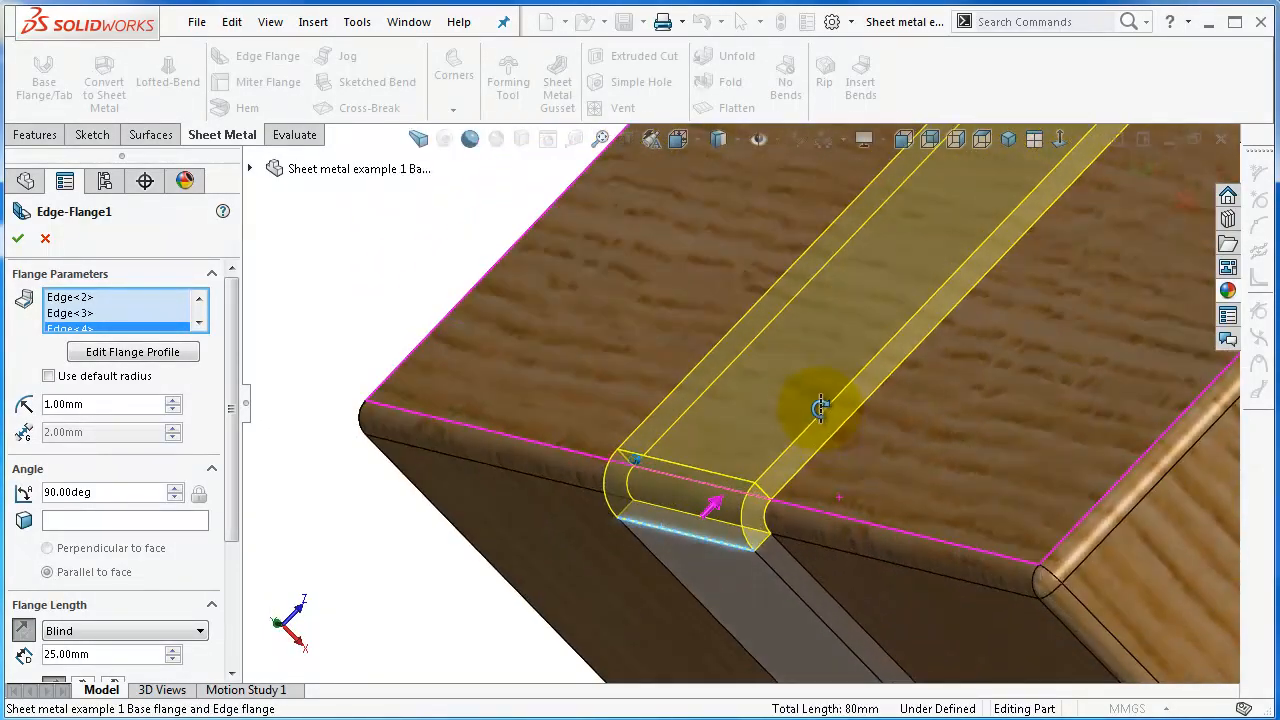
drag(820, 407, 990, 590)
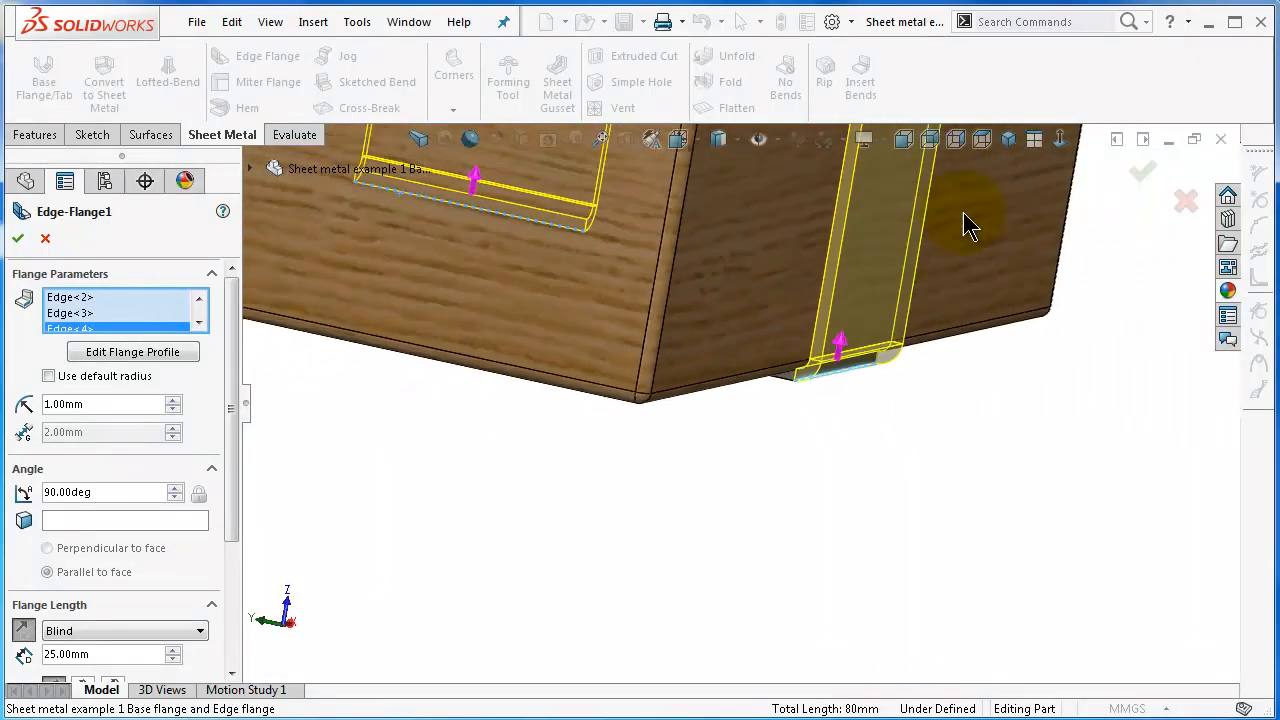
Step: Set Edge-Flange1 length Up To Vertex at the chamfer corner, choose flange position, and accept
drag(970, 225, 695, 480)
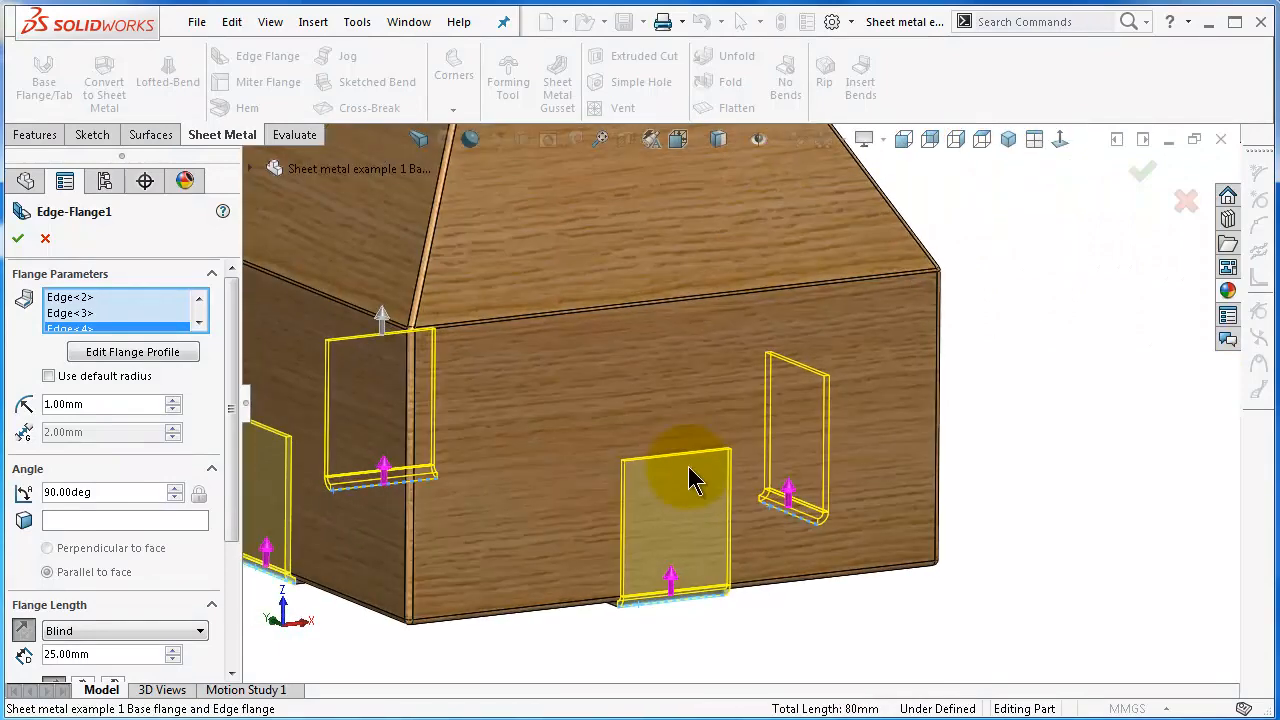
mouse_move(690, 307)
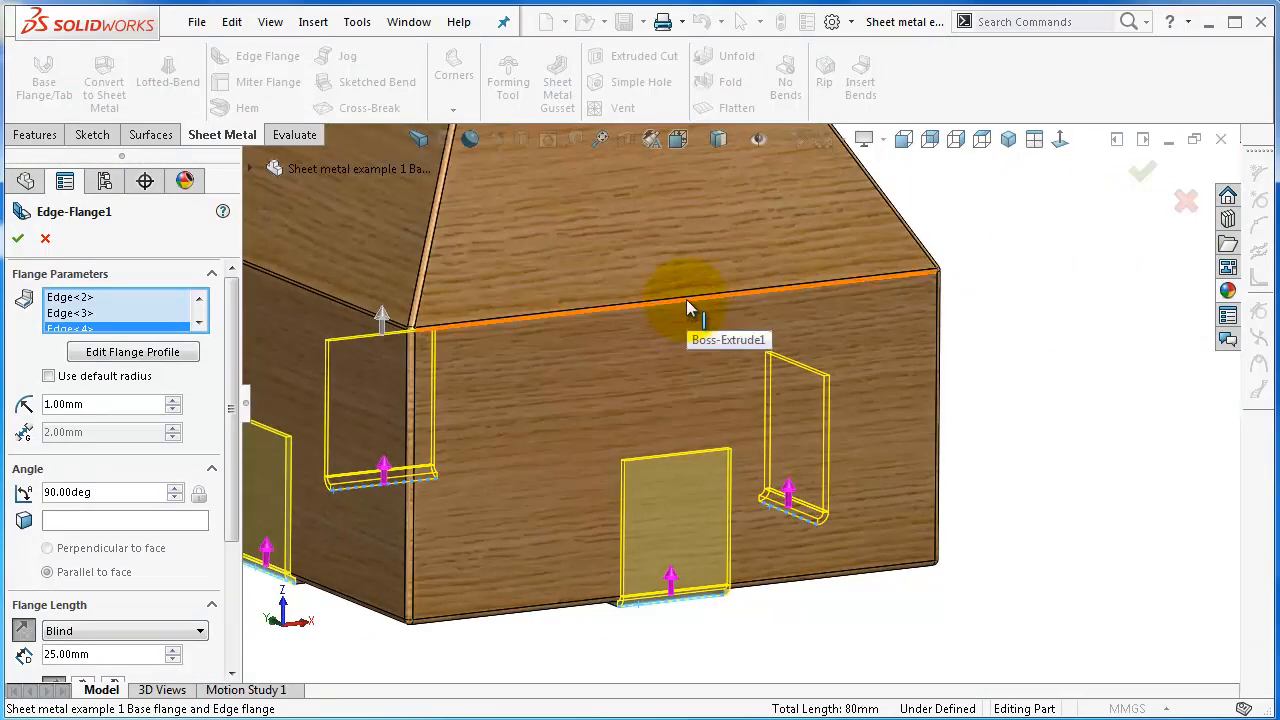
mouse_move(818, 292)
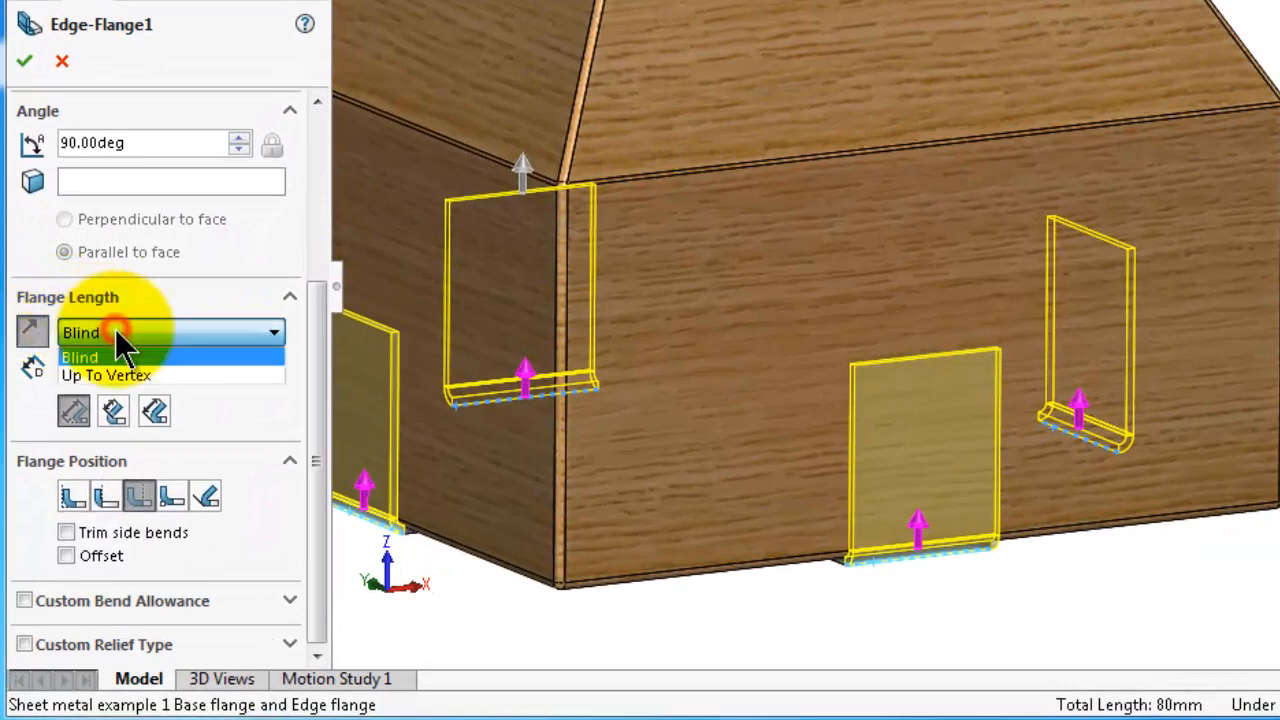
click(105, 375)
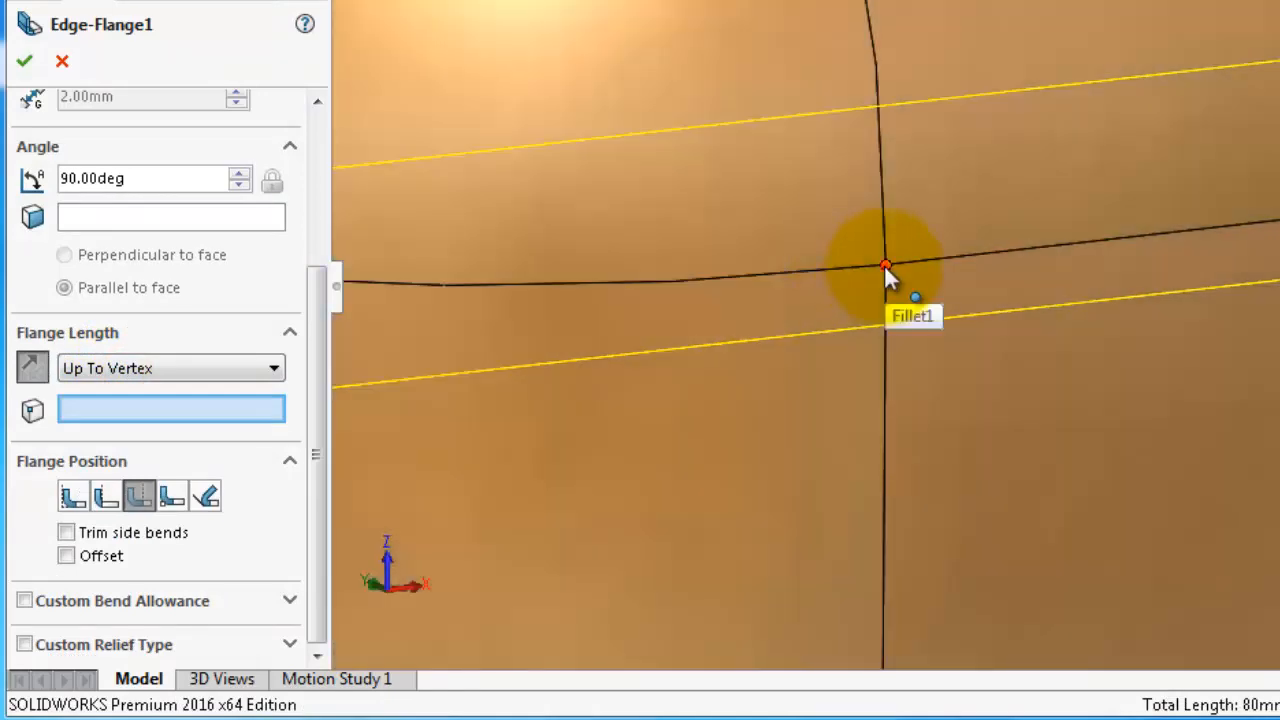
click(885, 265)
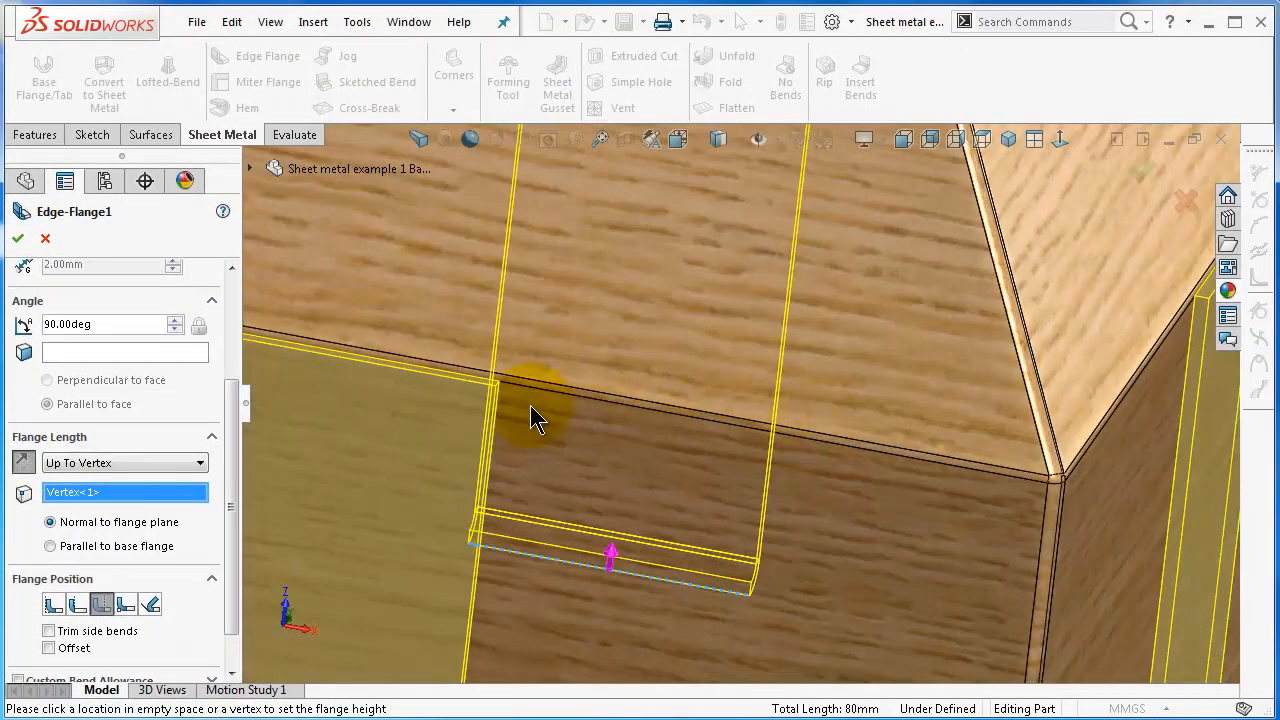
drag(540, 420, 900, 460)
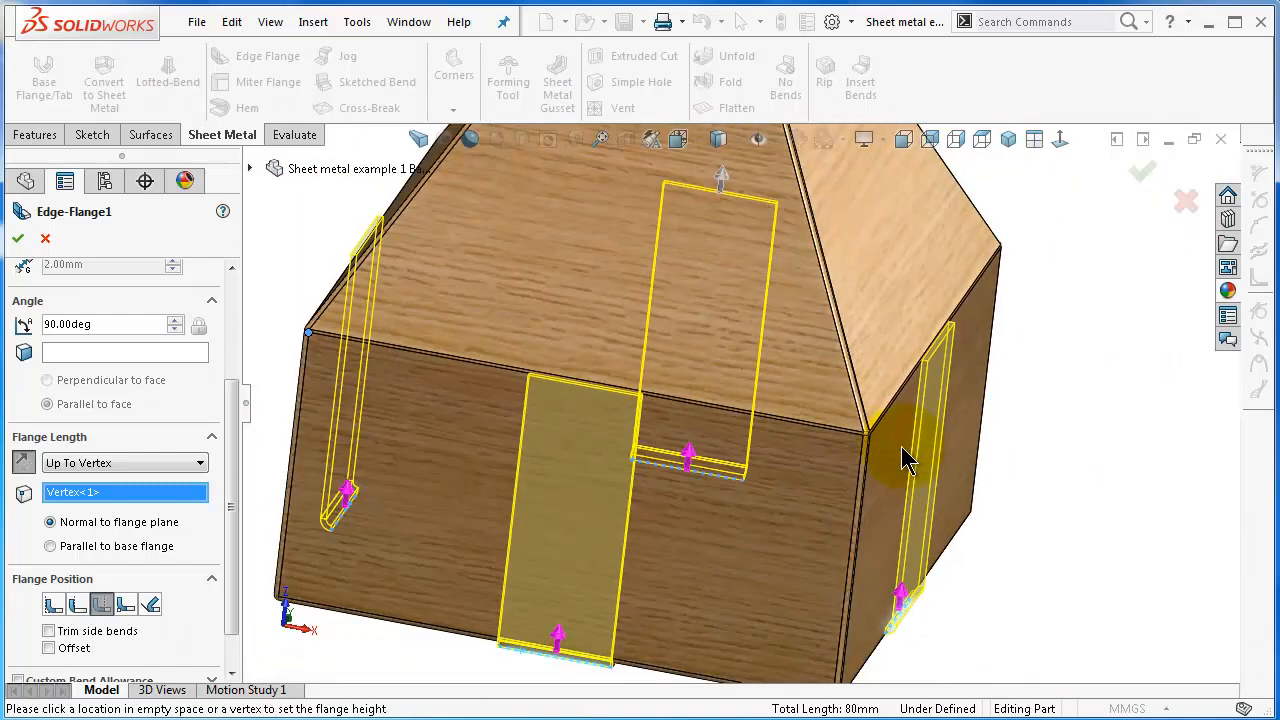
scroll(down, 3)
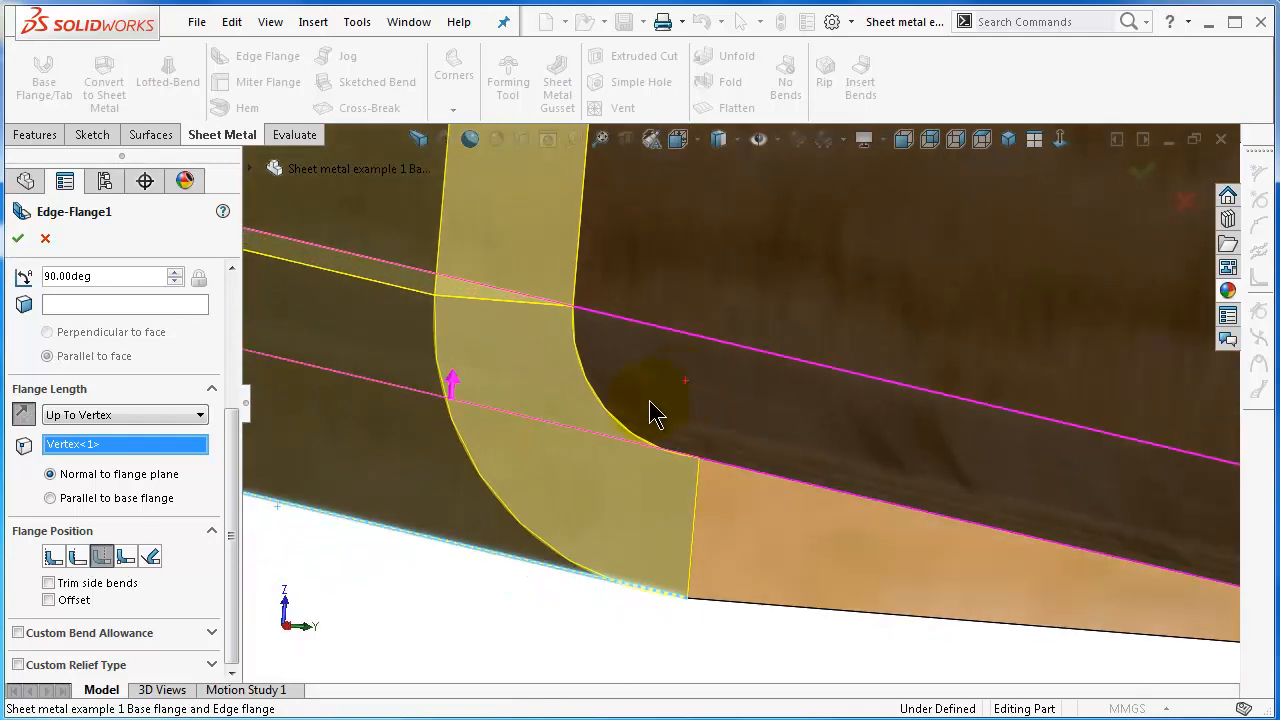
click(53, 555)
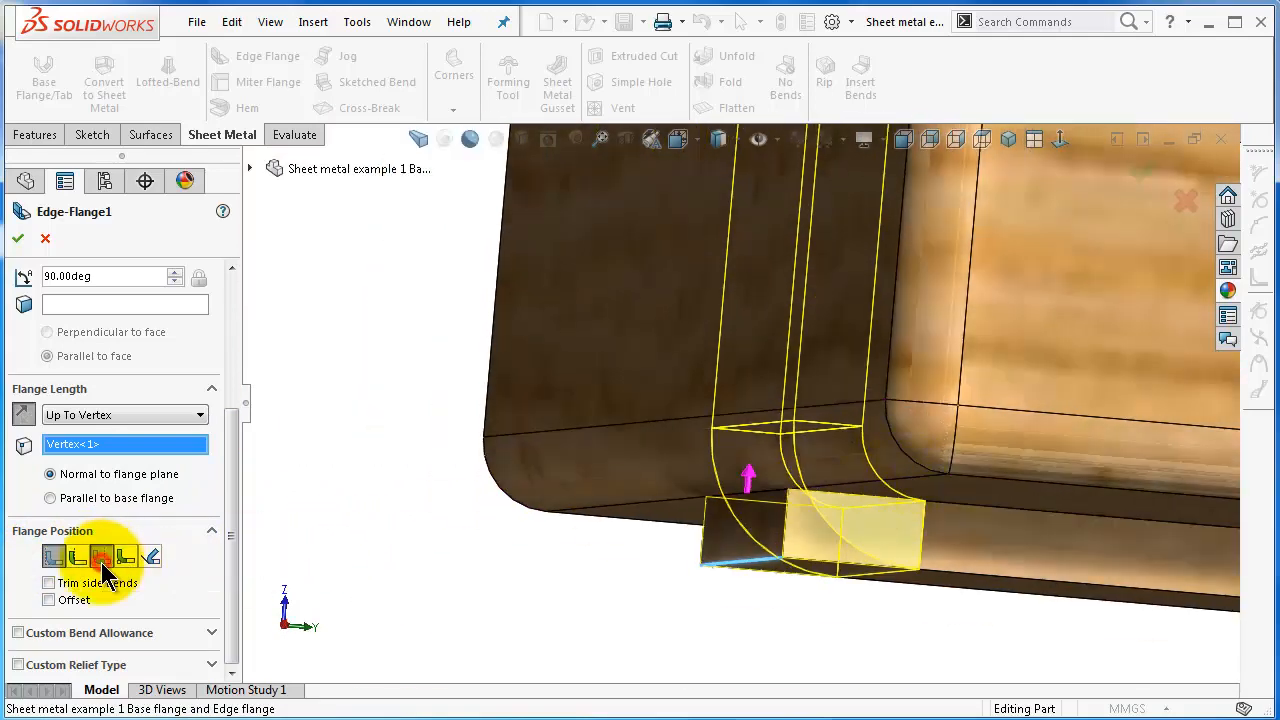
click(18, 238)
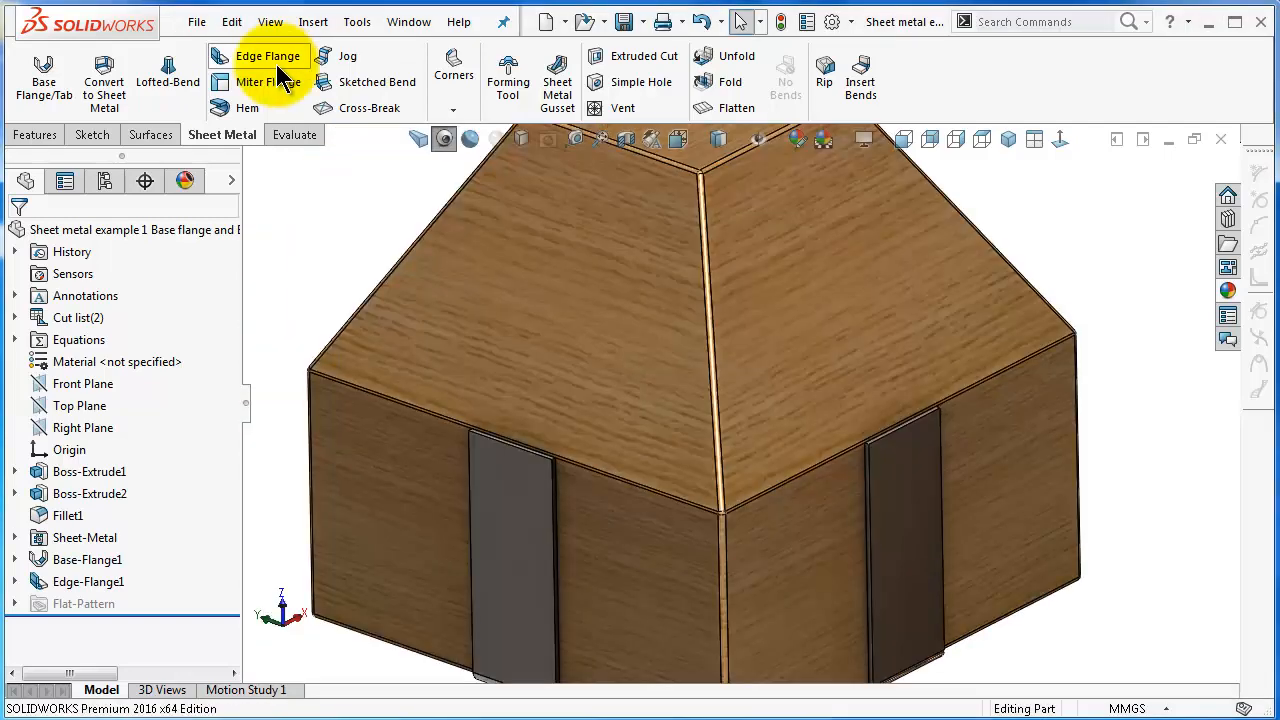
Step: Start Edge-Flange2 on a side strip's top edge, angled 30° to the chamfer face
click(267, 55)
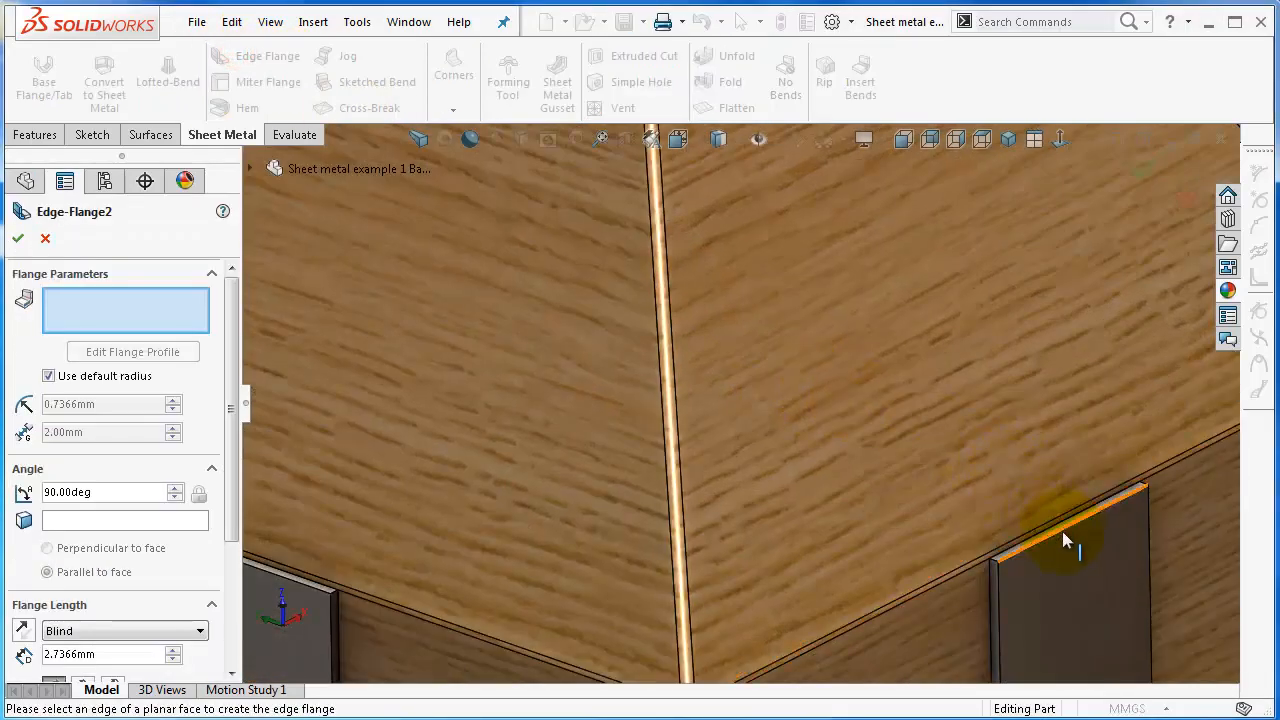
click(1070, 535)
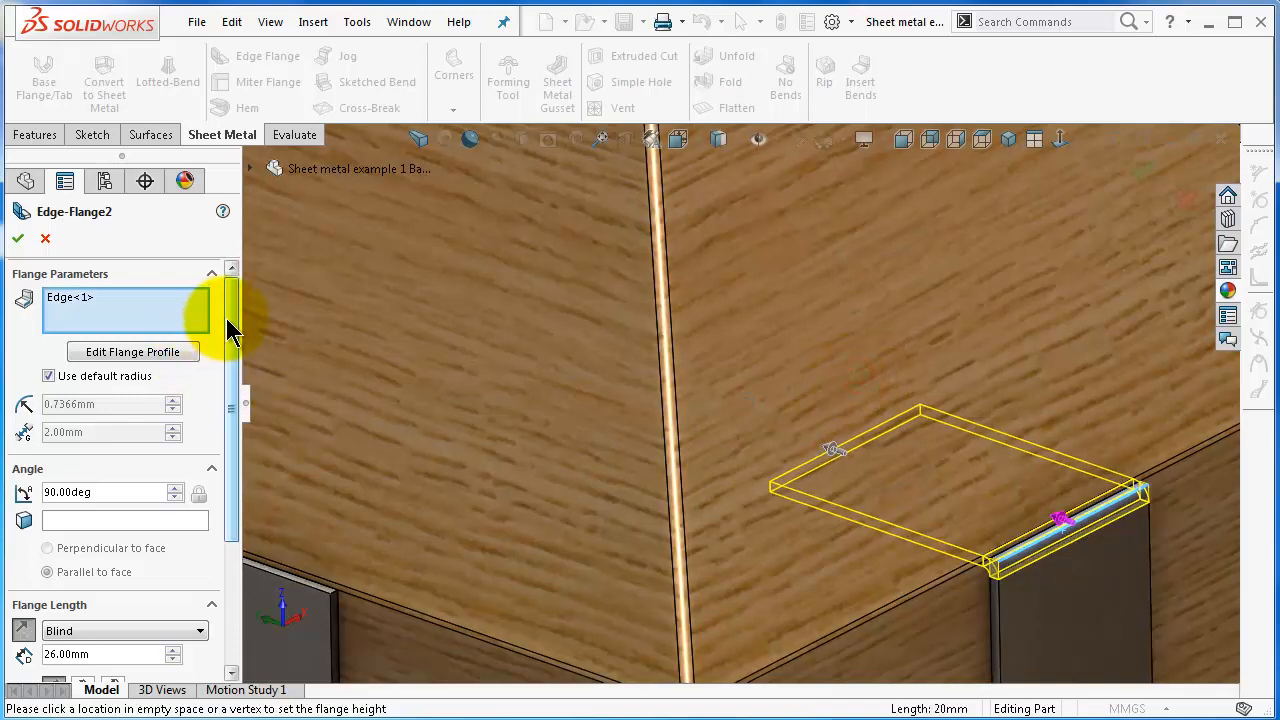
scroll(down, 3)
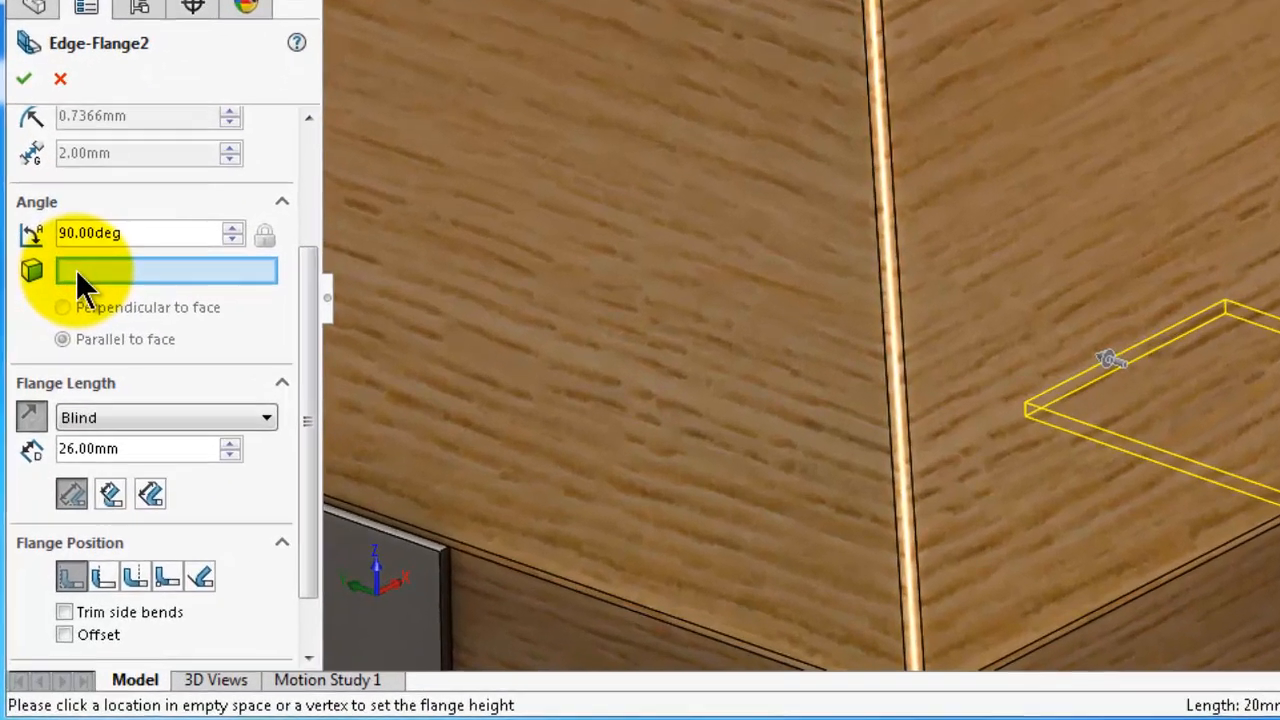
click(900, 290)
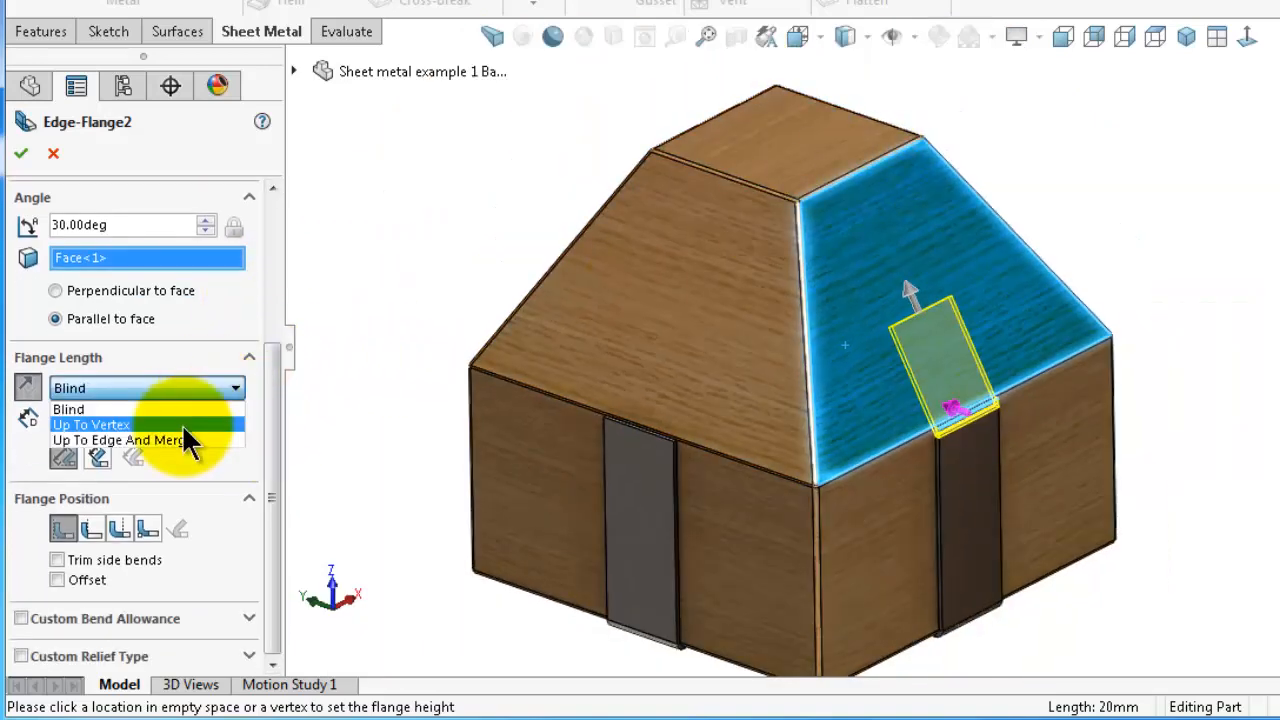
Step: Extend the second flange up to the top corner vertex, with the bend placed outside
click(90, 424)
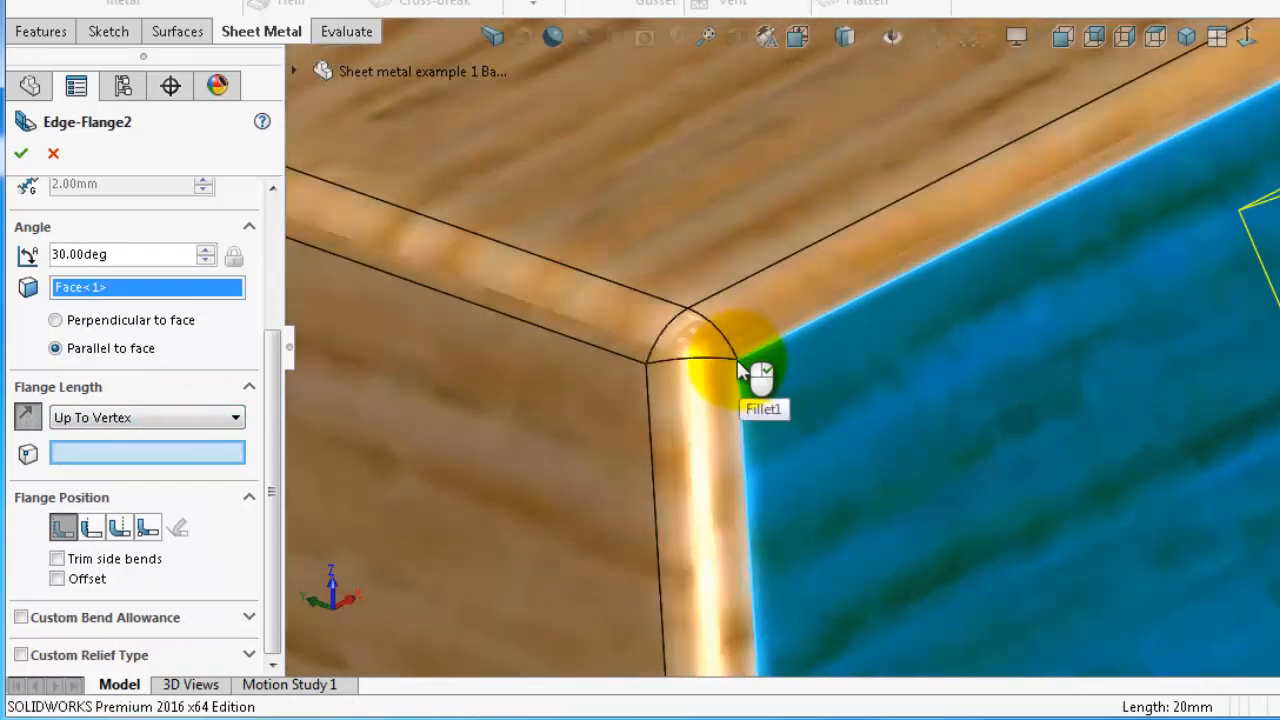
click(738, 358)
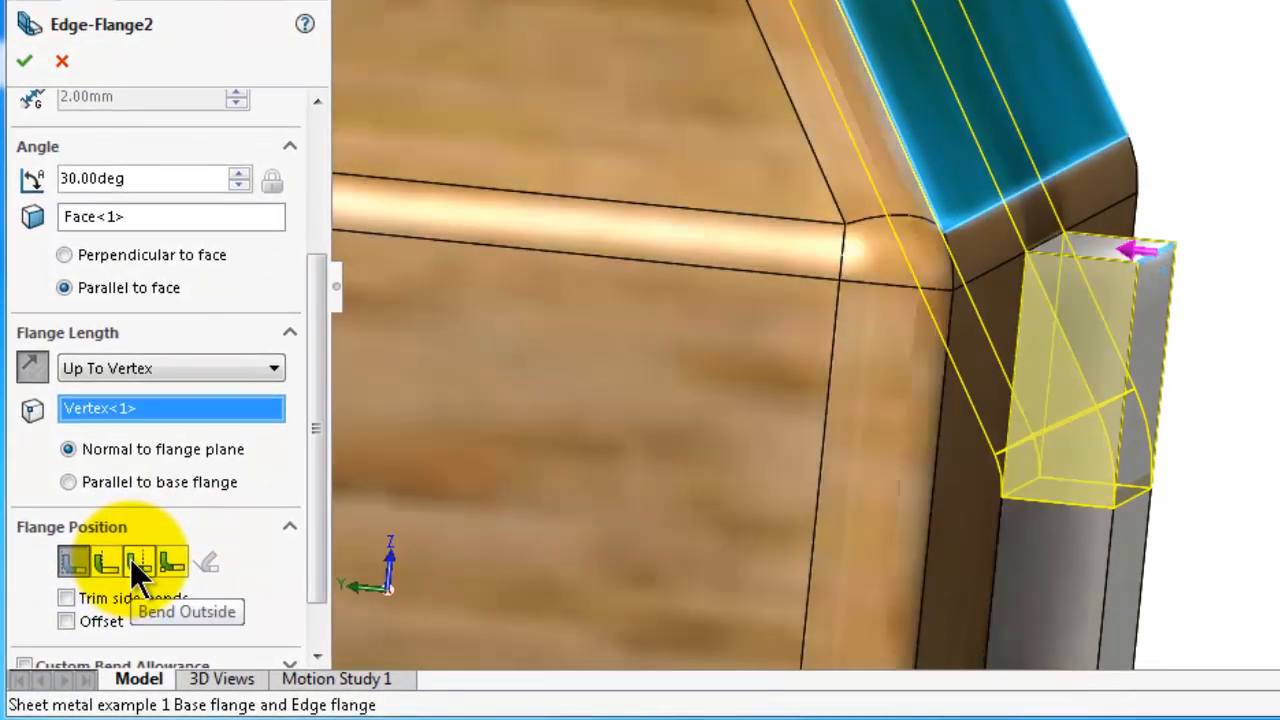
click(140, 562)
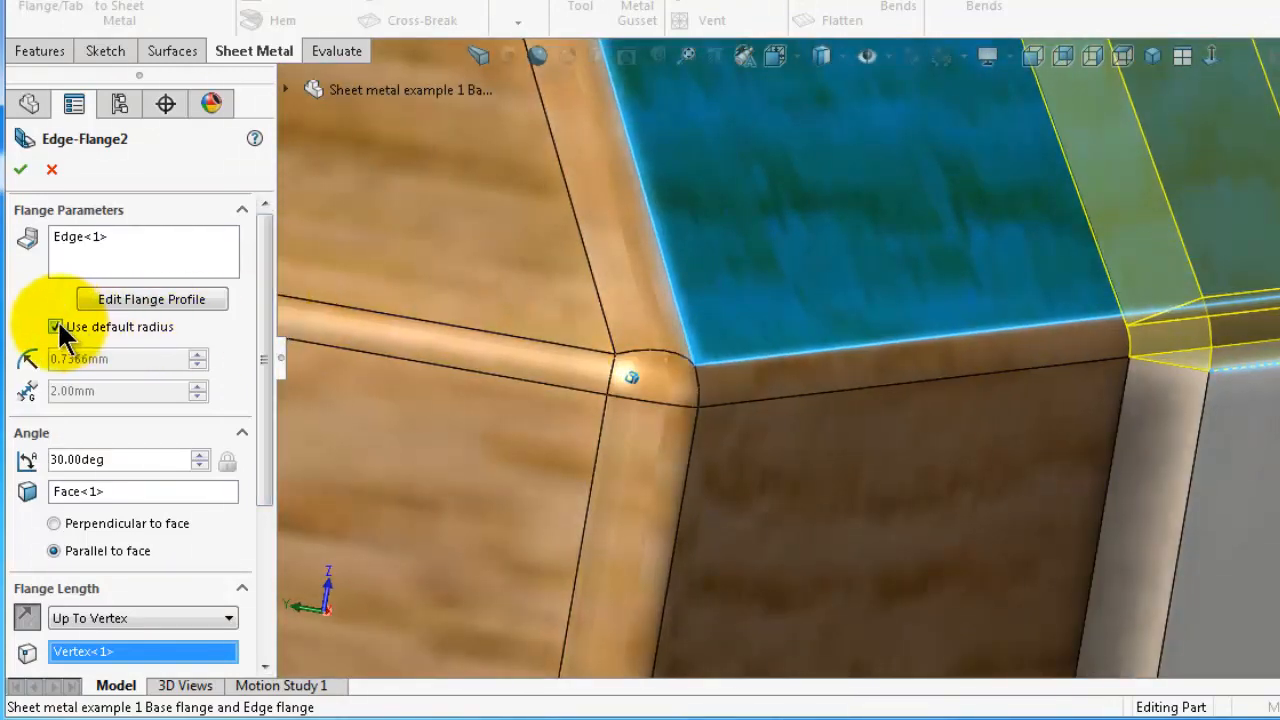
Step: Turn off the default bend radius and add the remaining strip top edges to Edge-Flange2
click(56, 327)
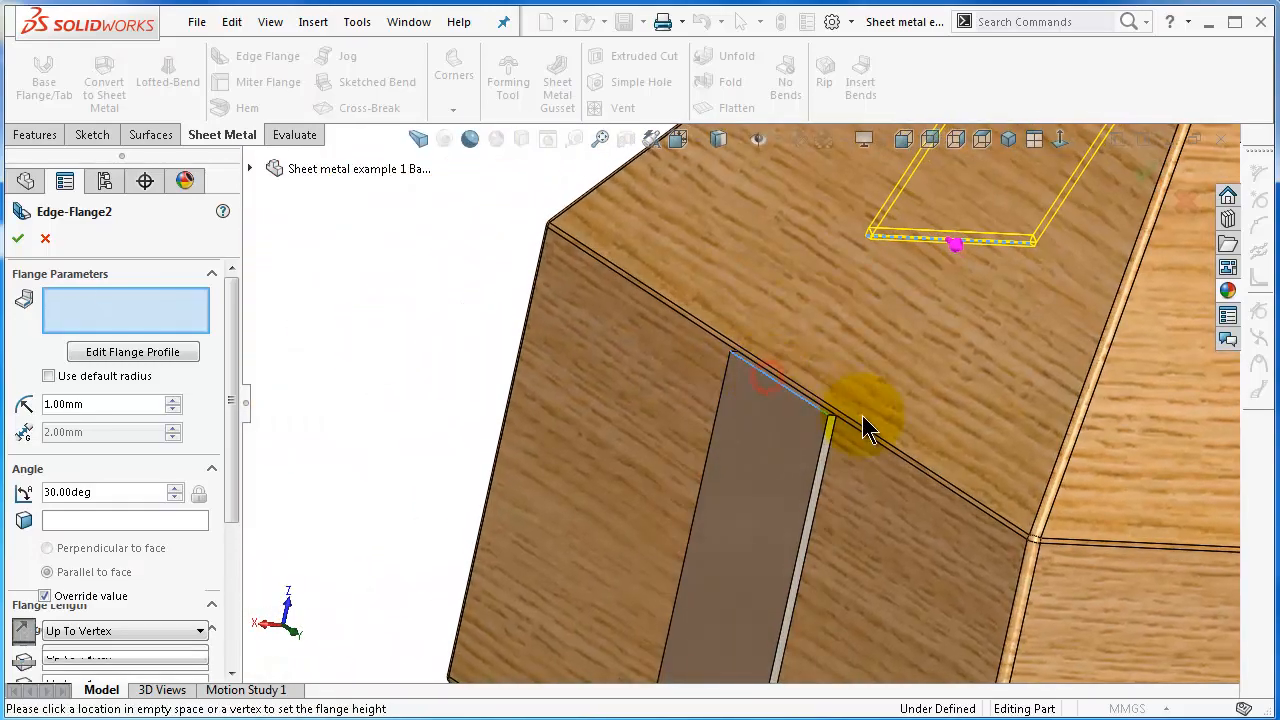
click(830, 405)
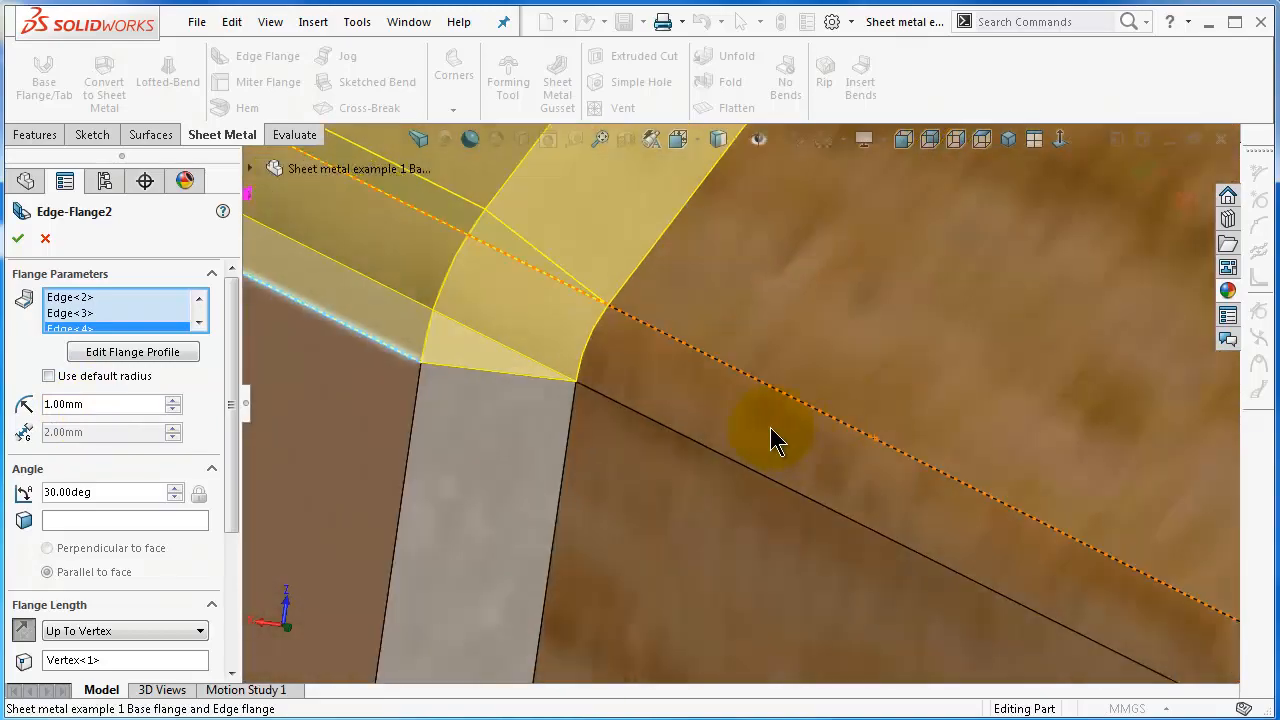
drag(780, 440, 670, 380)
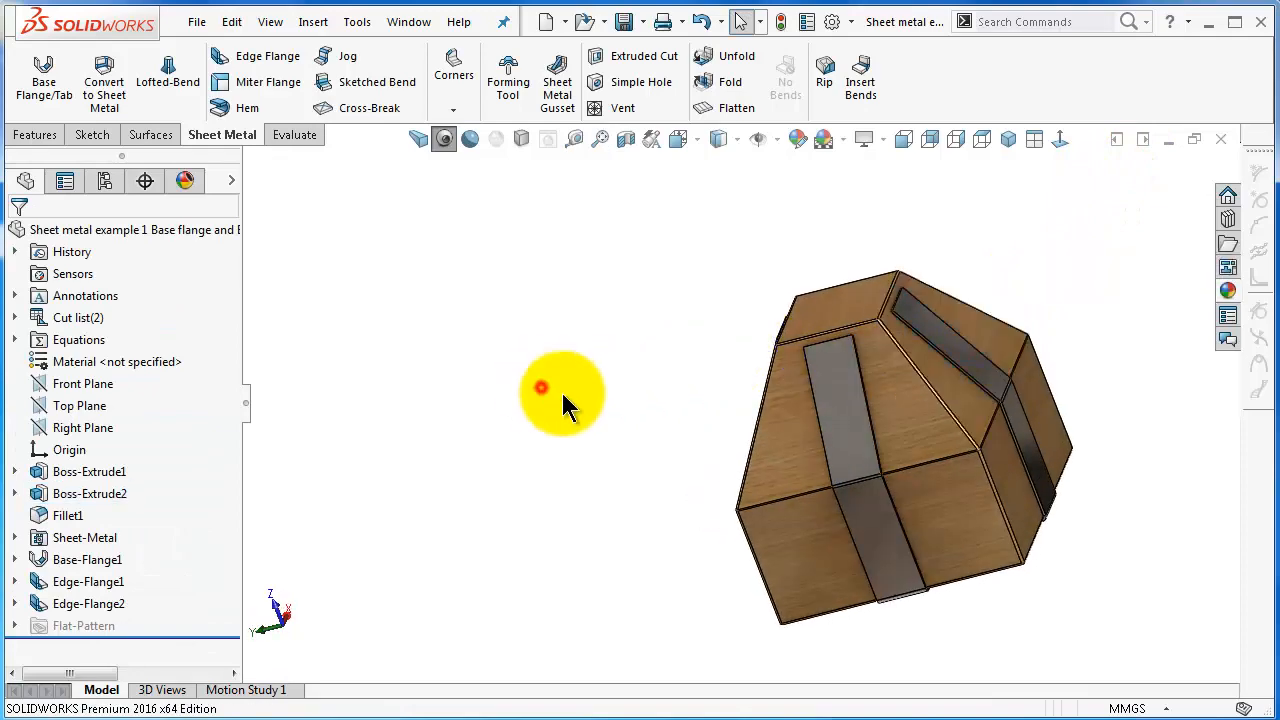
Step: Reopen Edge-Flange2, check its end vertex, and reapply the edit
drag(560, 390, 885, 365)
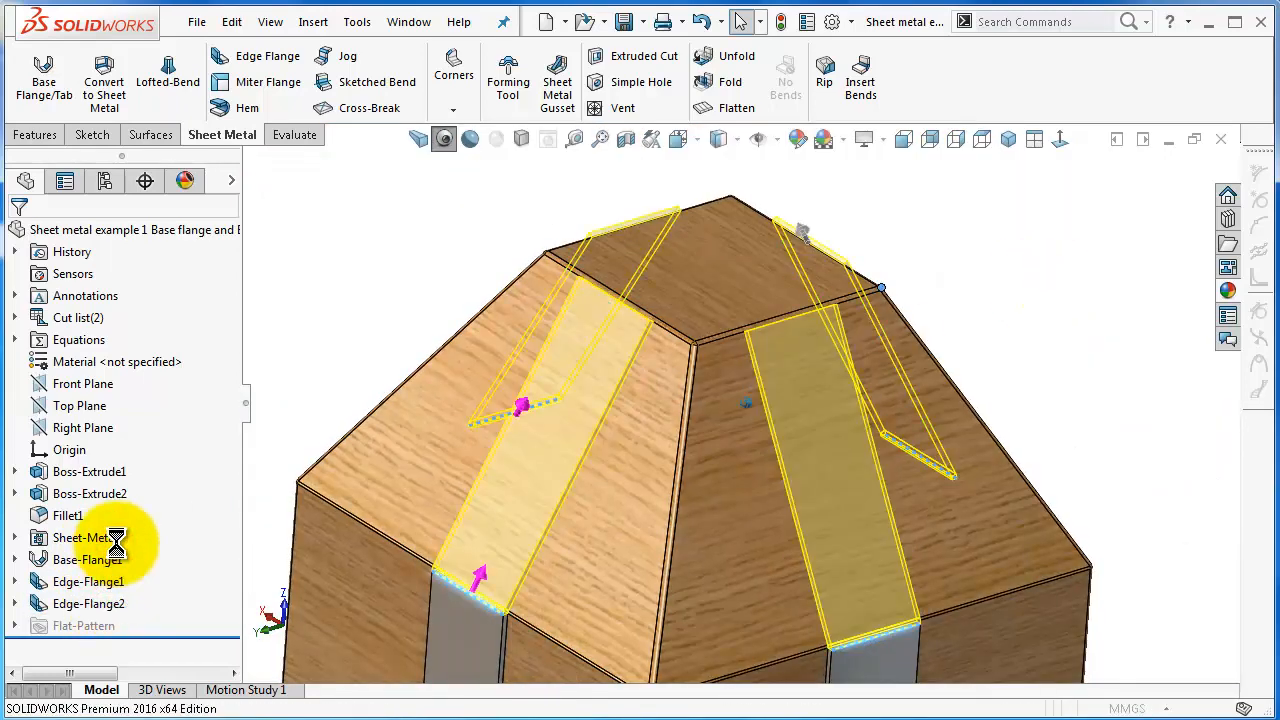
double_click(89, 603)
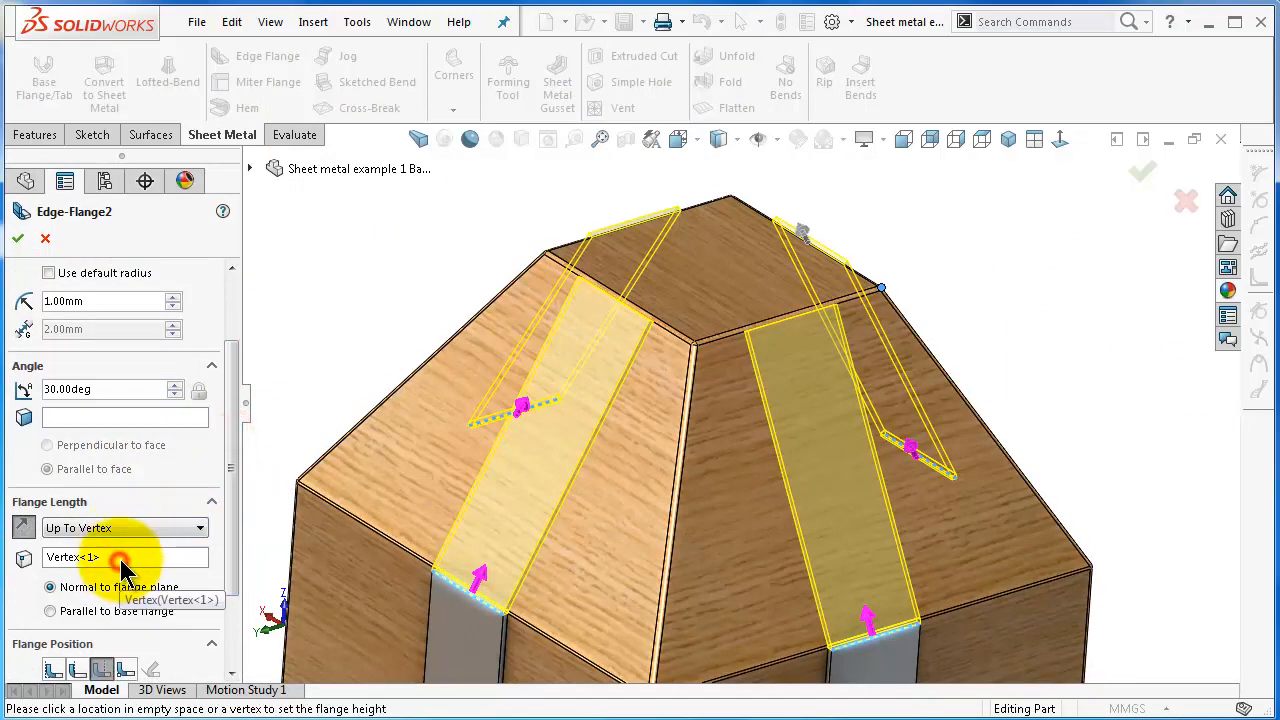
click(18, 238)
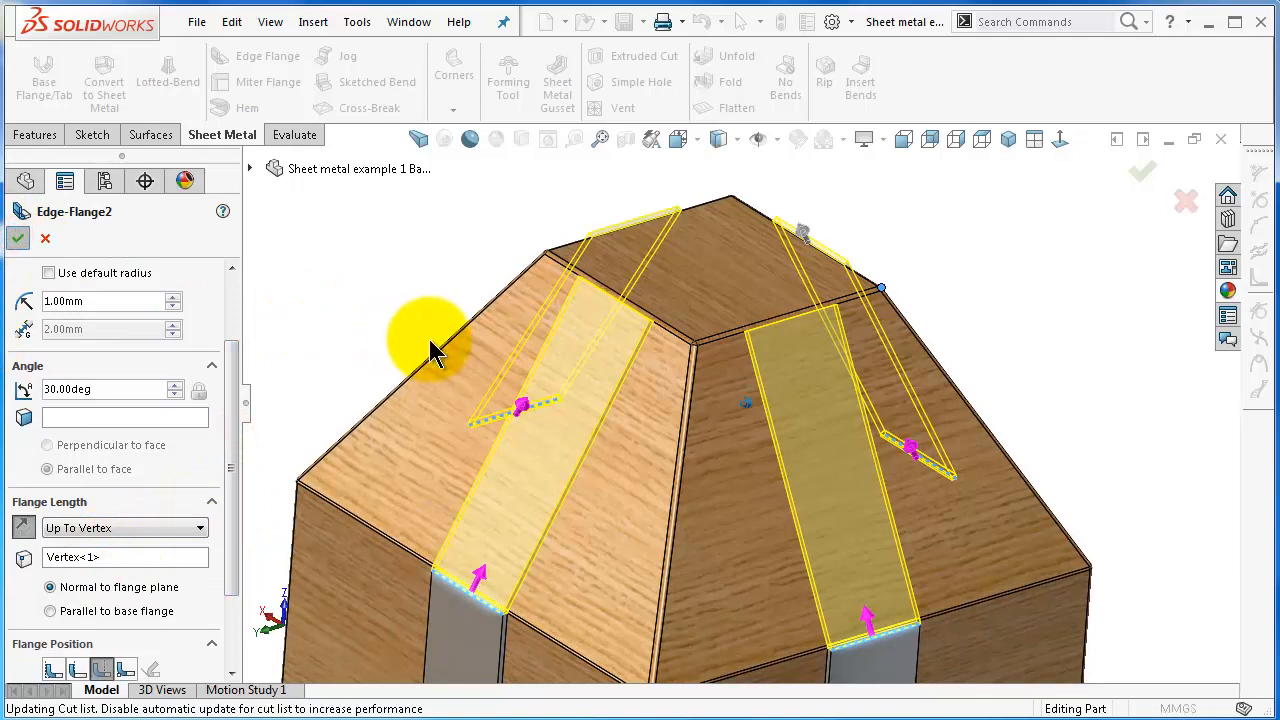
click(18, 238)
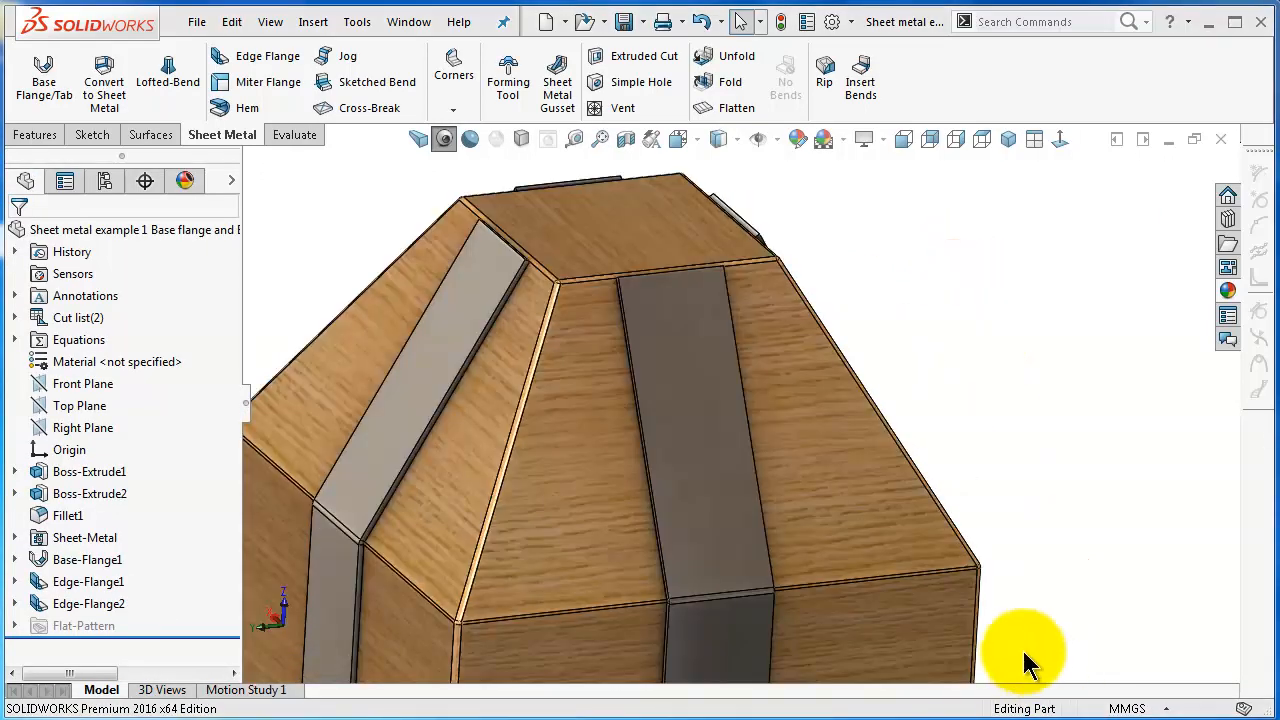
Step: Orbit over the top strips and start a new edge flange
drag(1020, 660, 685, 335)
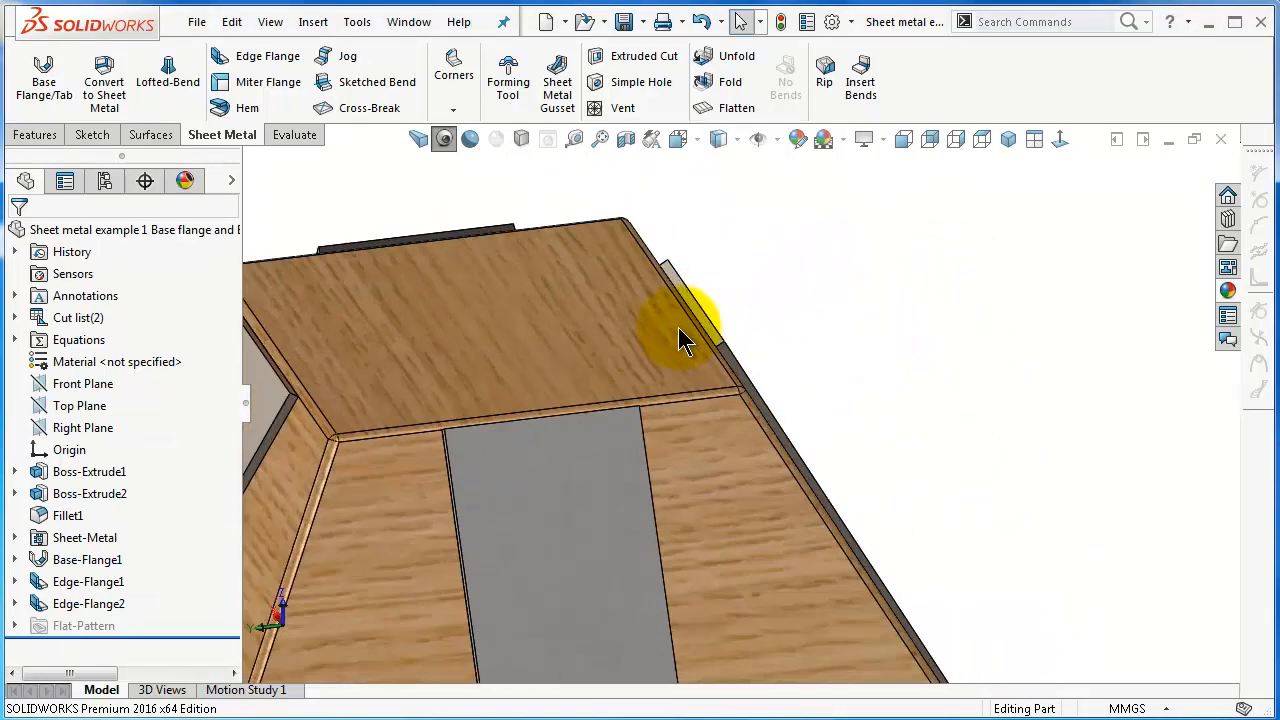
drag(685, 335, 770, 340)
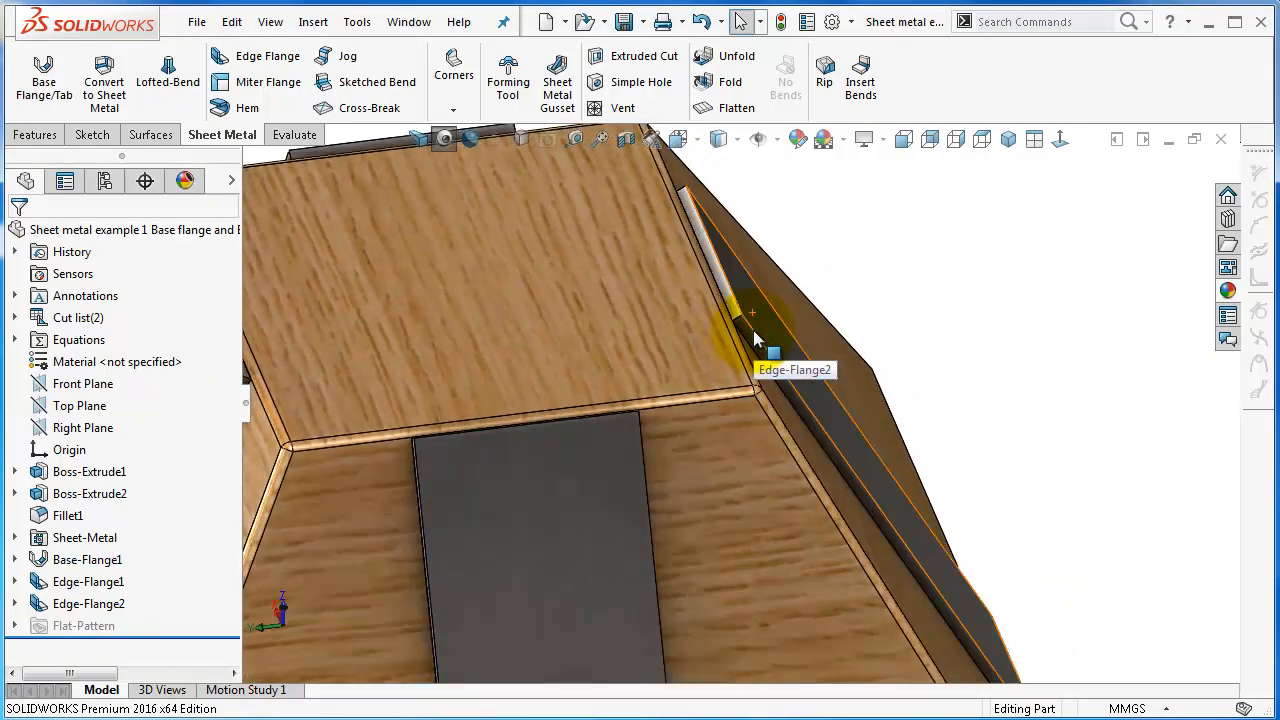
click(256, 56)
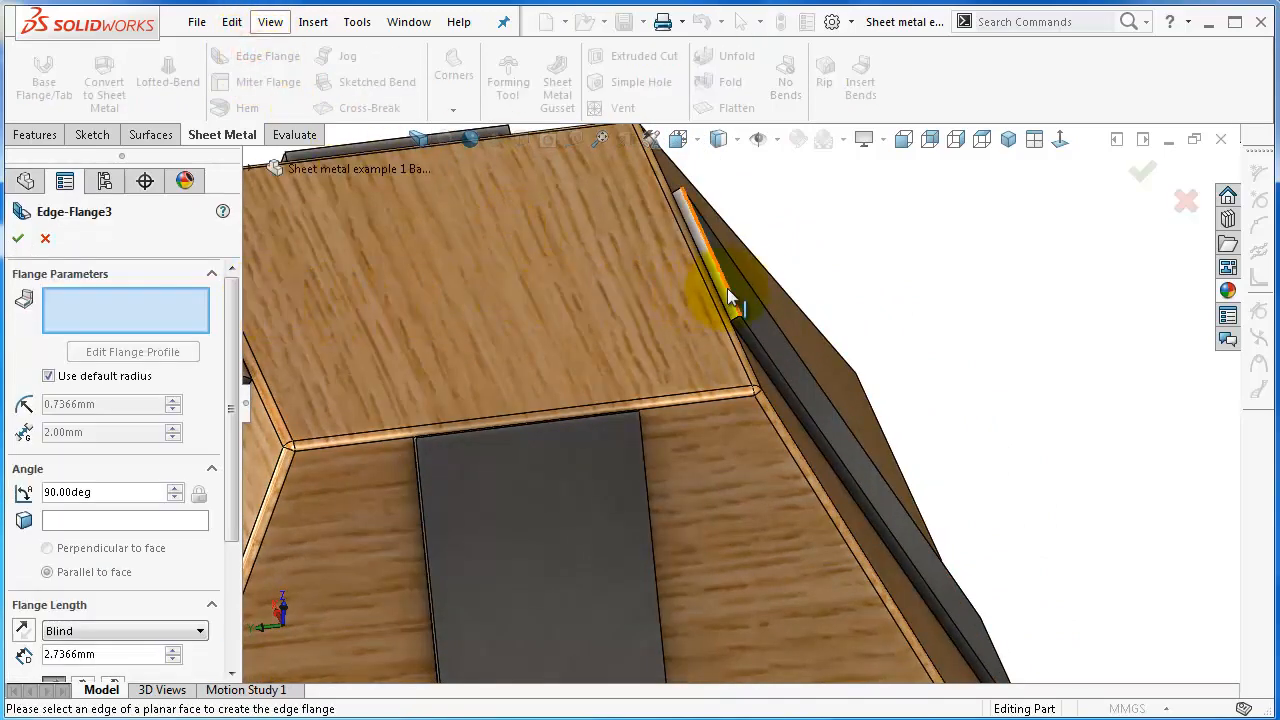
Step: Create four 10 mm tabs on the top edges at 60° with 1 mm bend radius
click(697, 250)
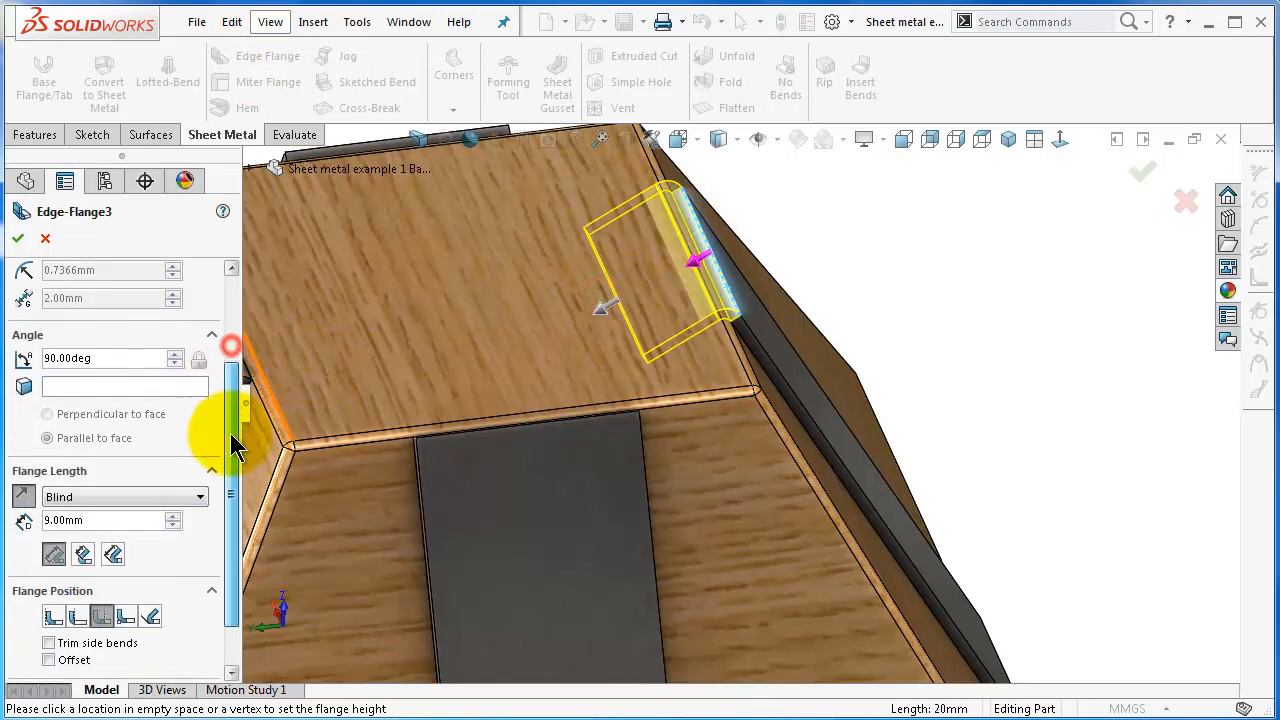
scroll(down, 3)
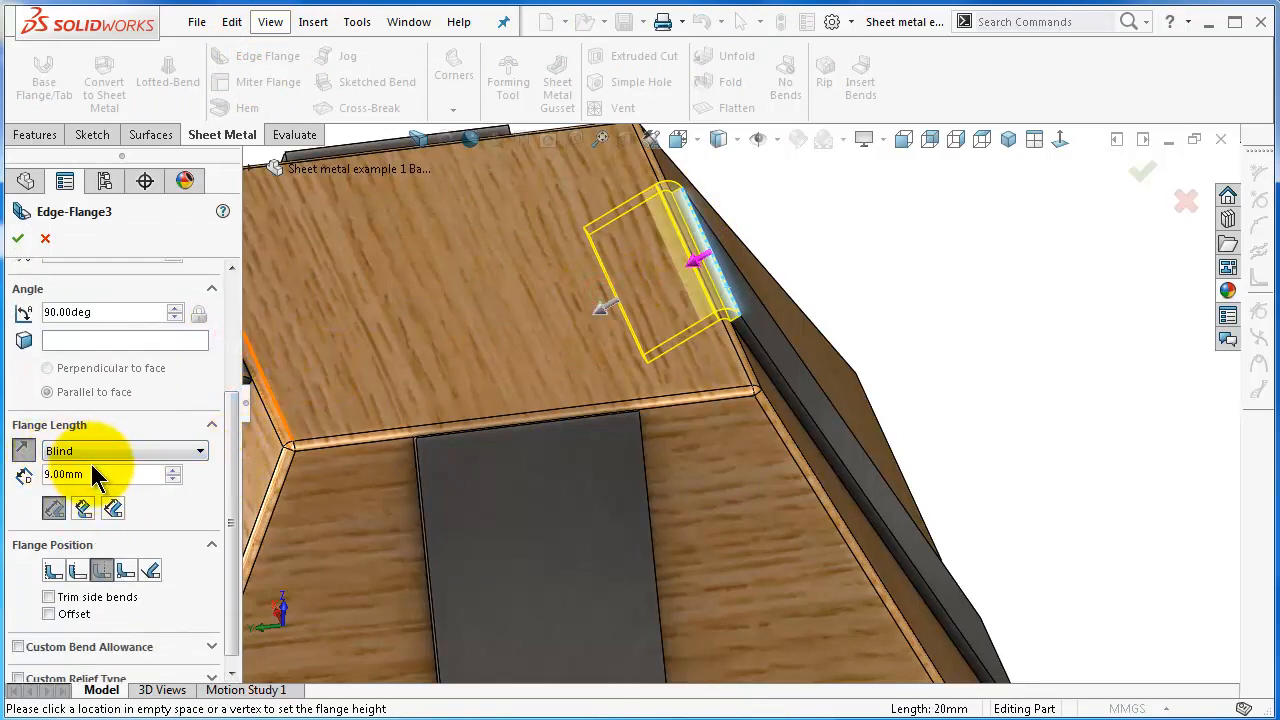
triple_click(100, 474)
text(10)
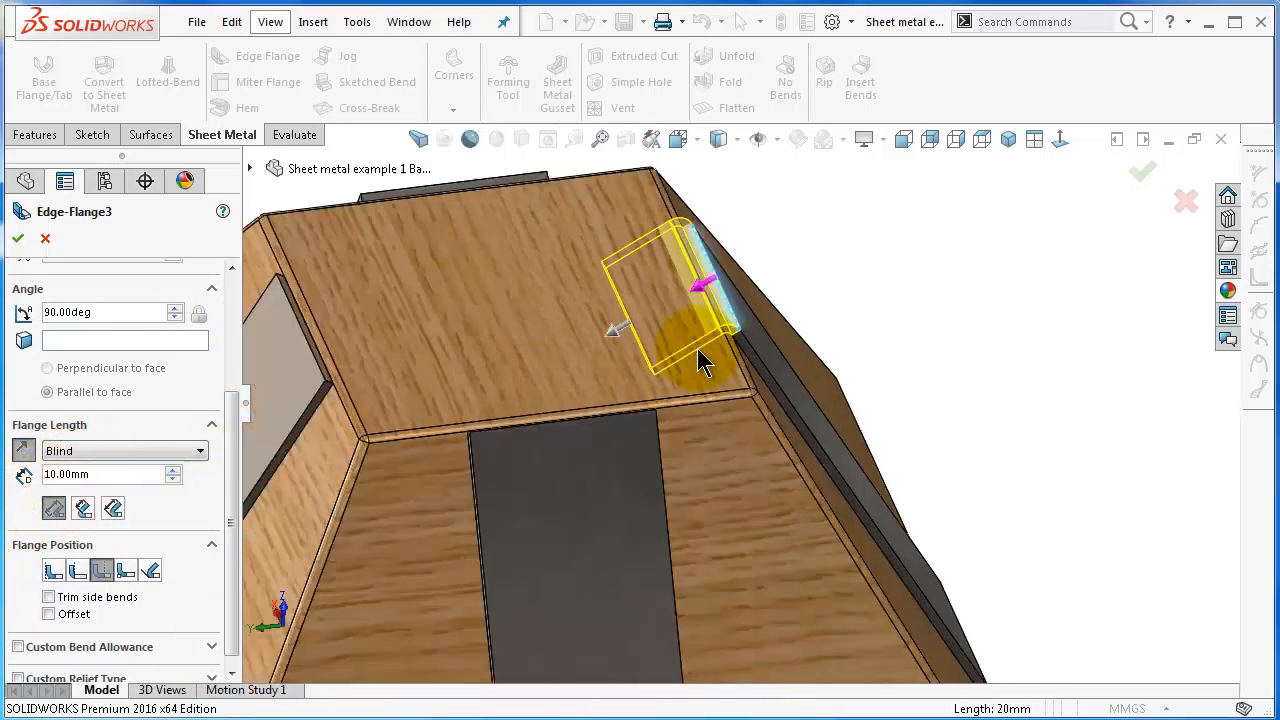
drag(700, 360, 720, 270)
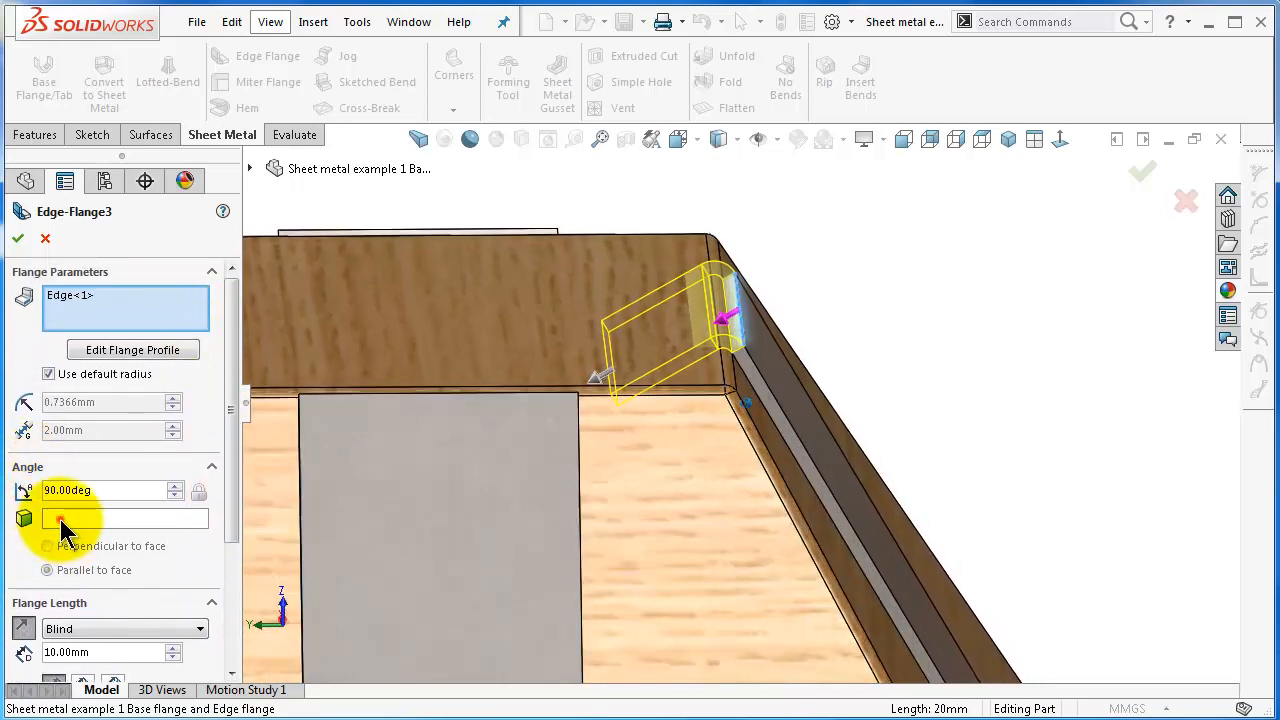
click(450, 345)
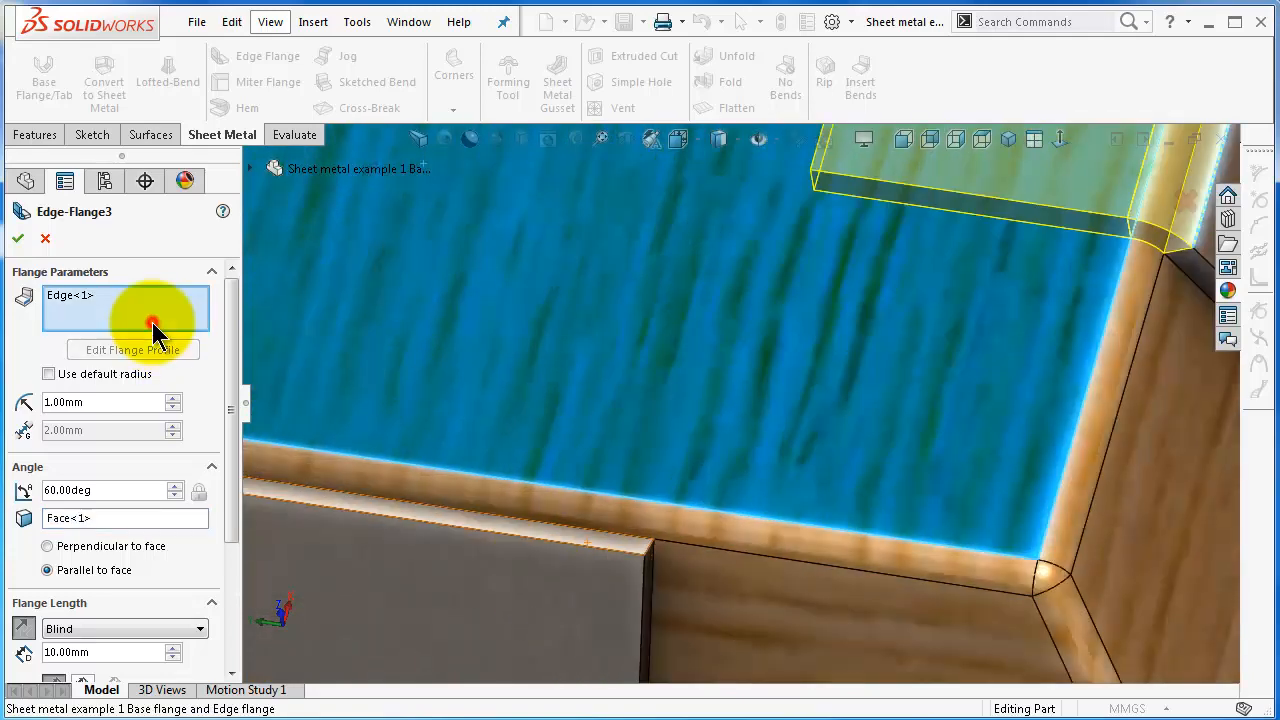
click(490, 505)
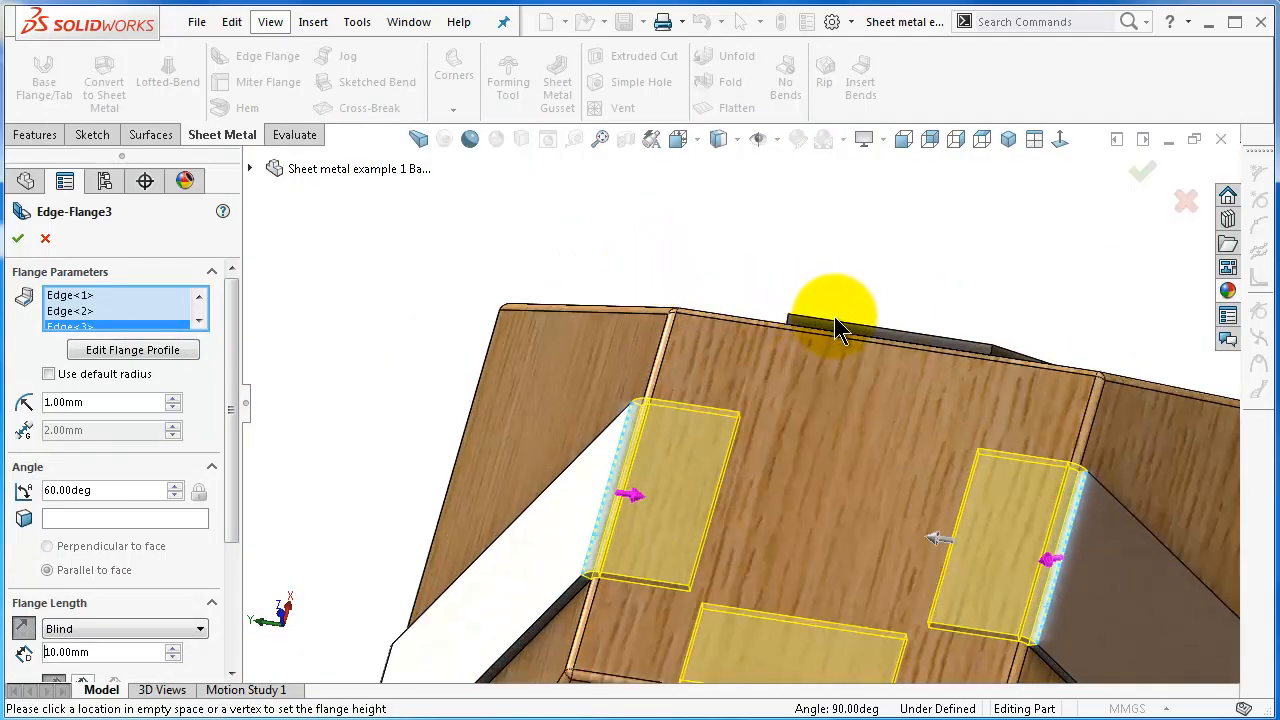
click(835, 325)
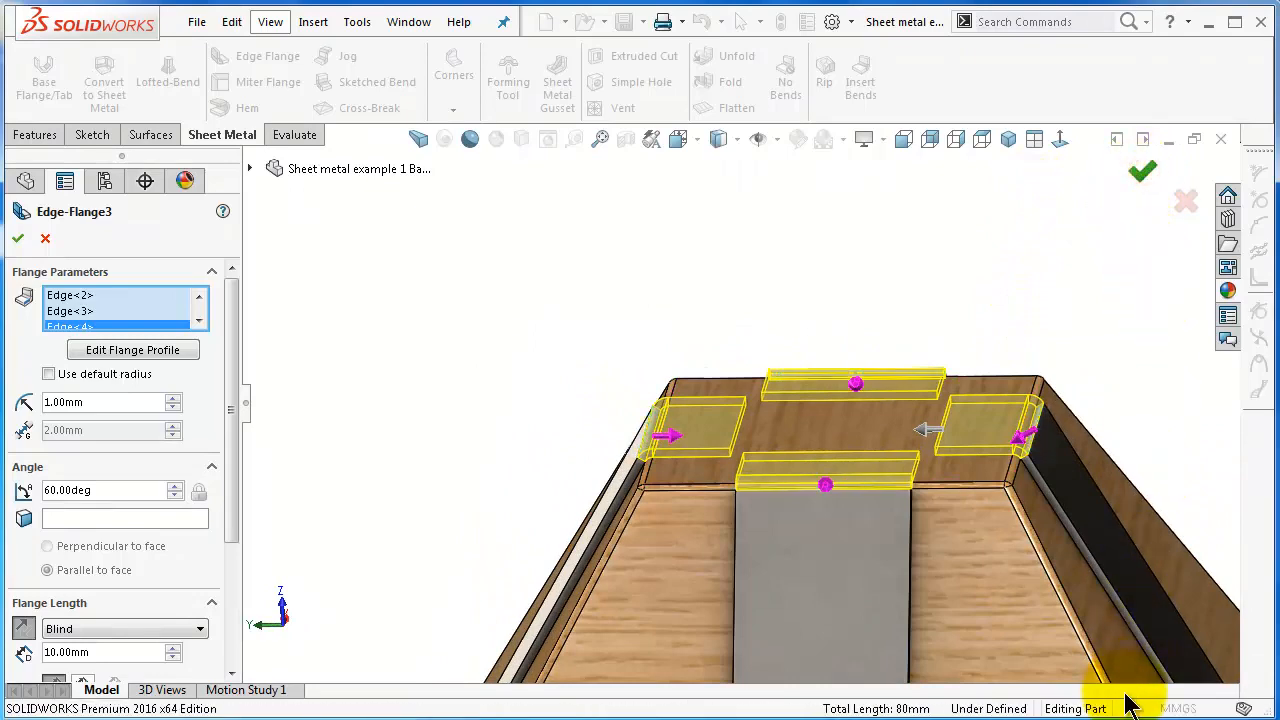
click(18, 238)
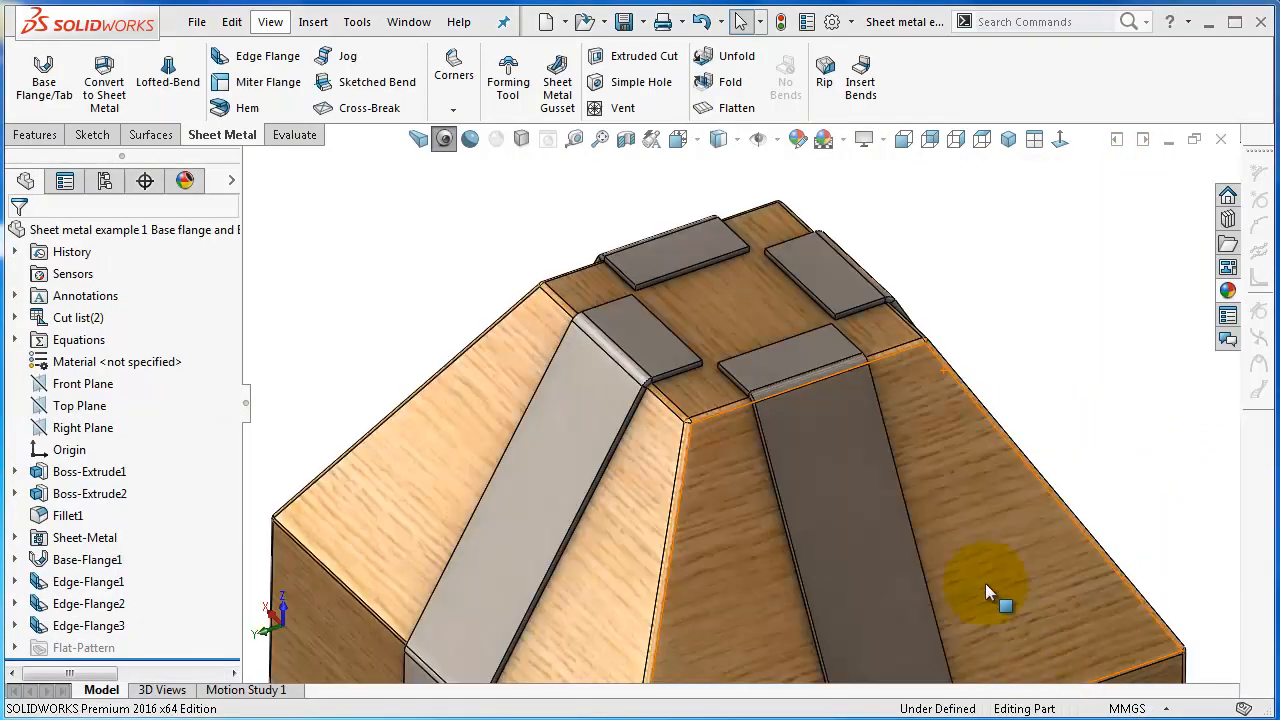
Step: Orbit around the wrapped block, then expand the Cut list to show the sheet body
drag(1005, 605, 975, 415)
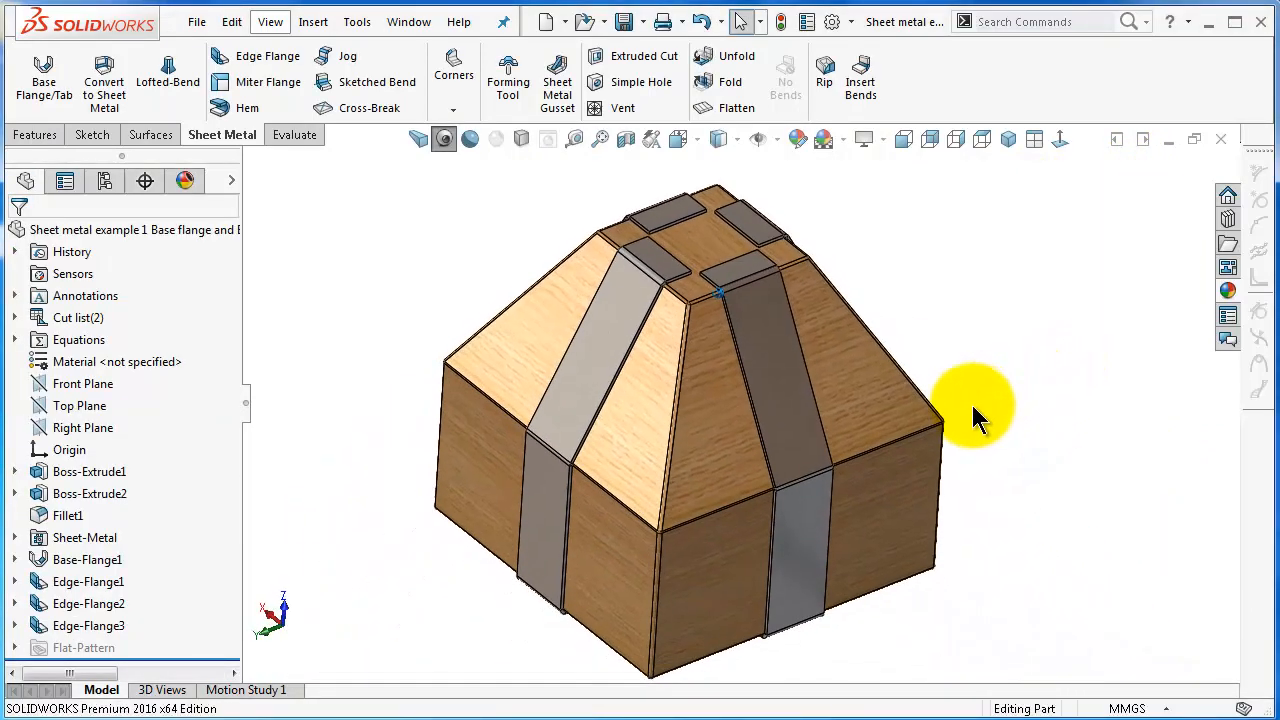
drag(975, 408, 610, 420)
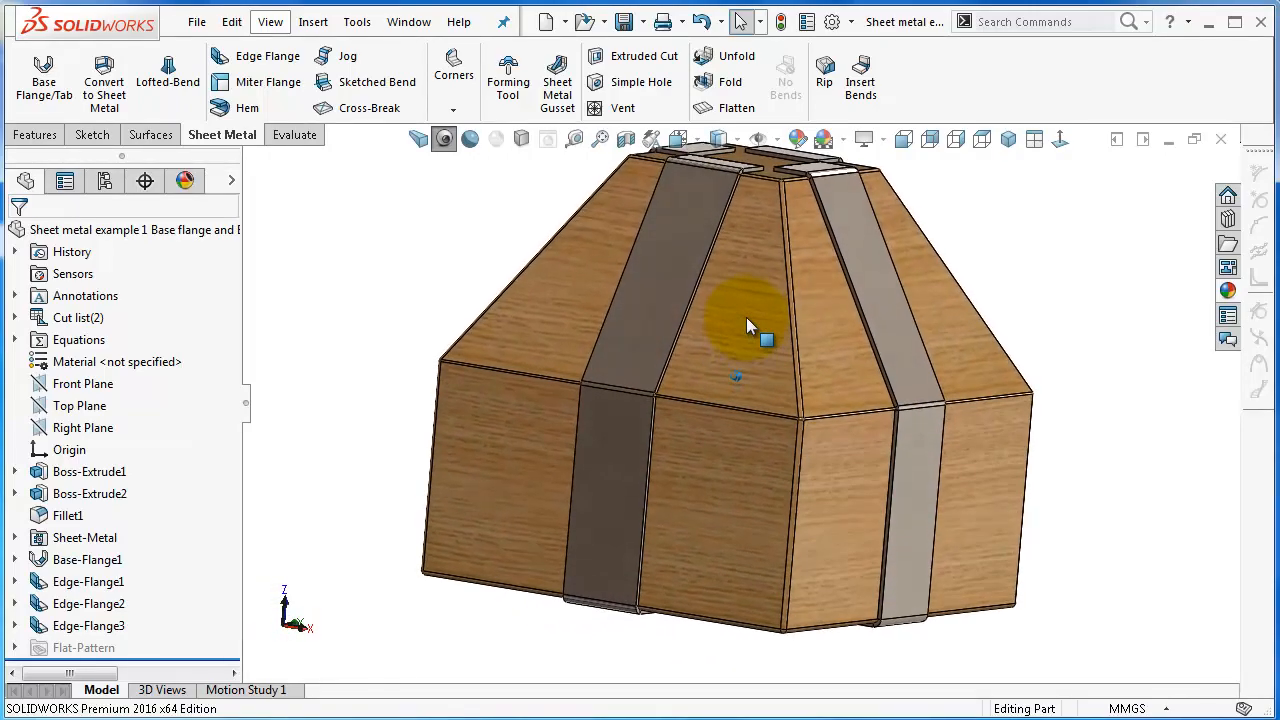
drag(750, 325, 680, 325)
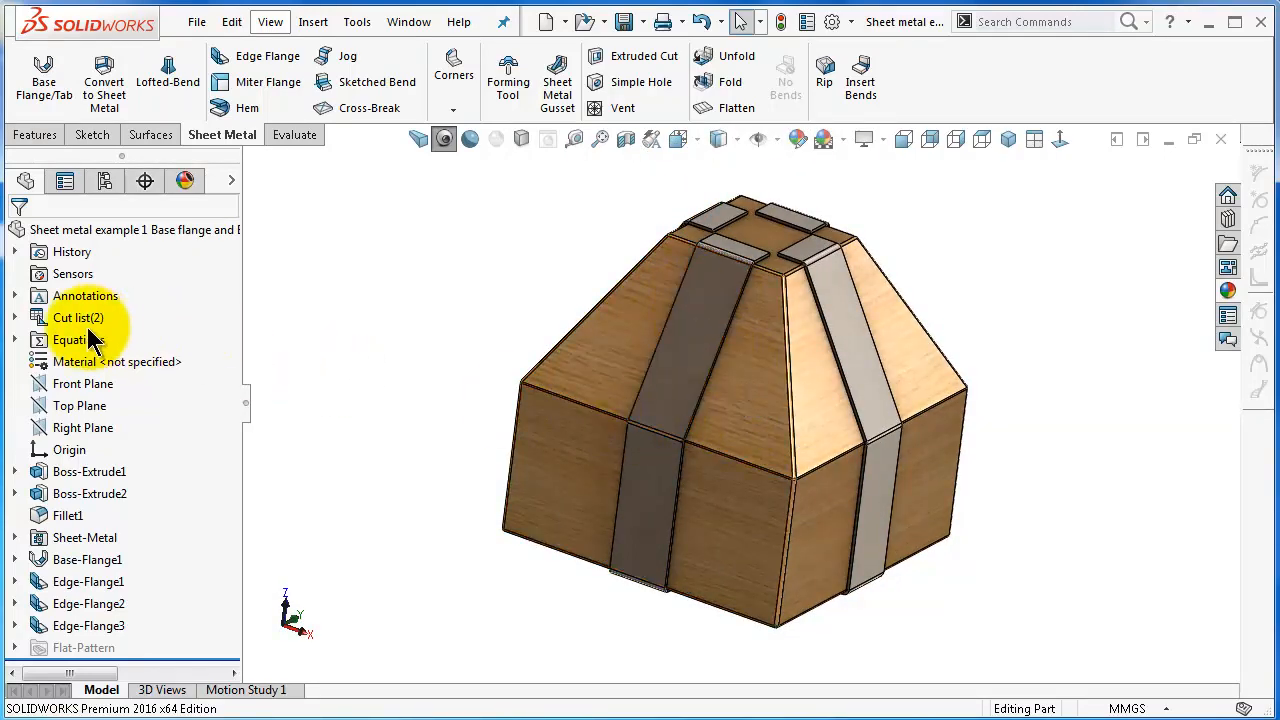
click(15, 317)
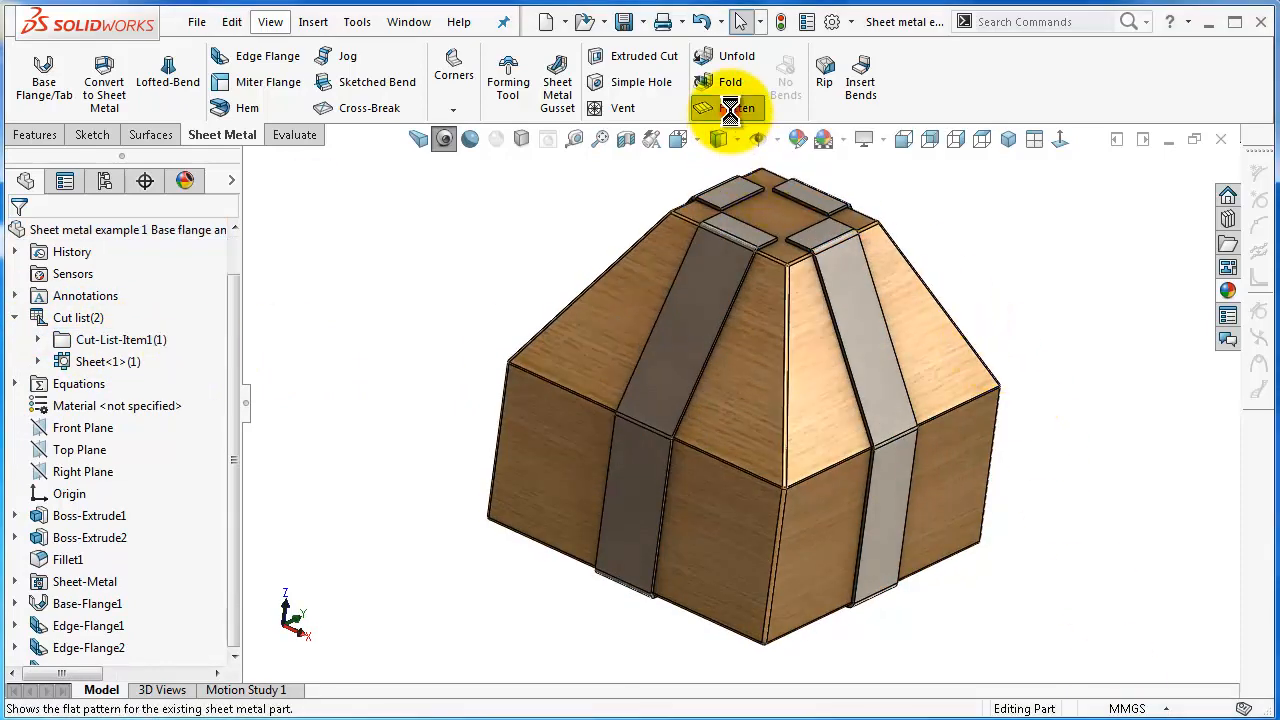
Step: Flatten the strips, show Boss-Extrude1 alongside, and change the display style
click(730, 108)
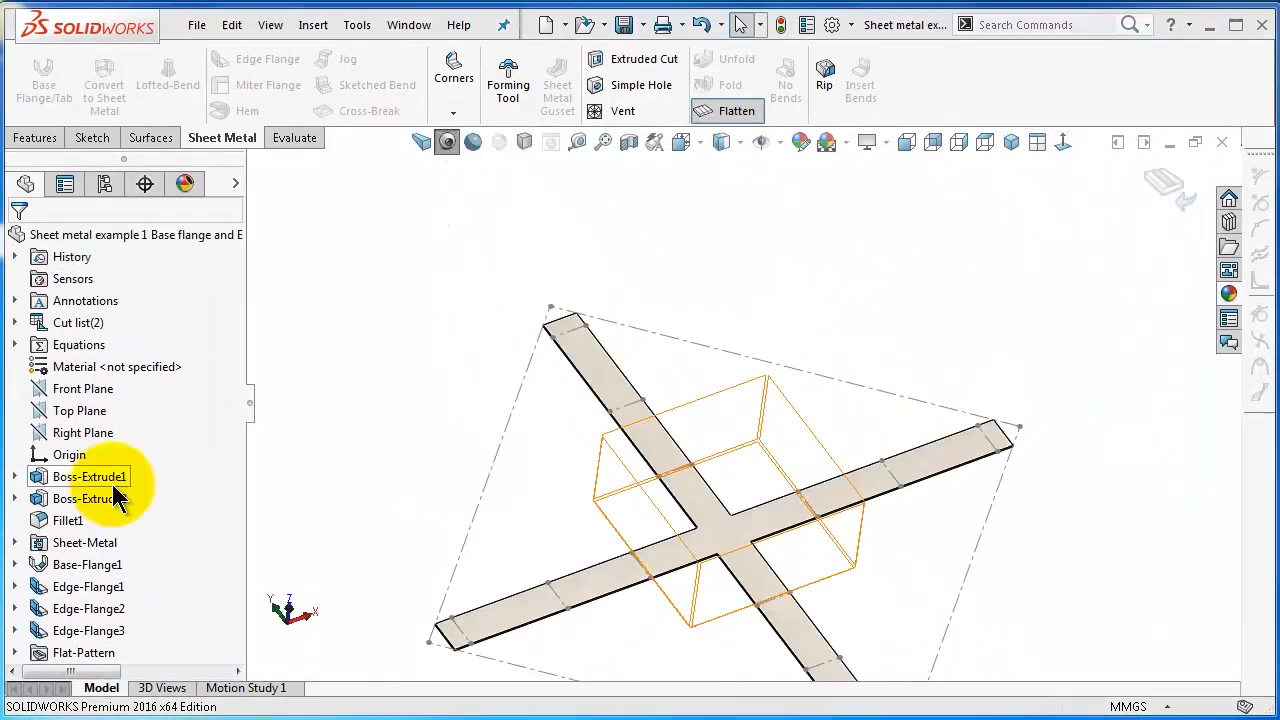
click(85, 476)
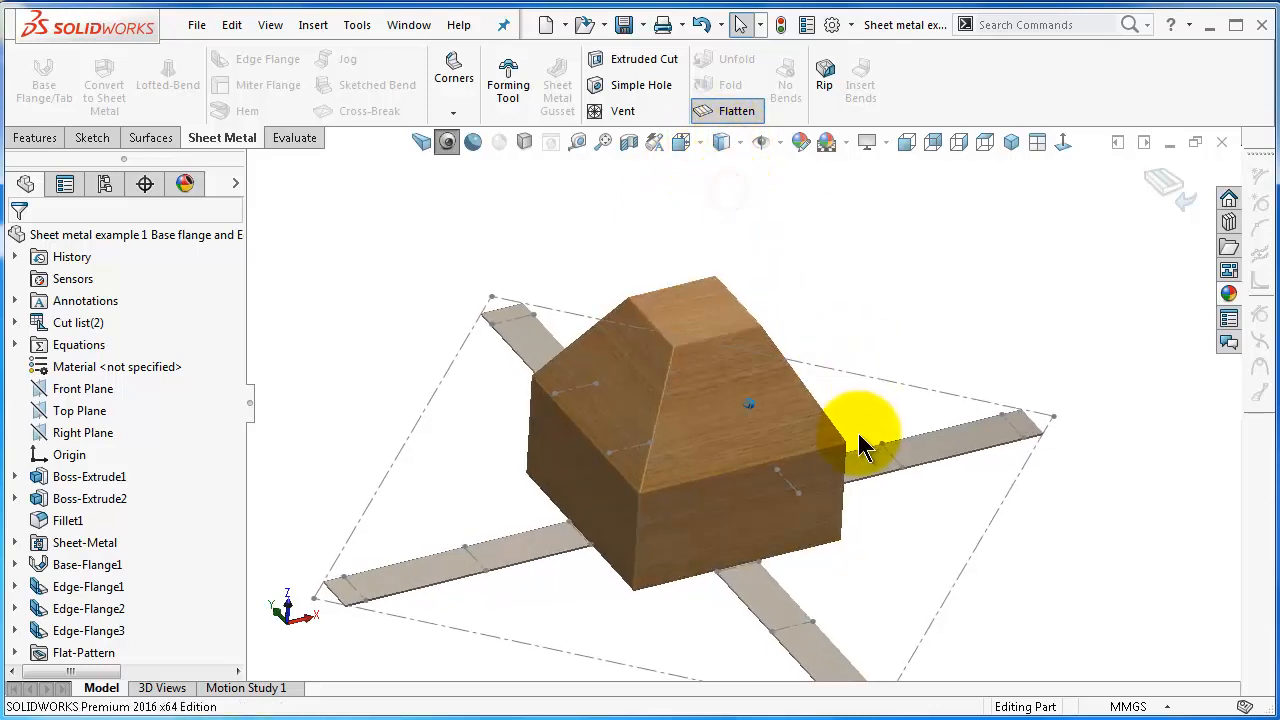
click(420, 141)
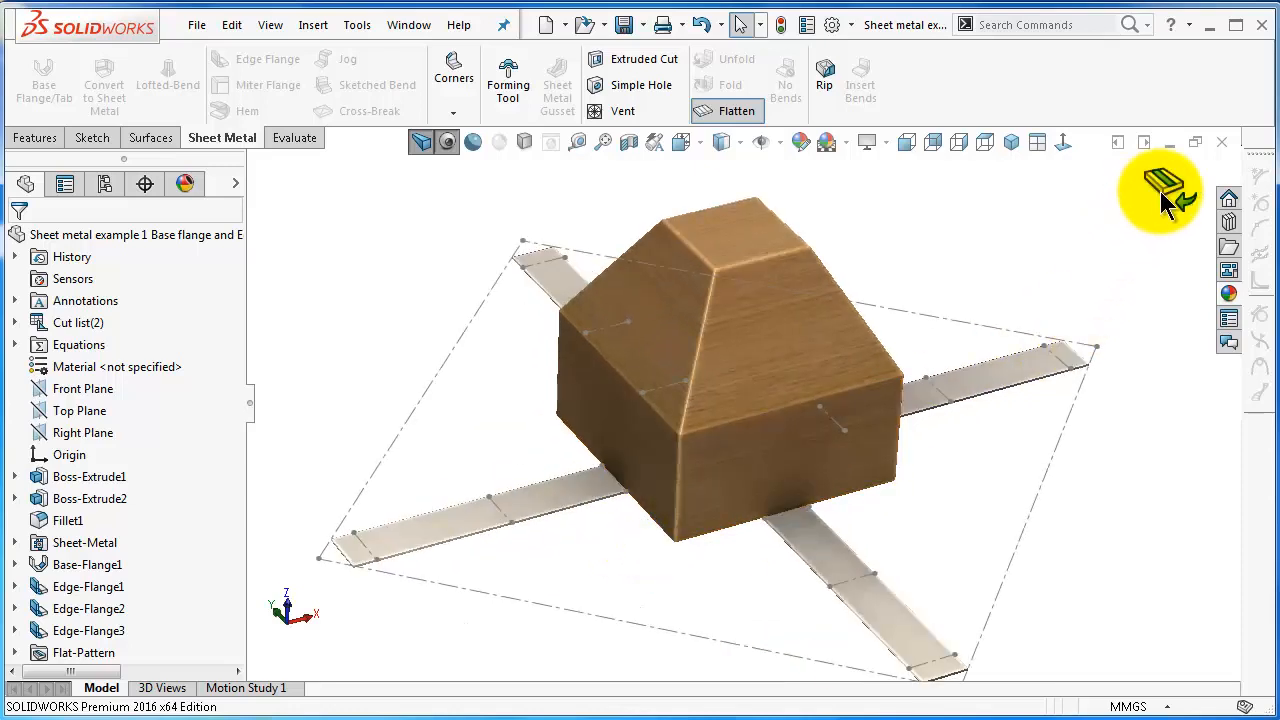
click(472, 141)
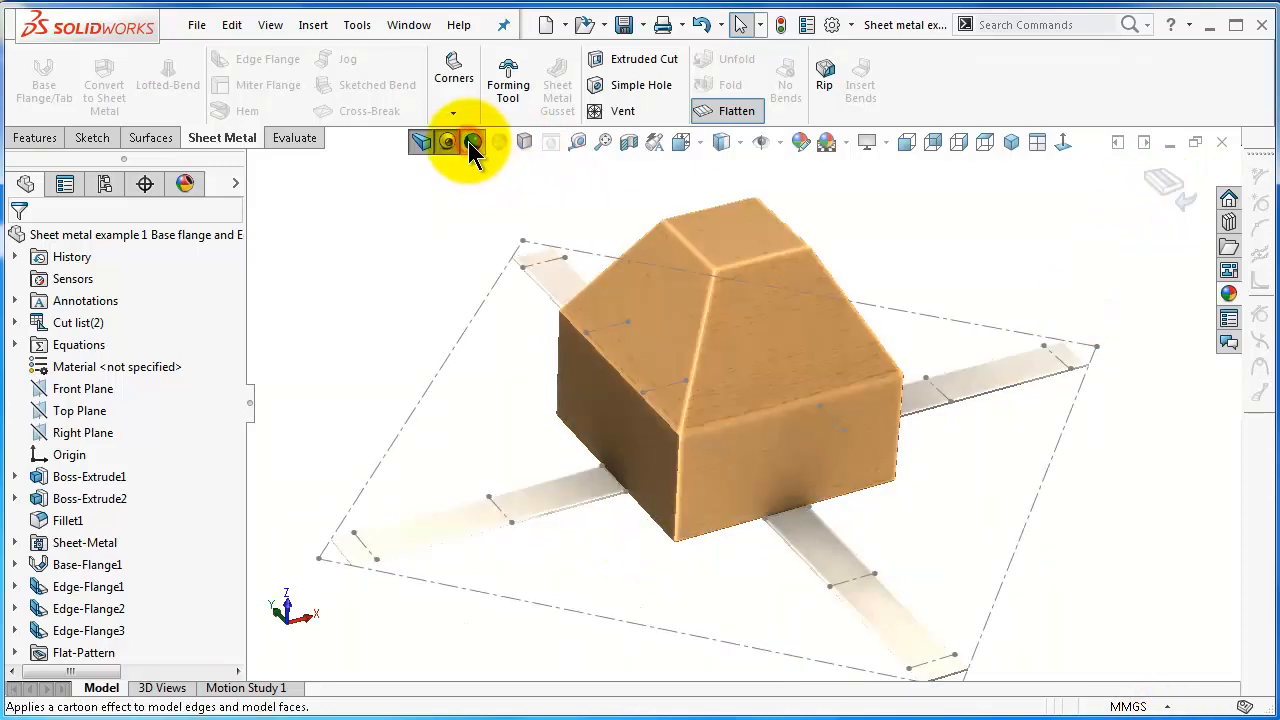
click(473, 141)
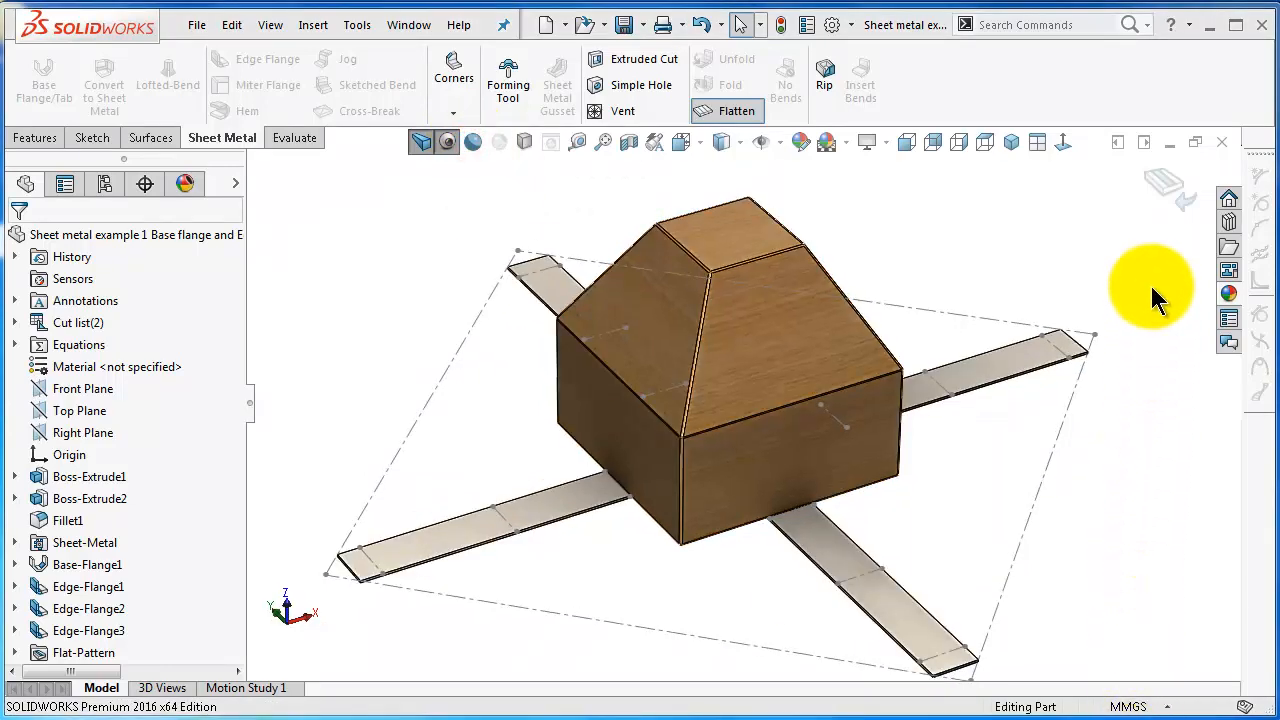
mouse_move(1160, 190)
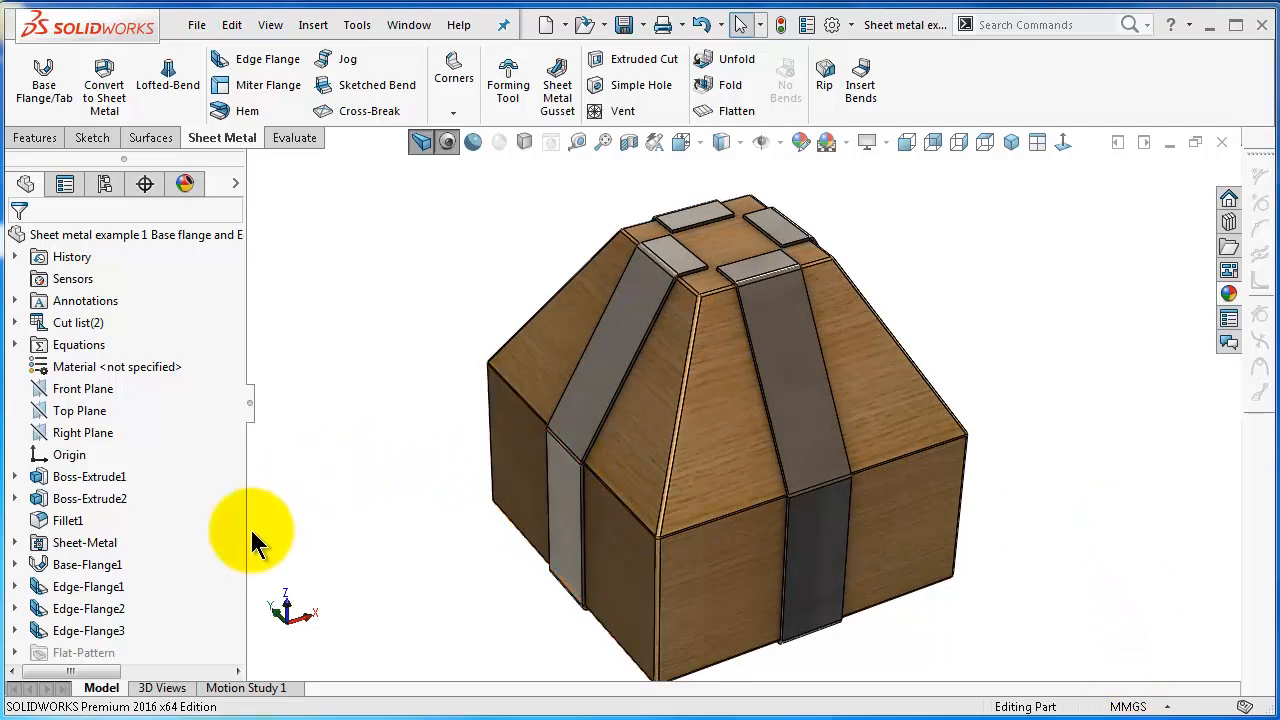
mouse_move(520, 315)
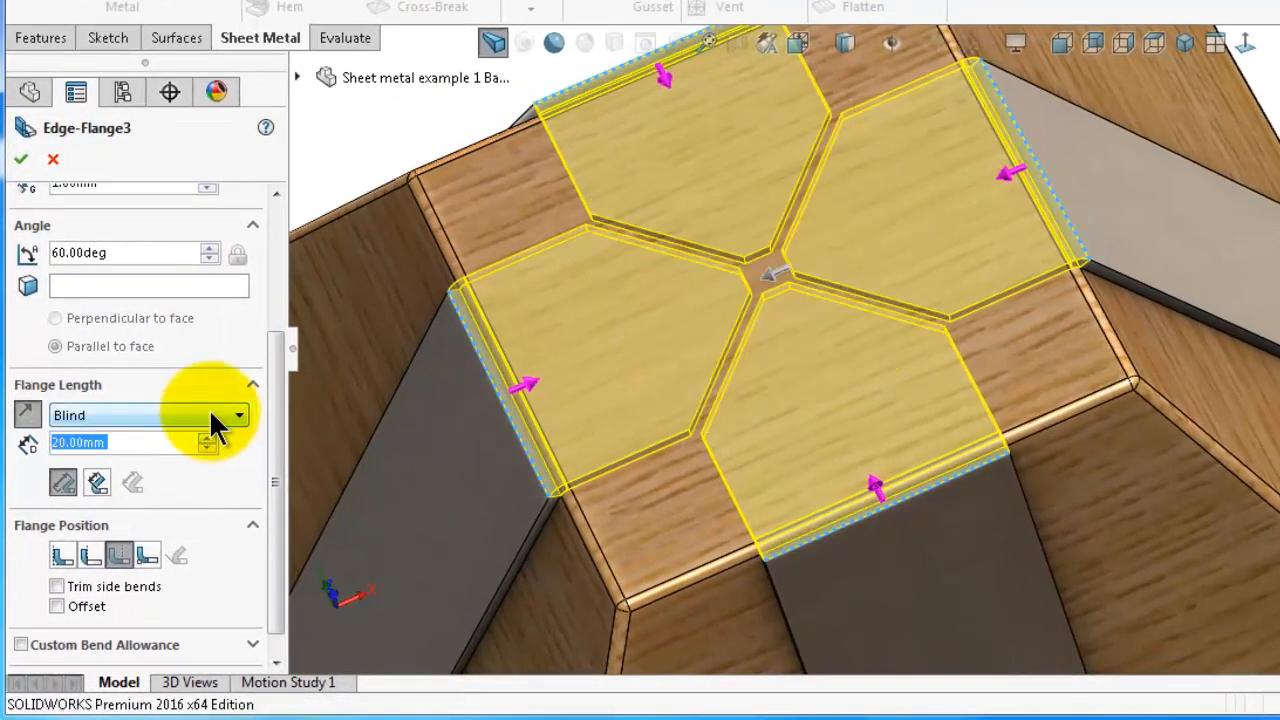
mouse_move(640, 120)
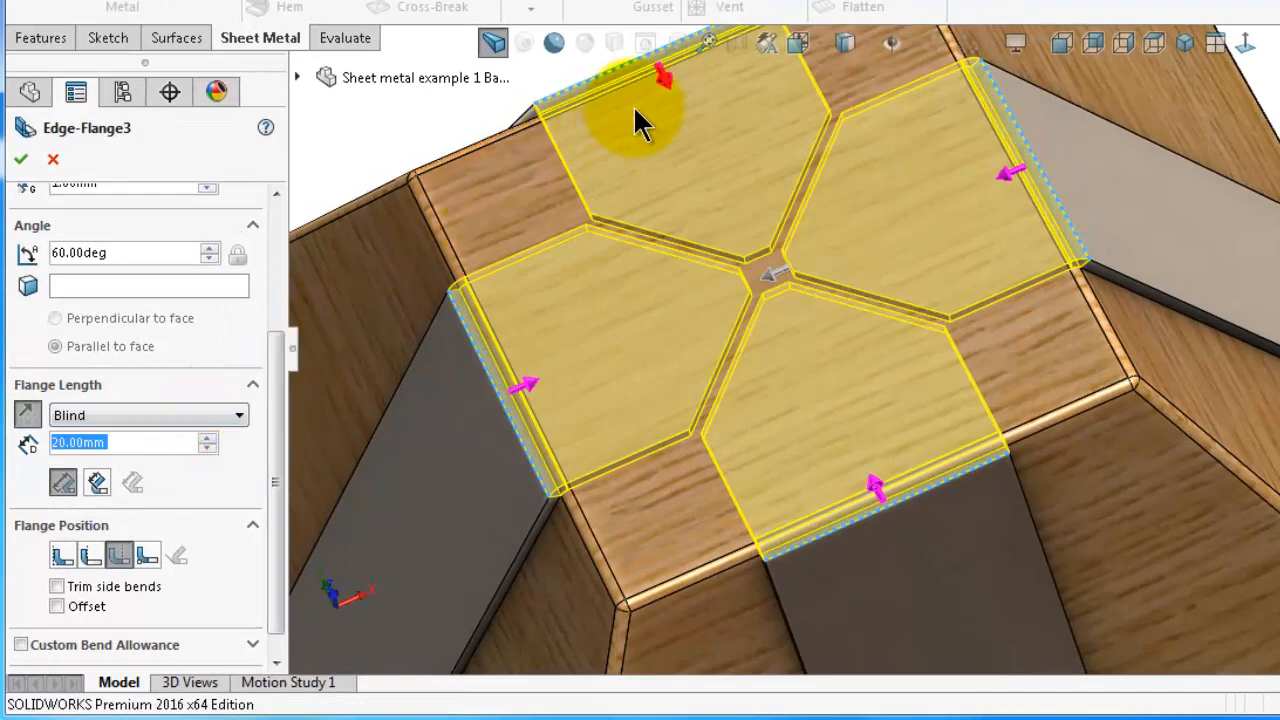
mouse_move(640, 290)
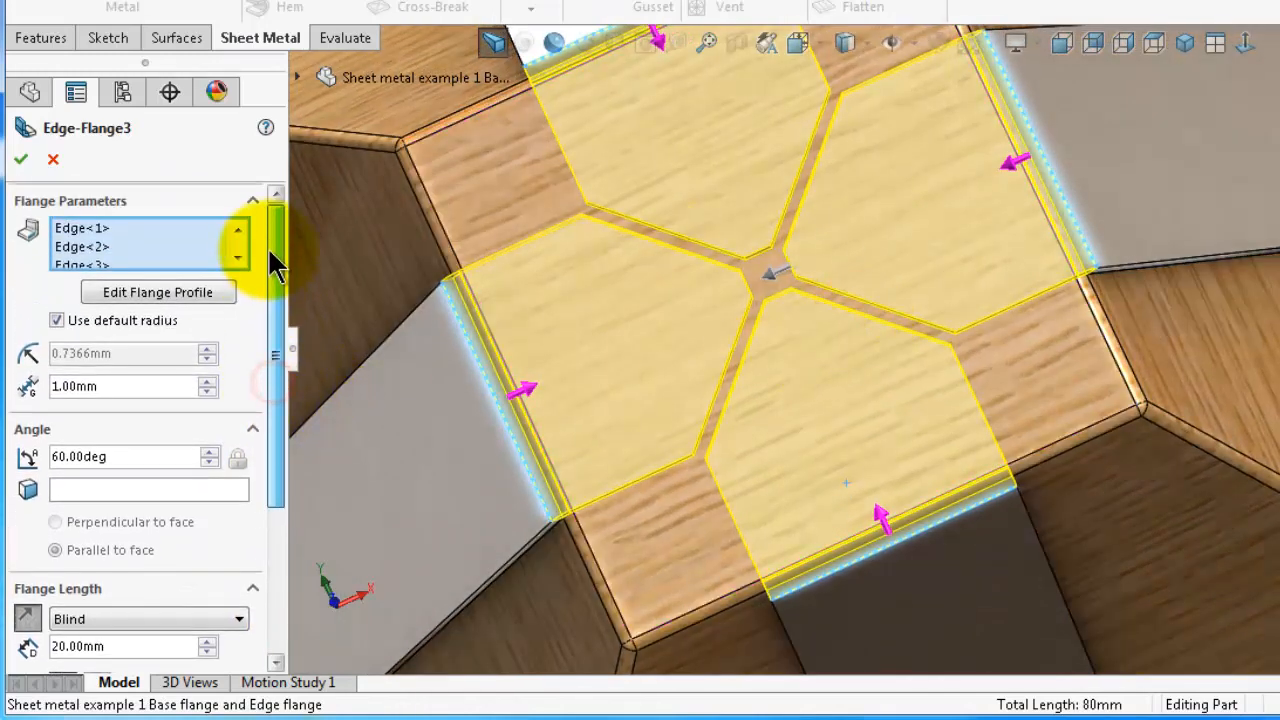
mouse_move(218, 390)
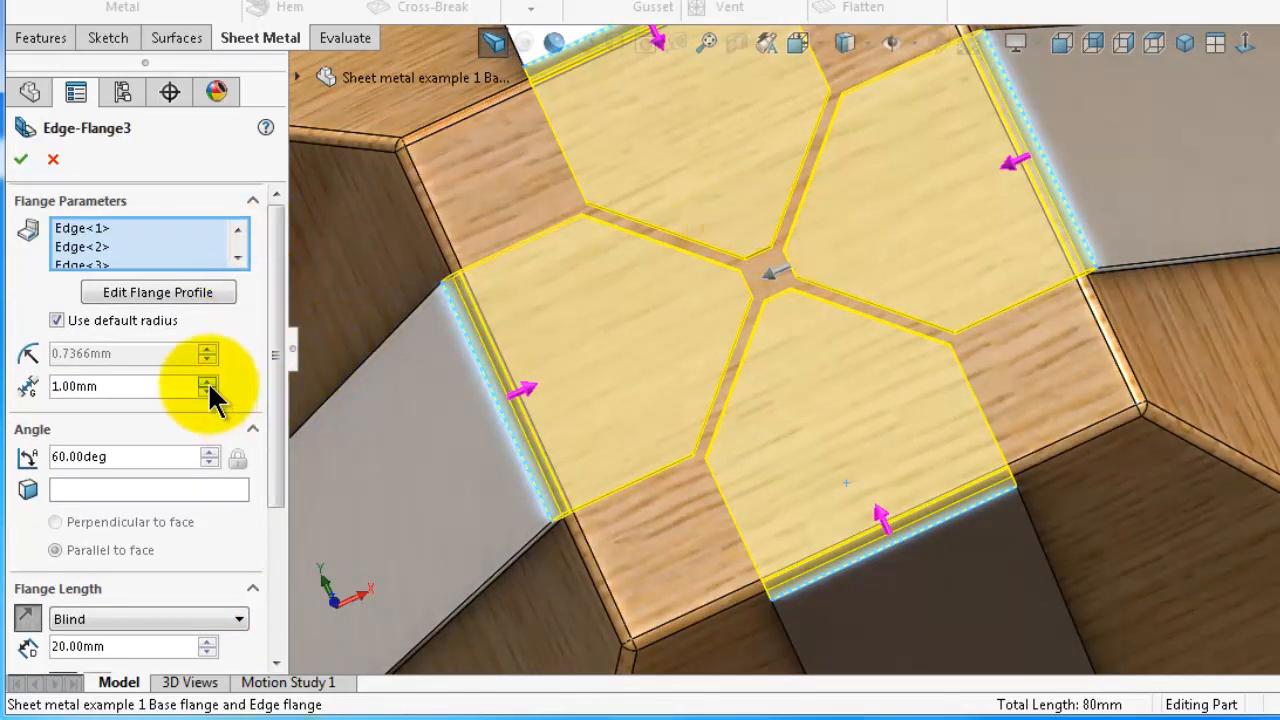
Step: Set Edge-Flange3's gap distance to 0 mm so the top tabs meet
click(207, 381)
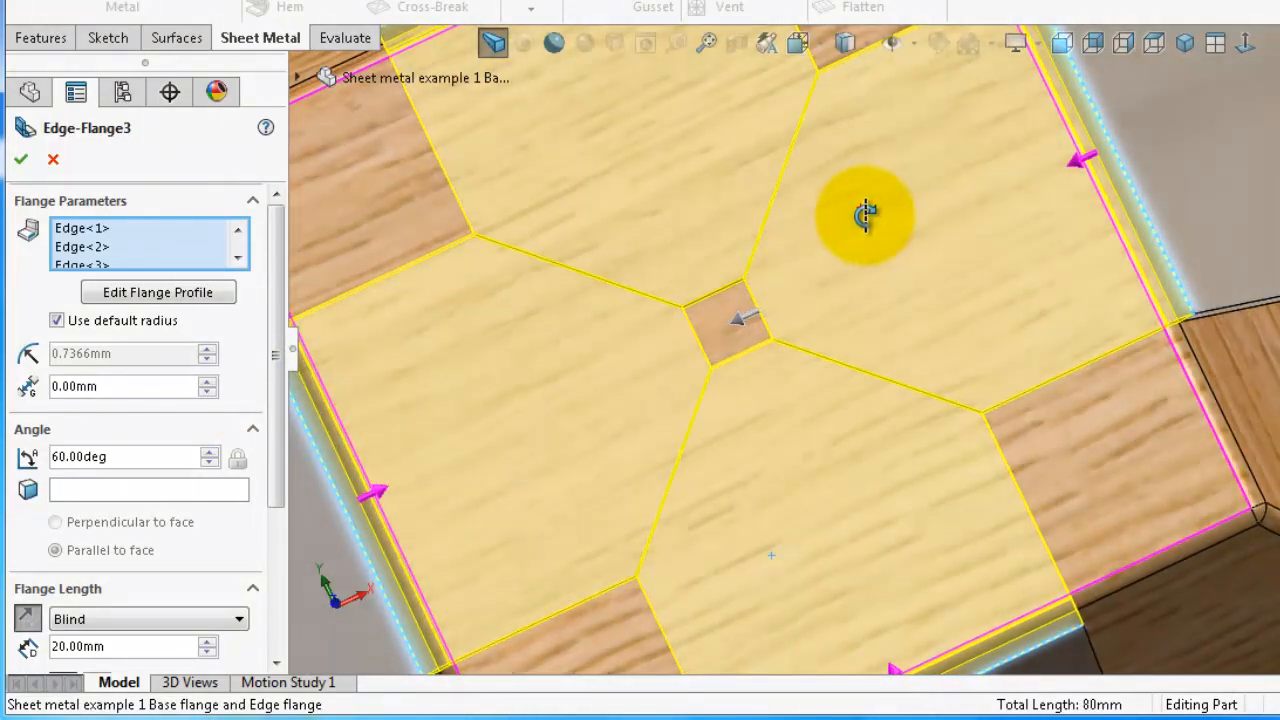
mouse_move(165, 385)
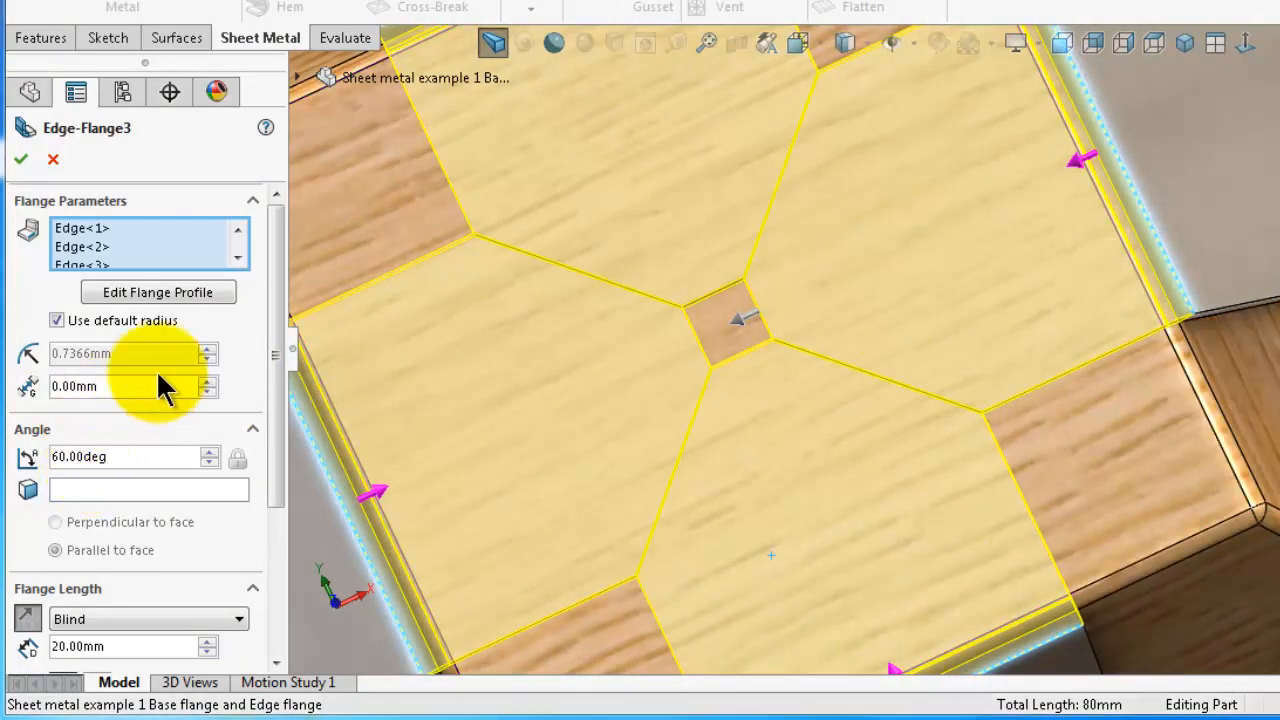